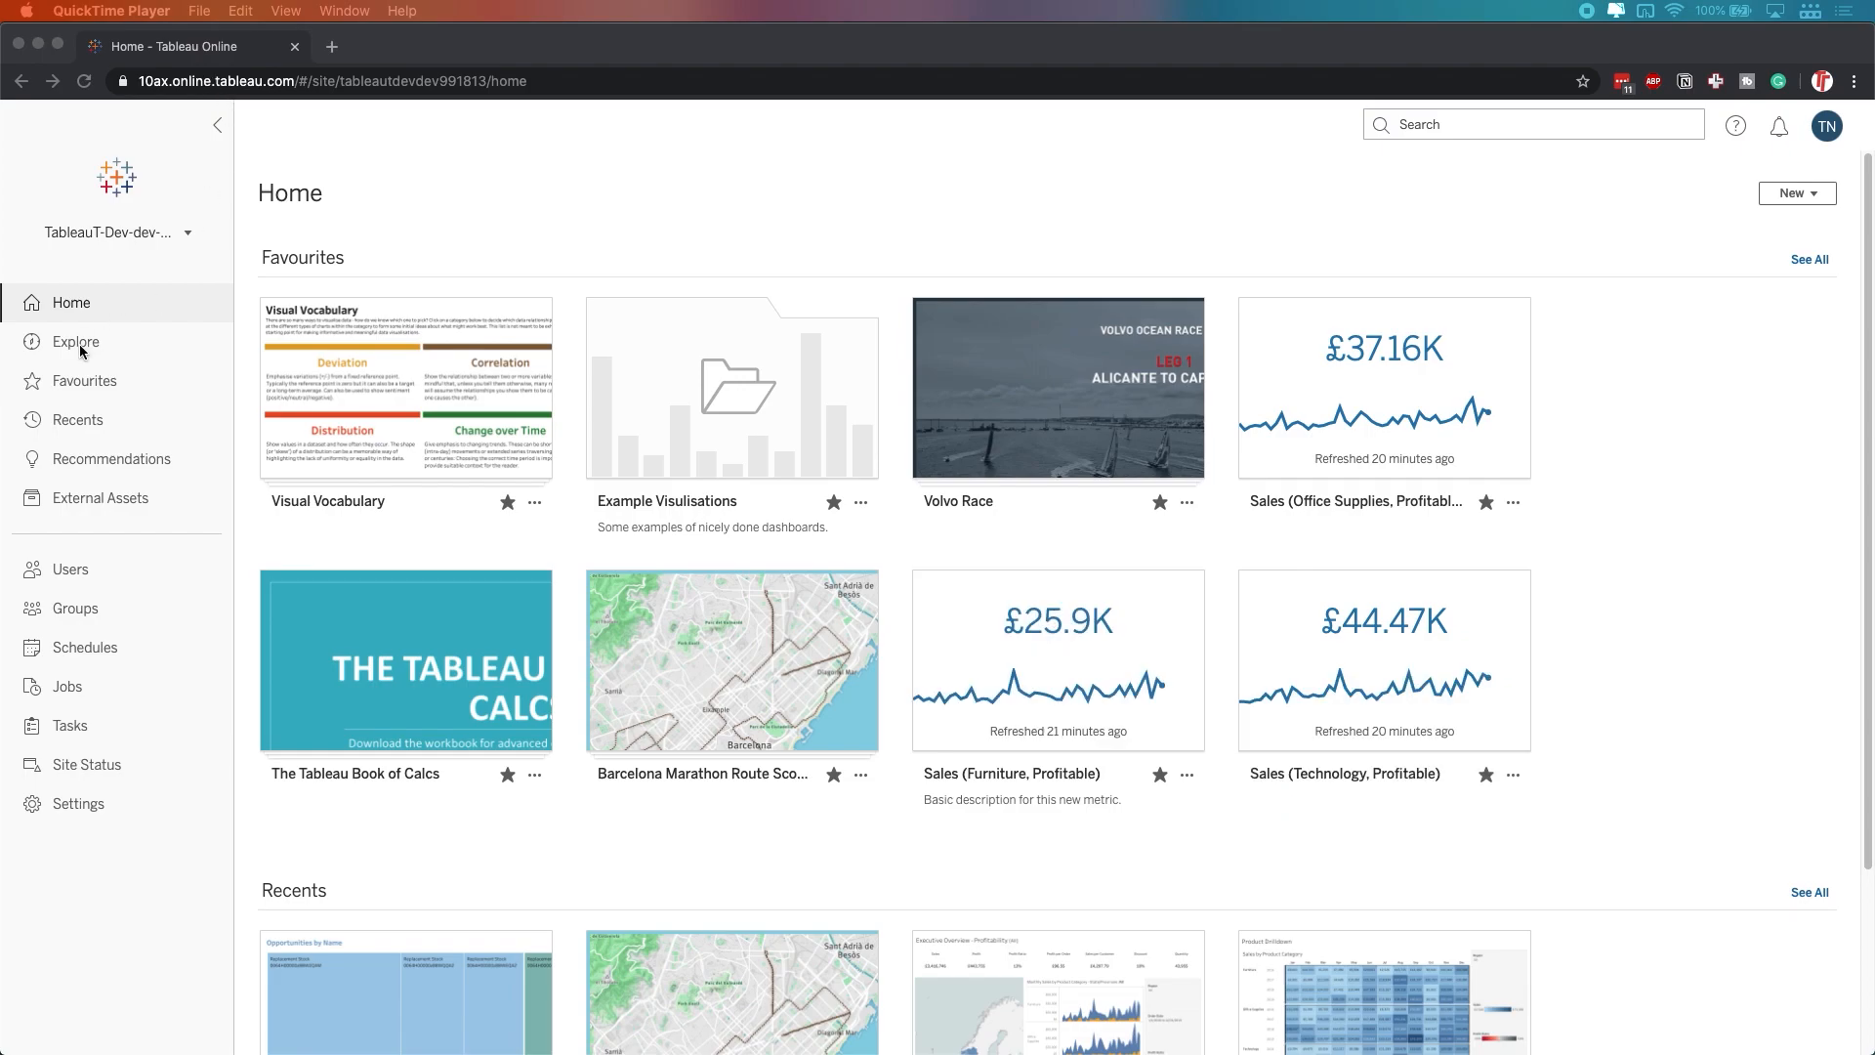
- Show all data sources on the site from the Explore page
click(75, 341)
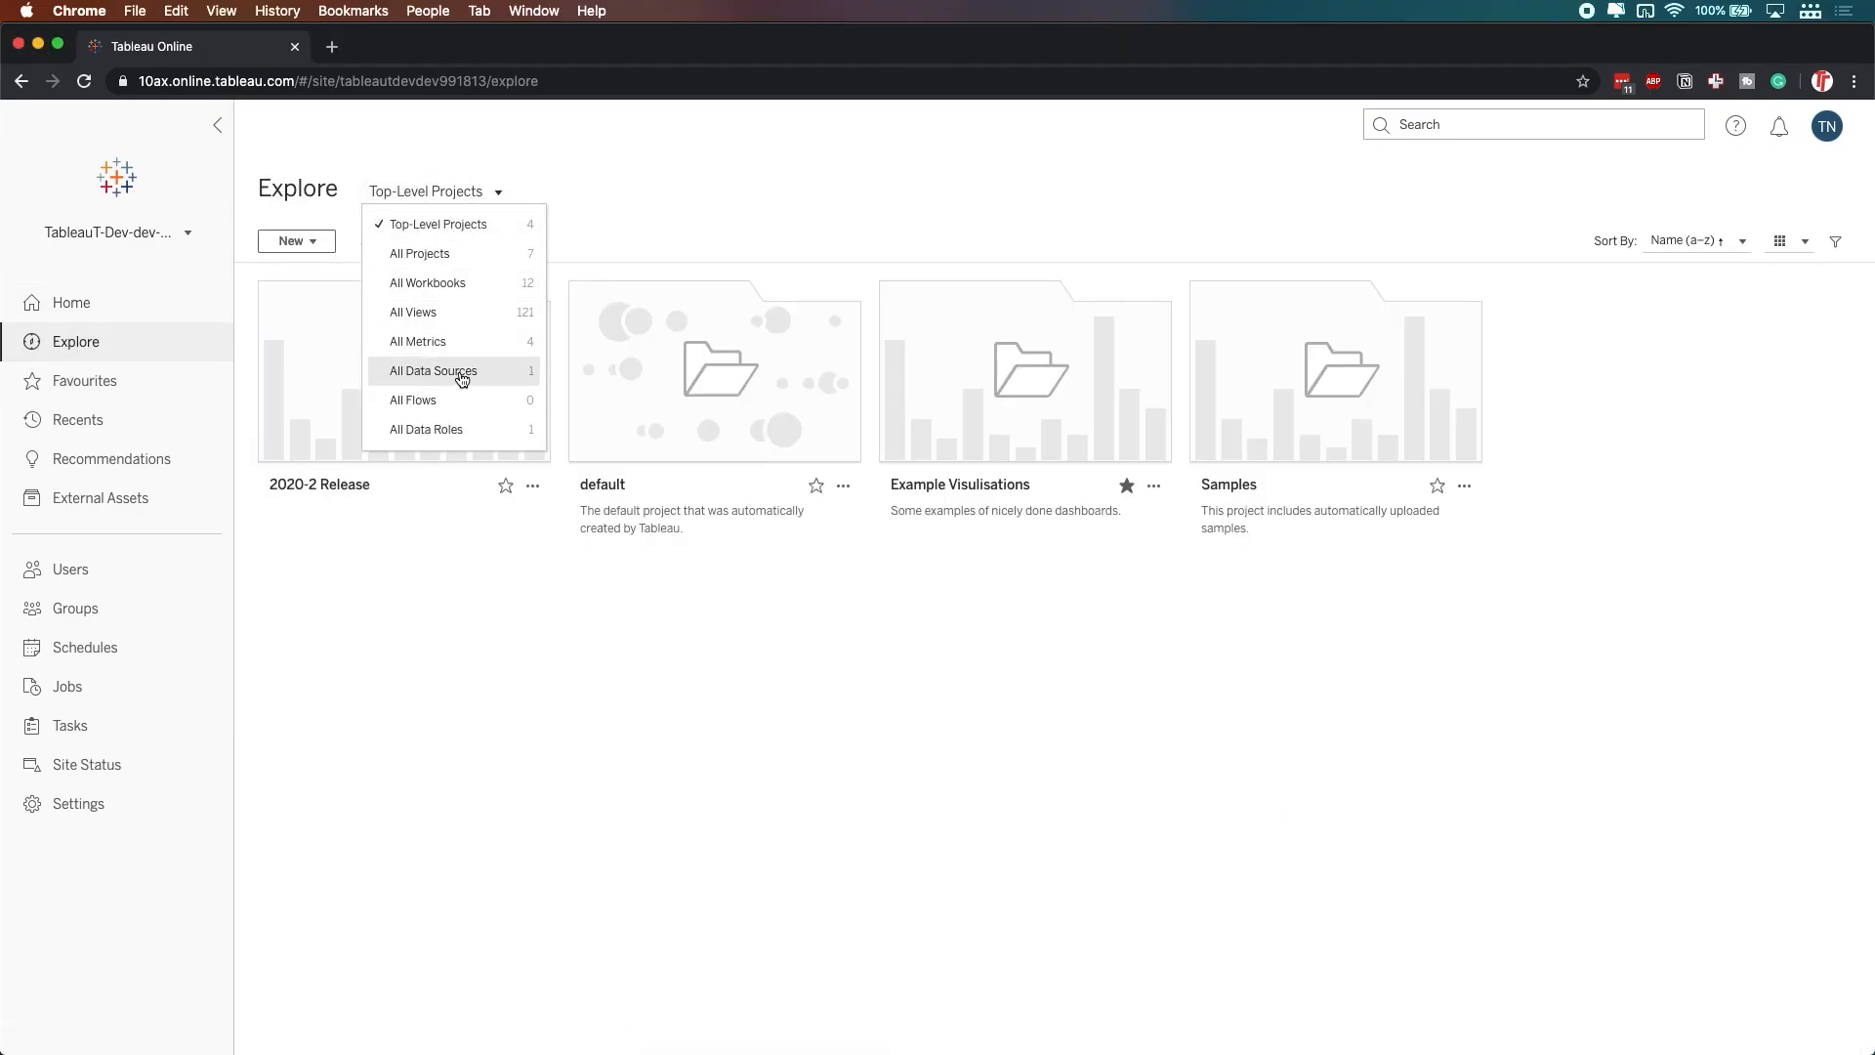
click(433, 371)
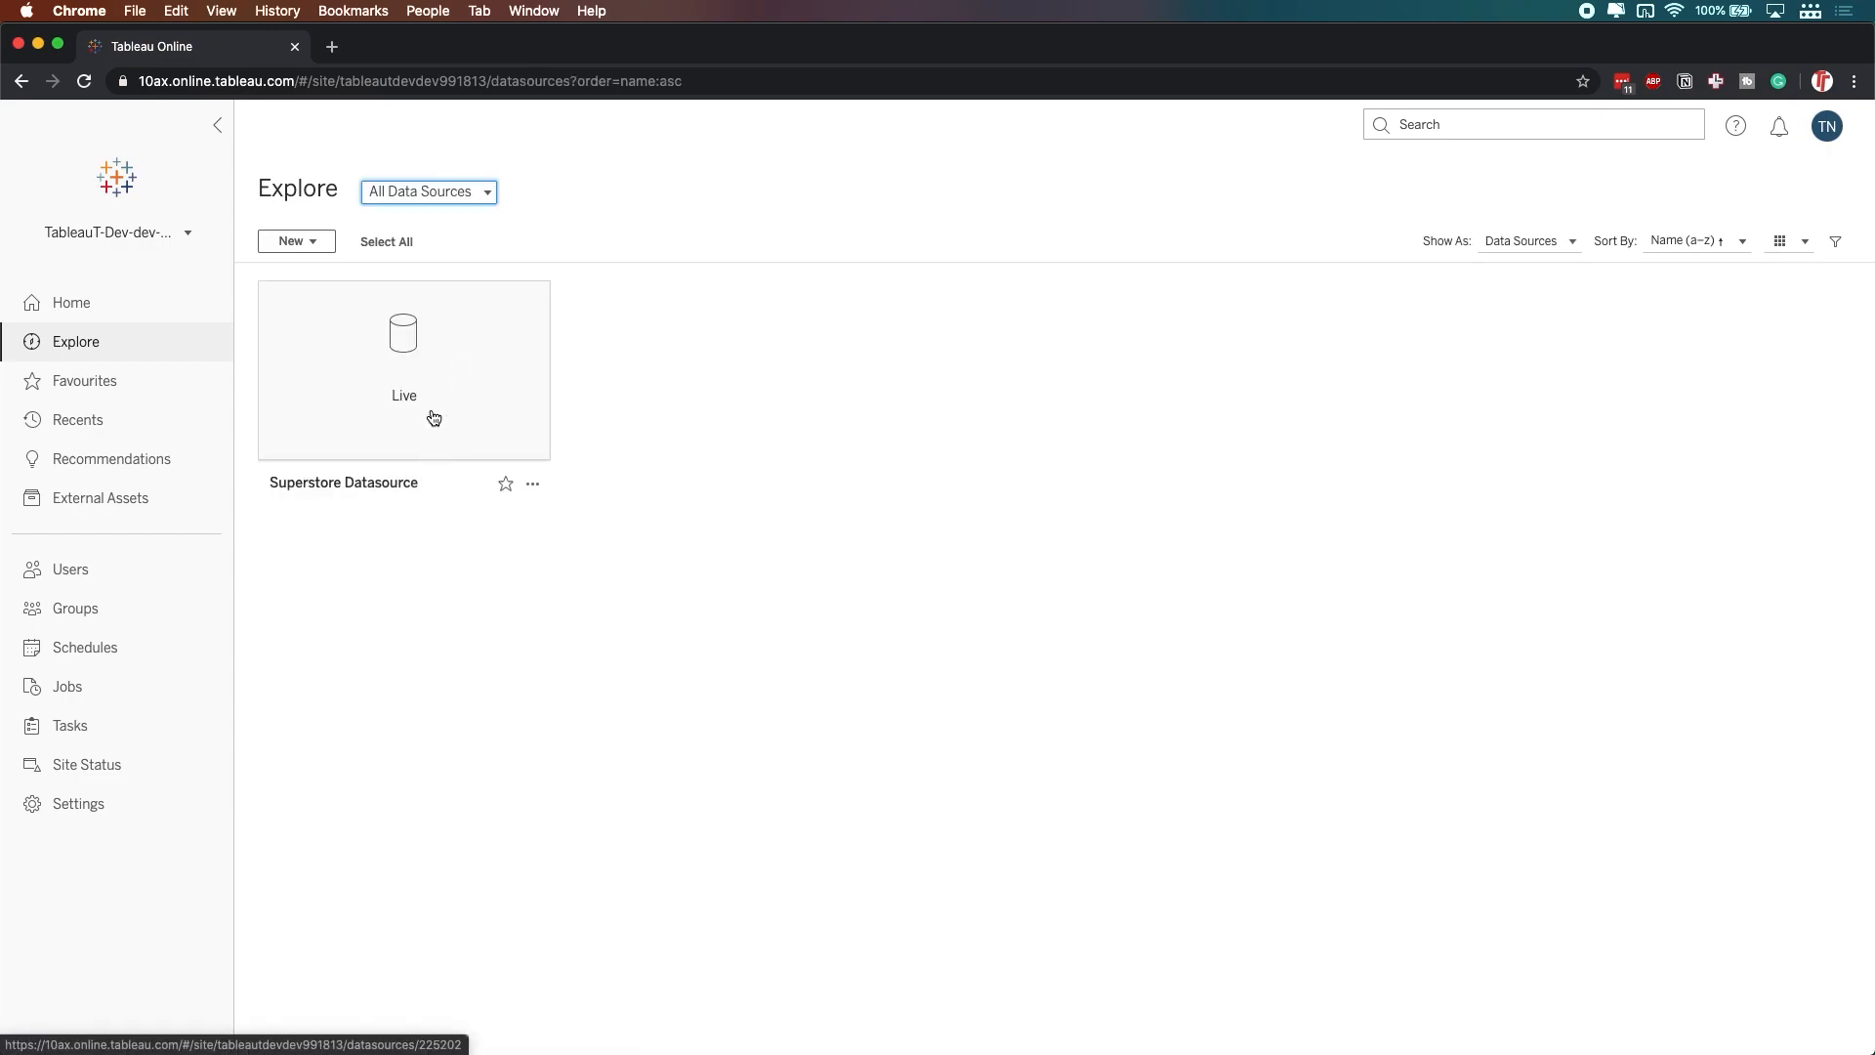
- Open the Superstore Datasource on its Ask Data page
click(403, 368)
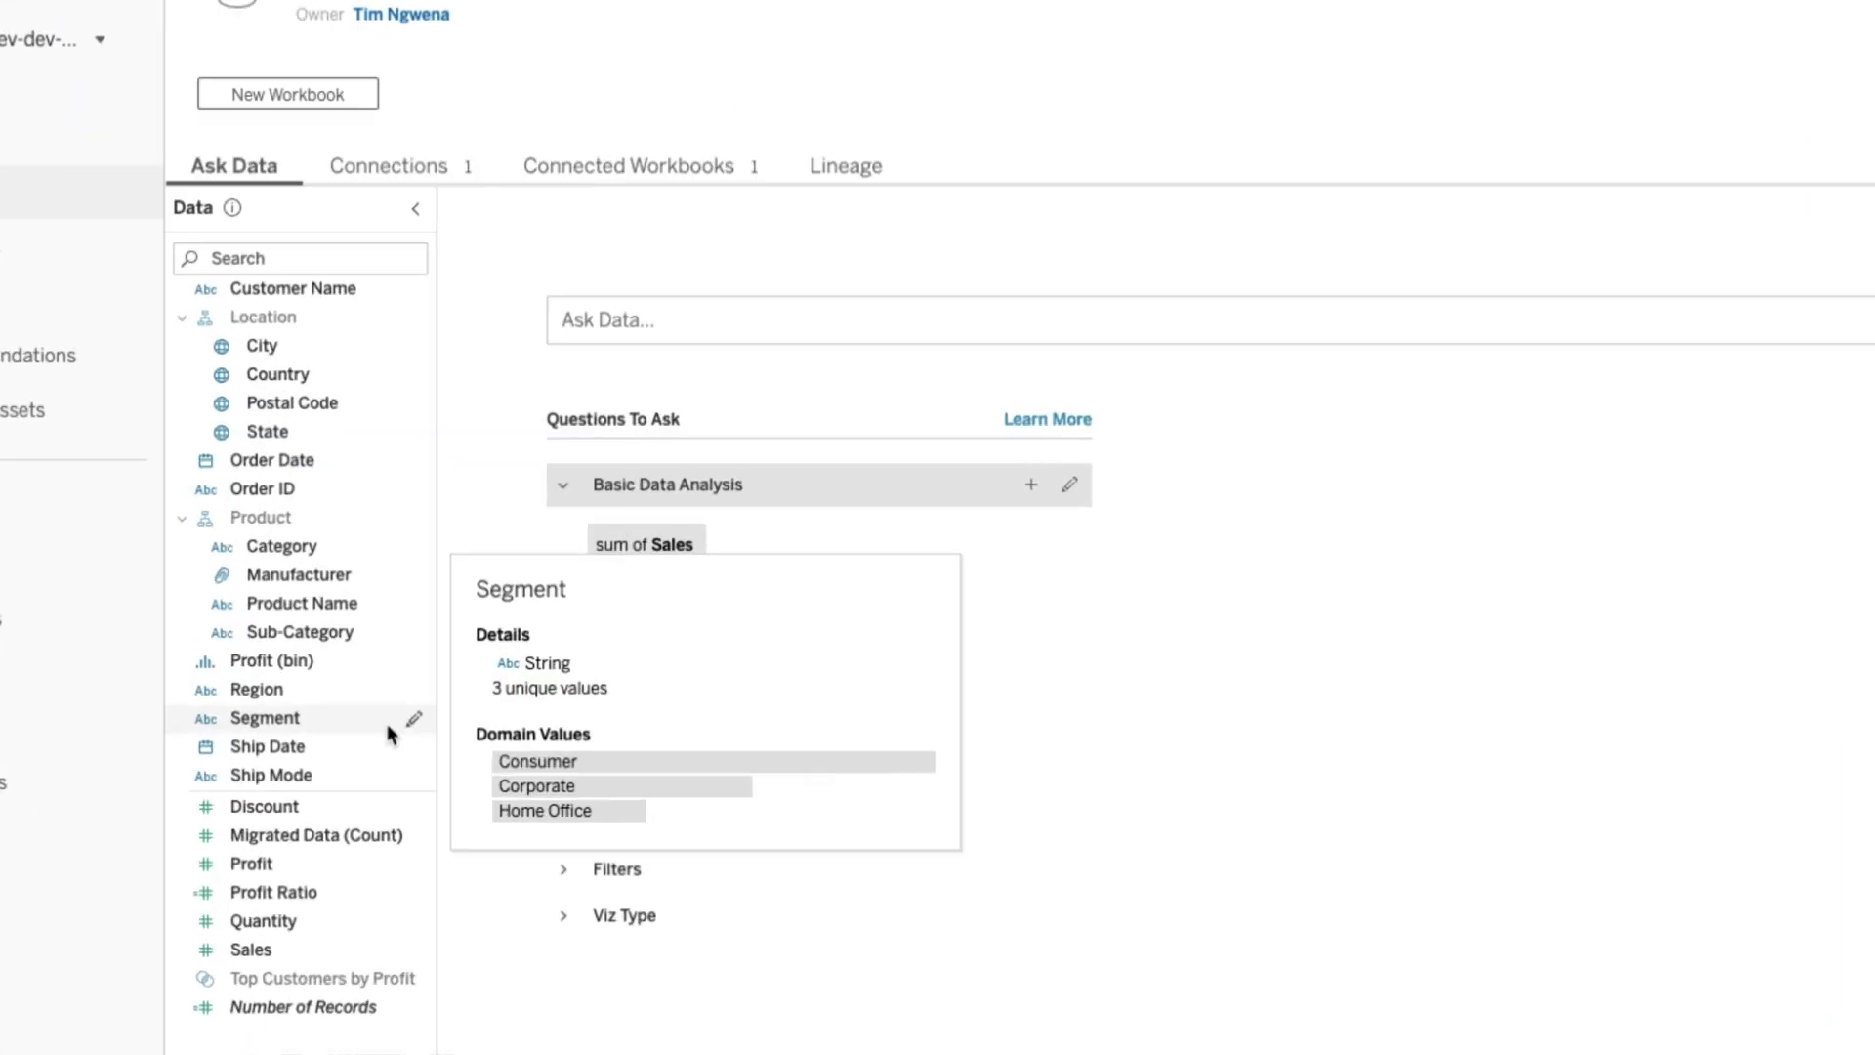
mouse_move(415, 730)
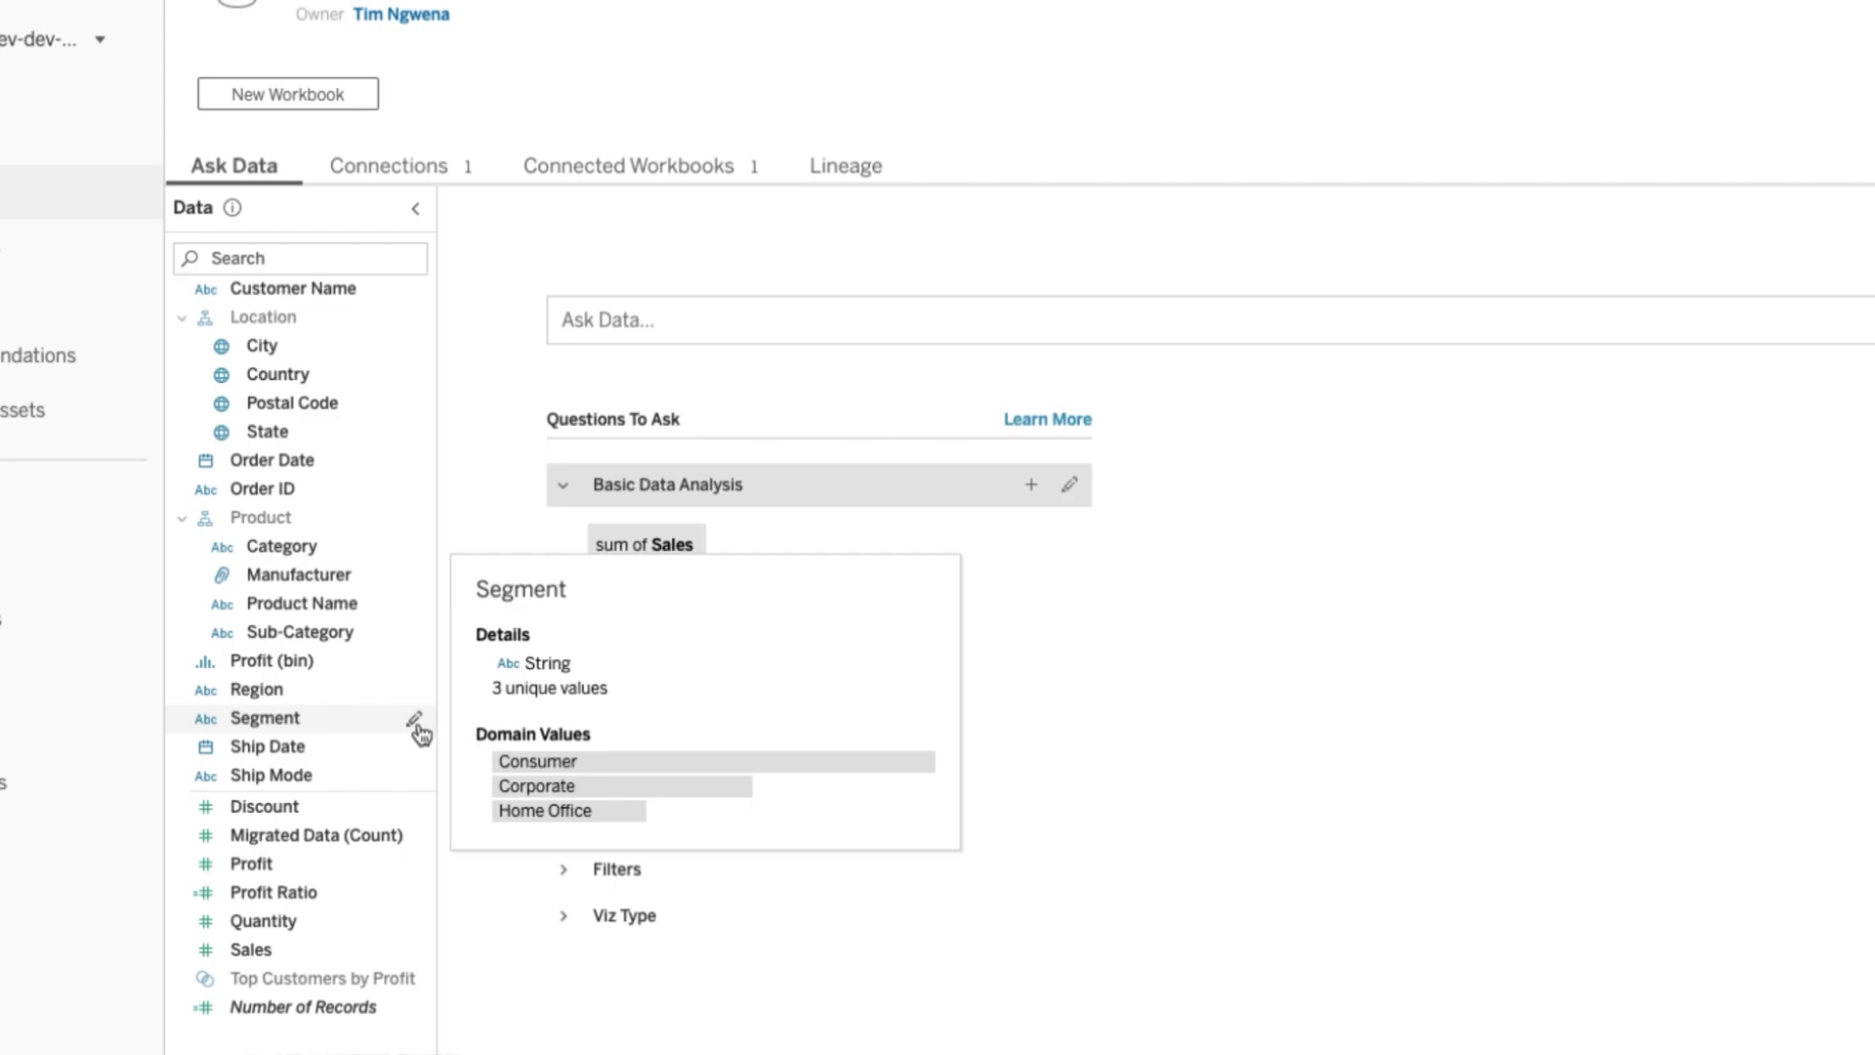
mouse_move(380, 730)
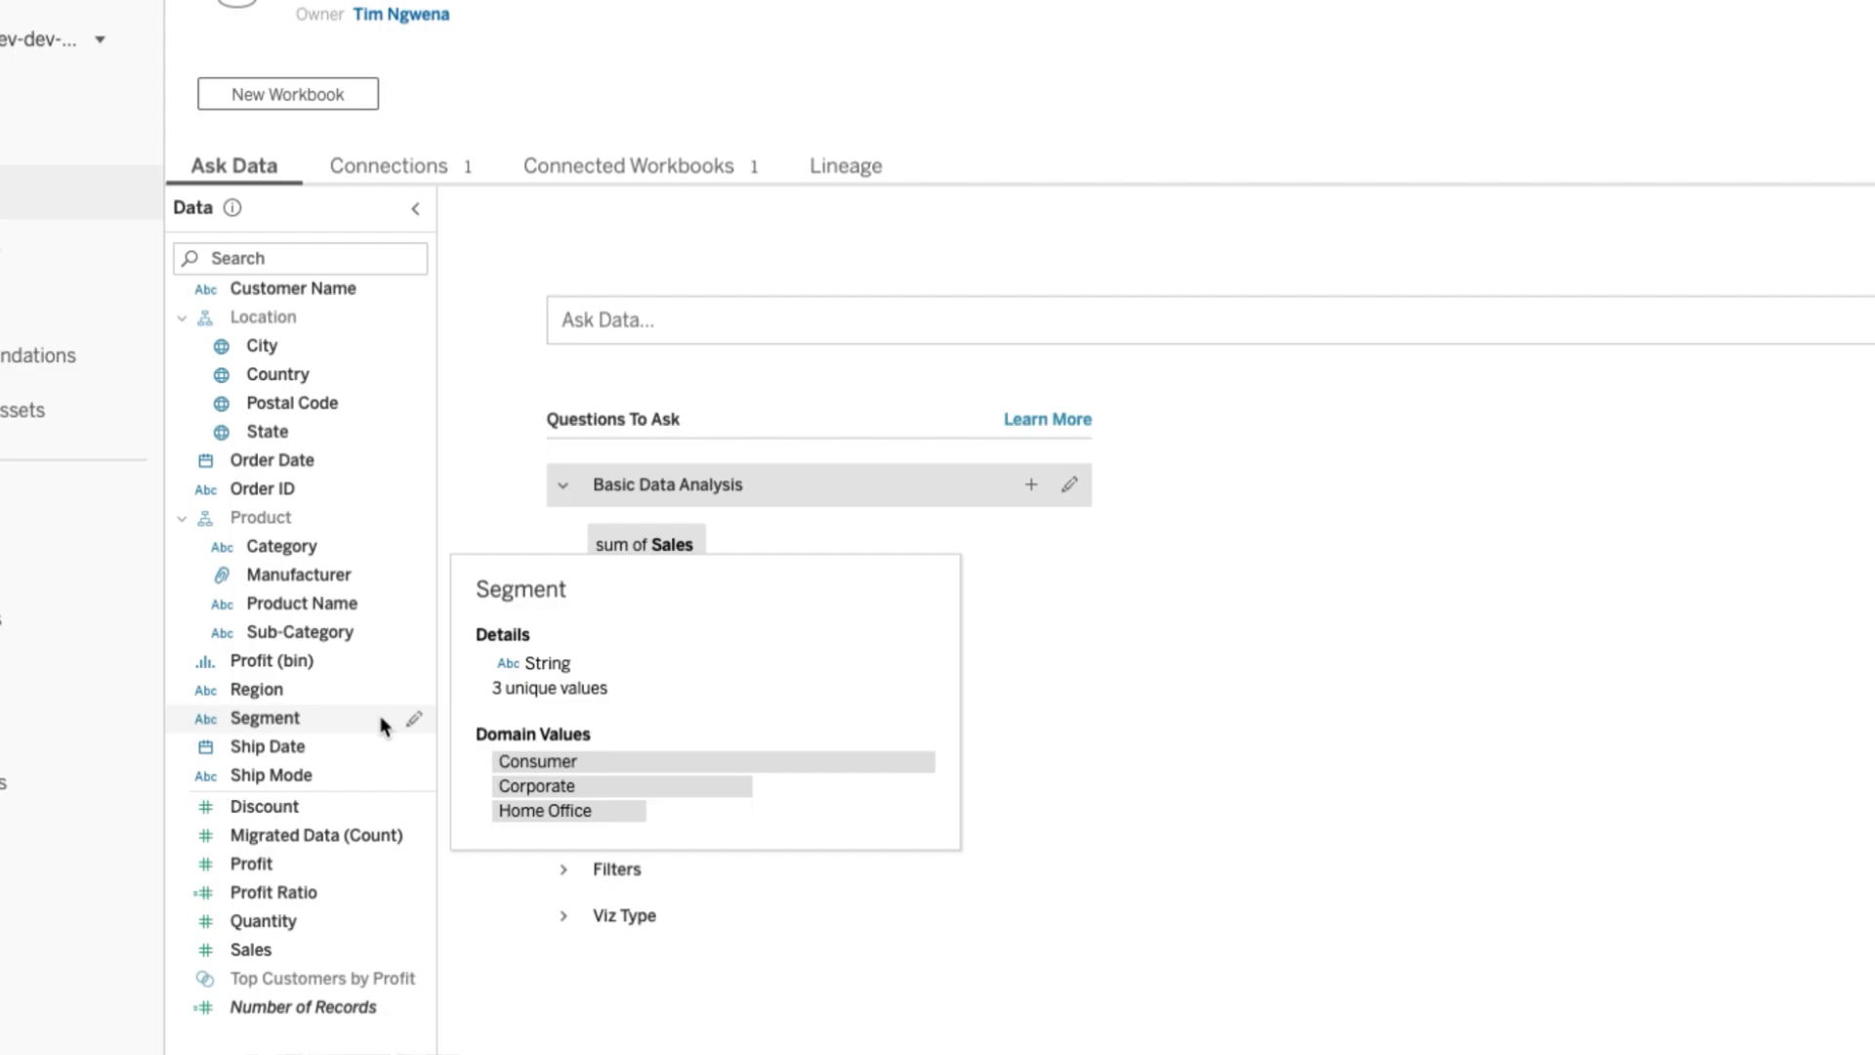
mouse_move(416, 727)
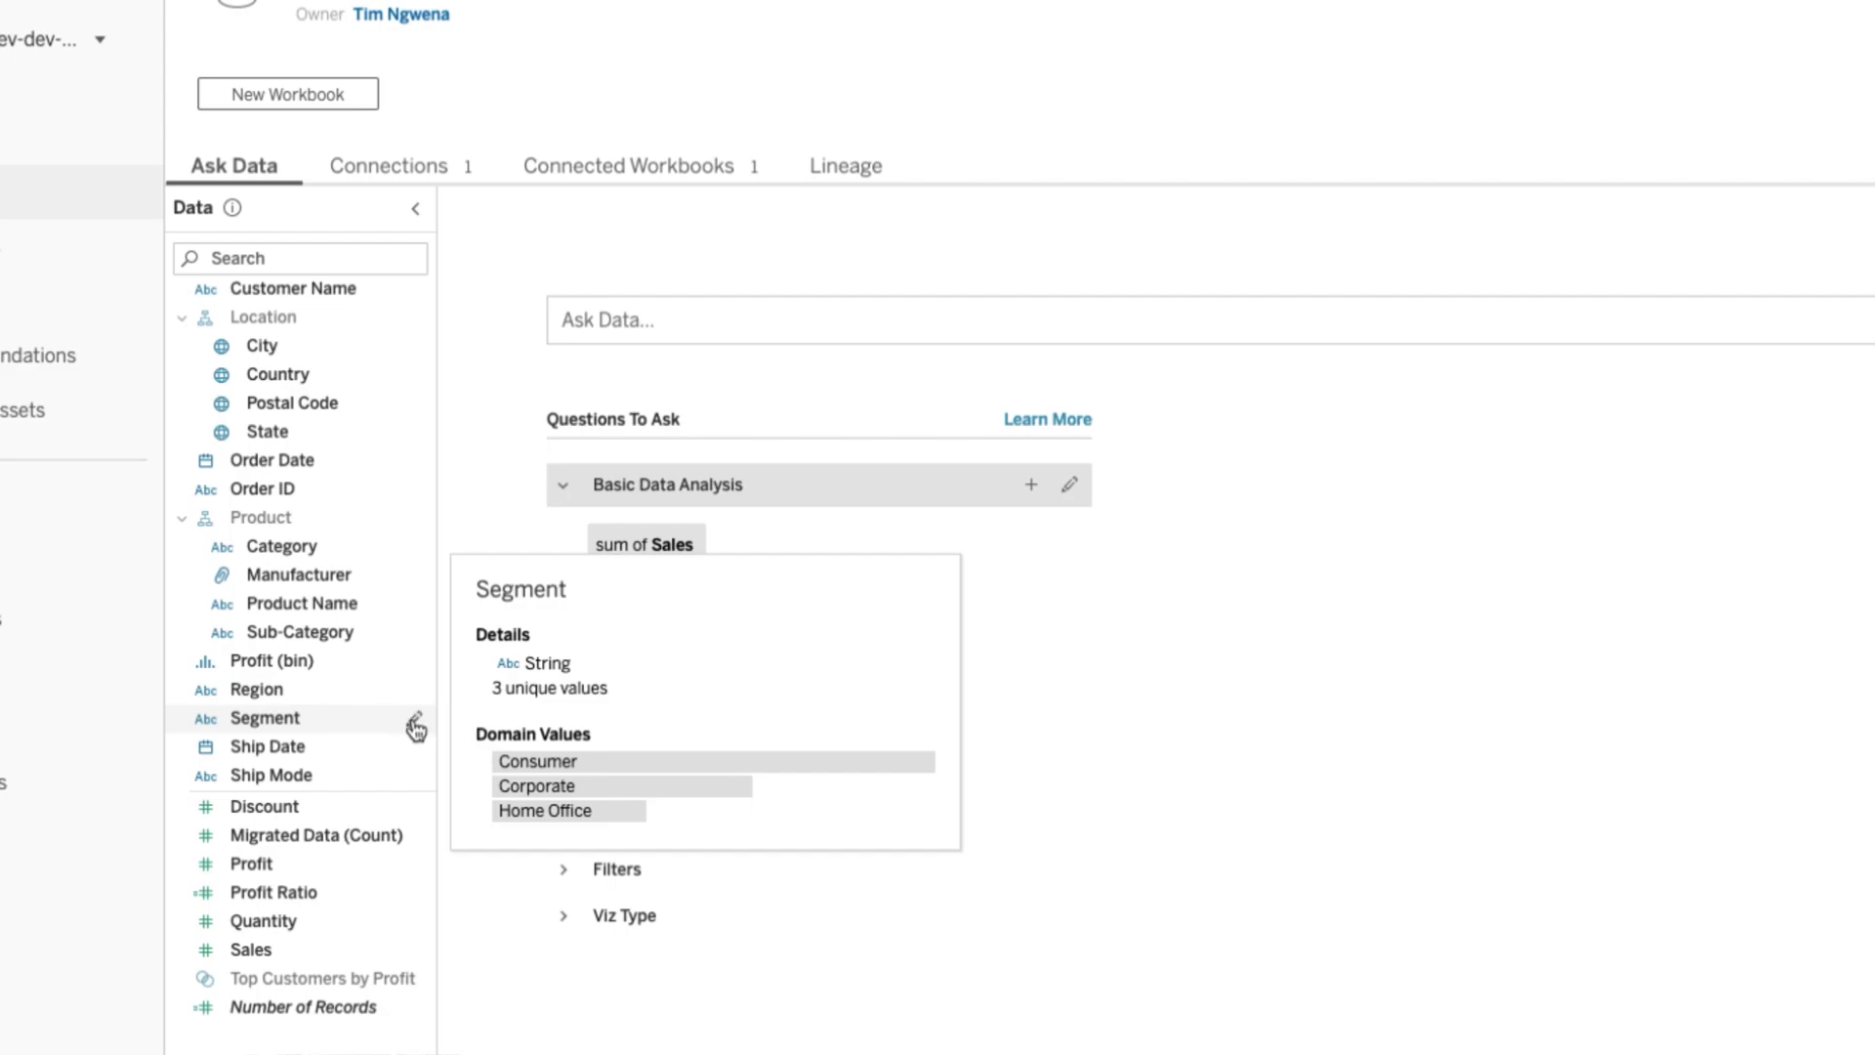
- Open Segment's field details and begin entering a field synonym starting 'De'
click(415, 722)
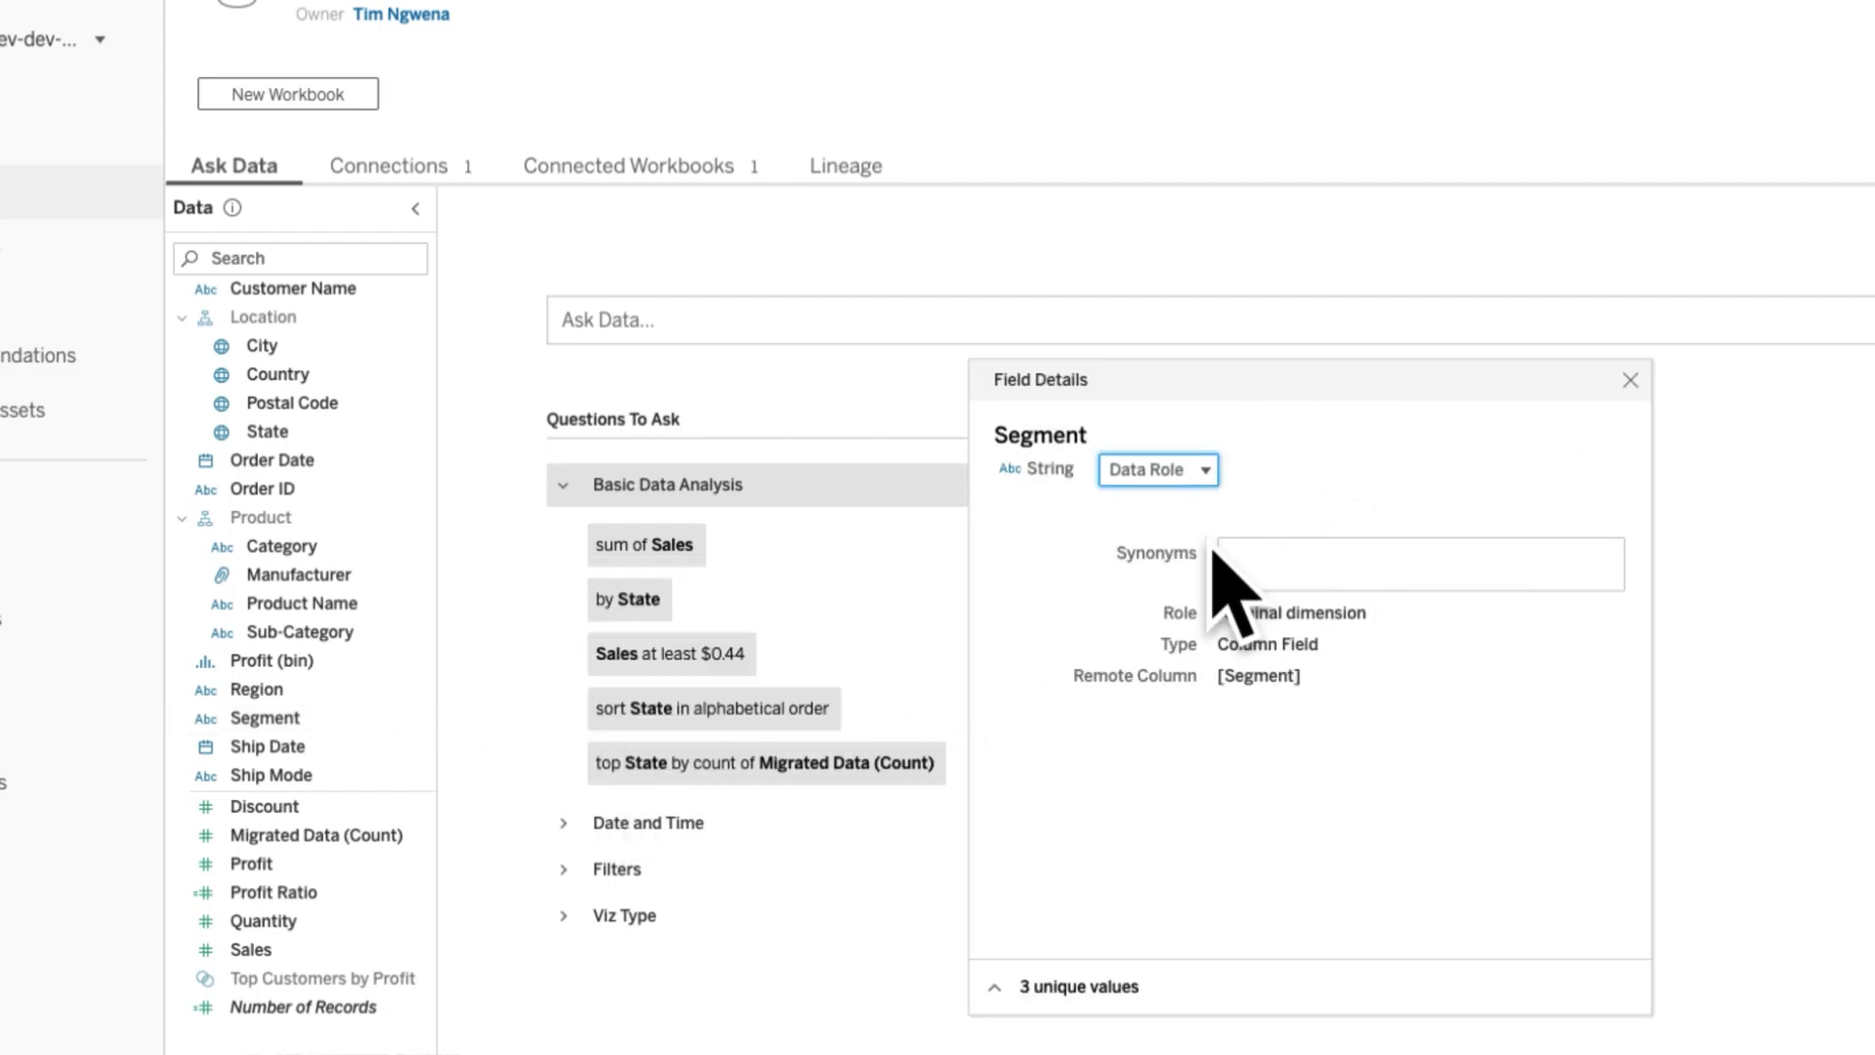
click(1417, 563)
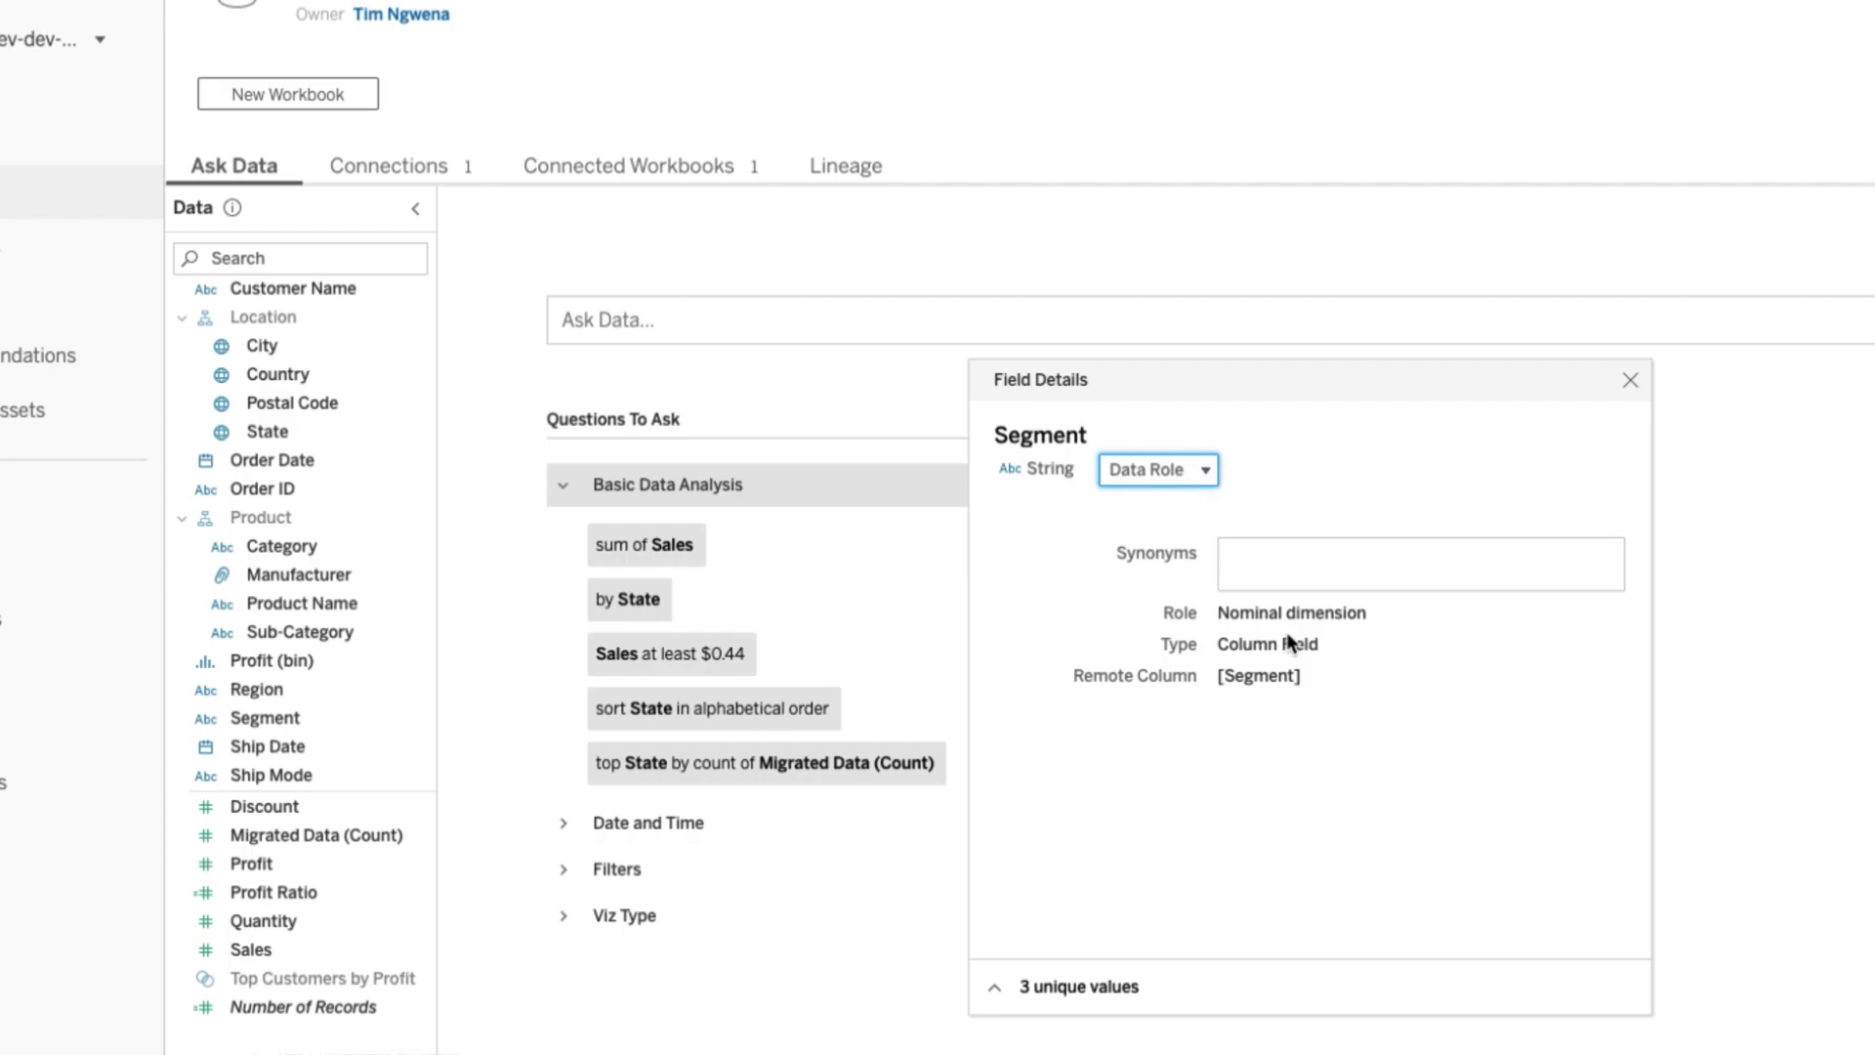
click(1419, 564)
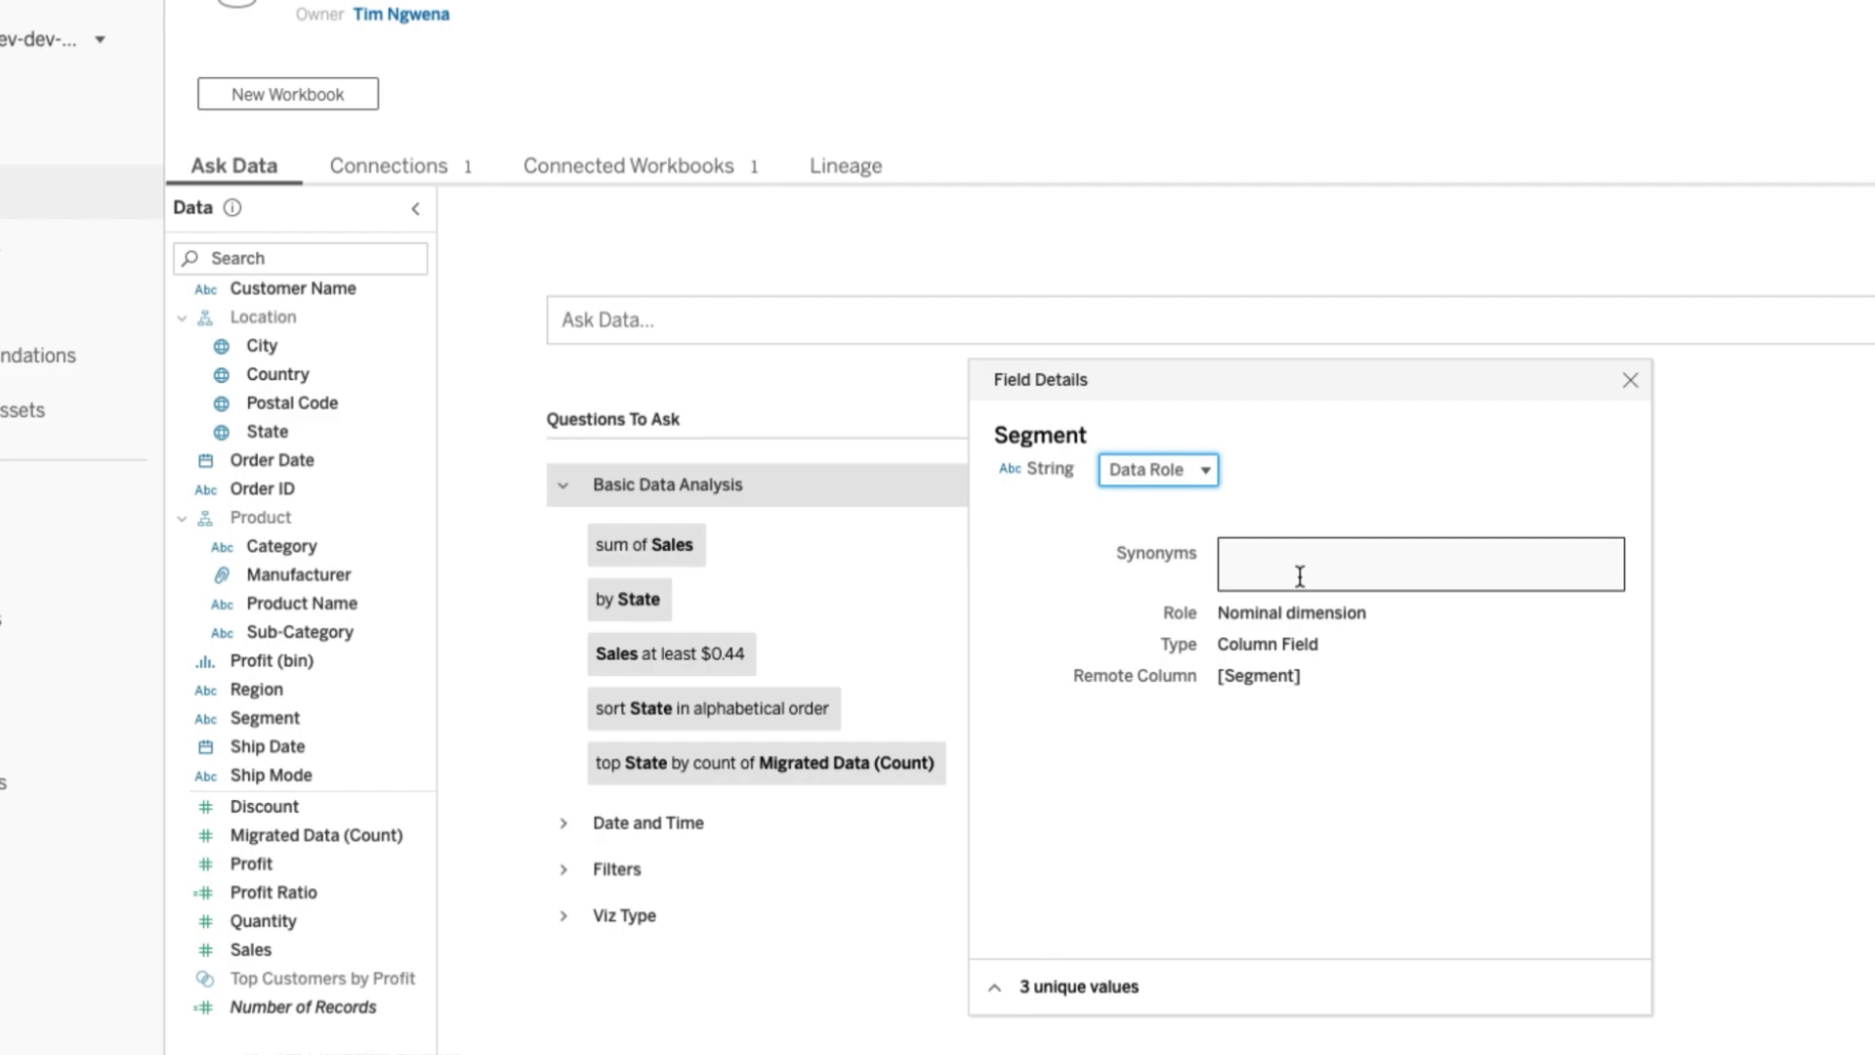
click(1418, 563)
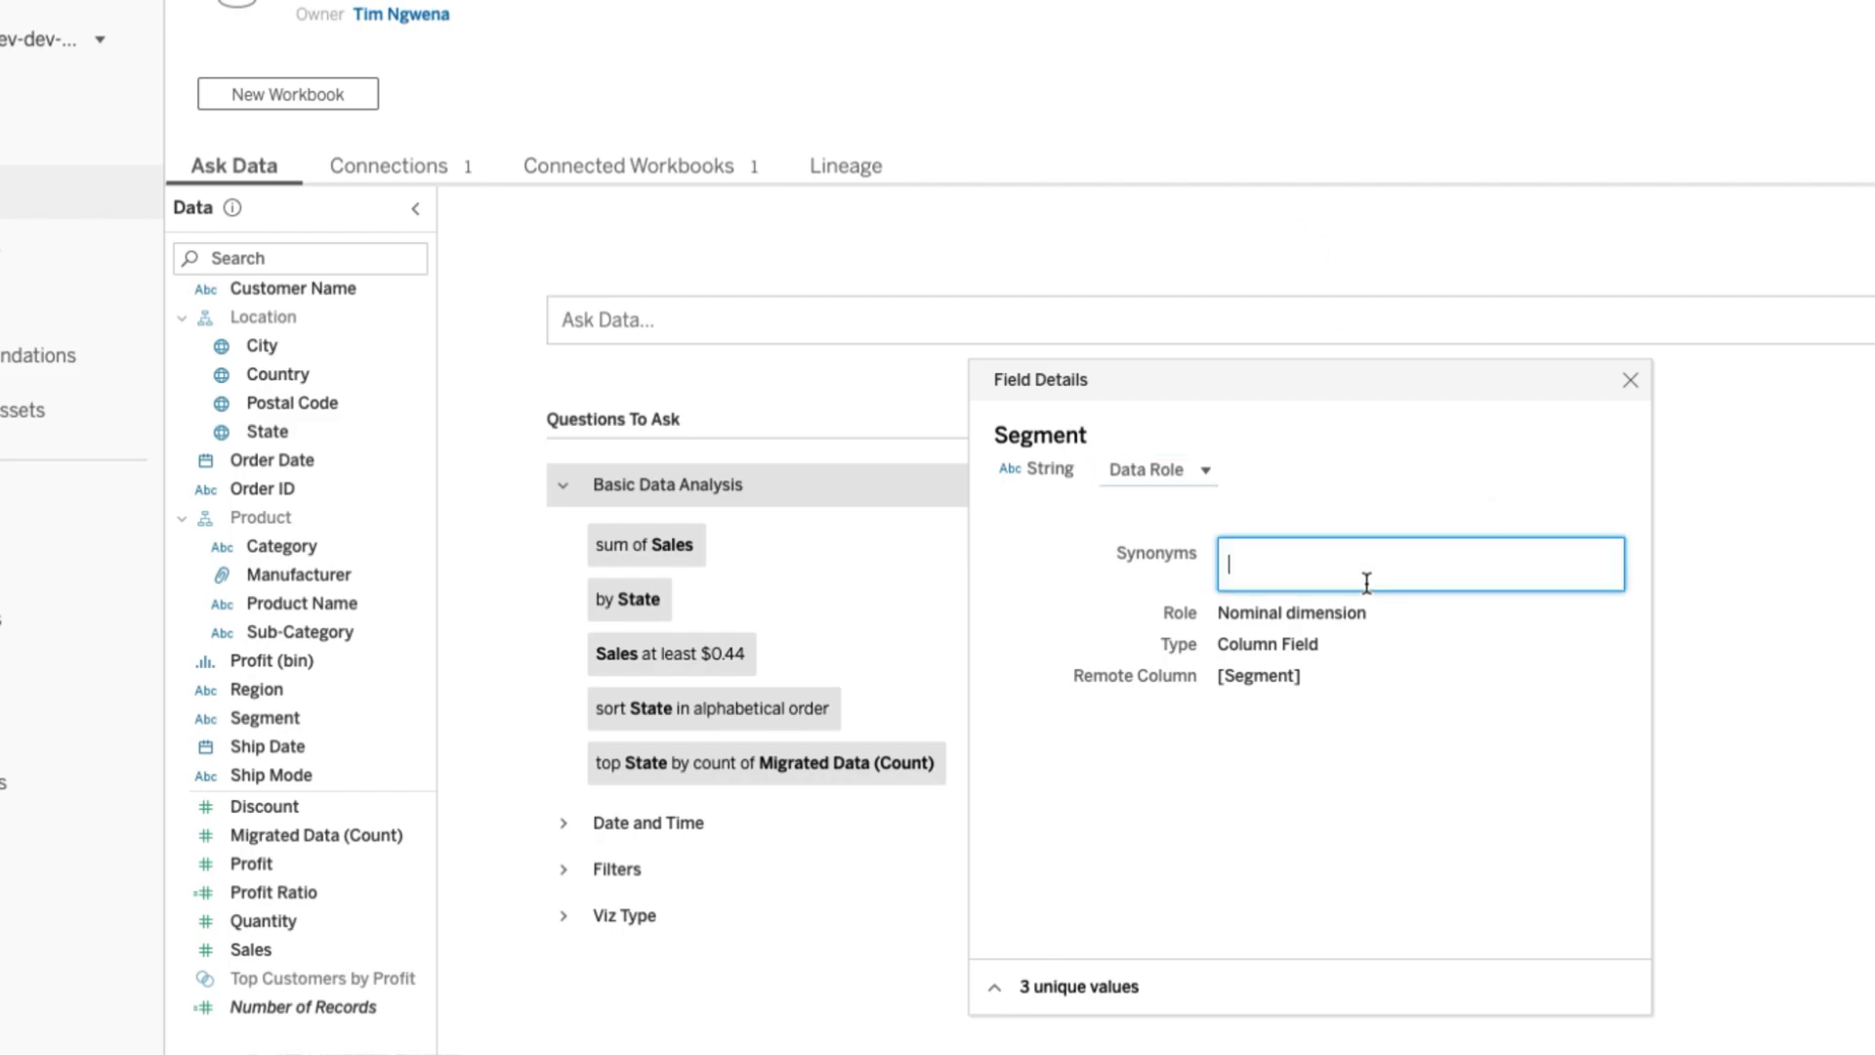
text(De)
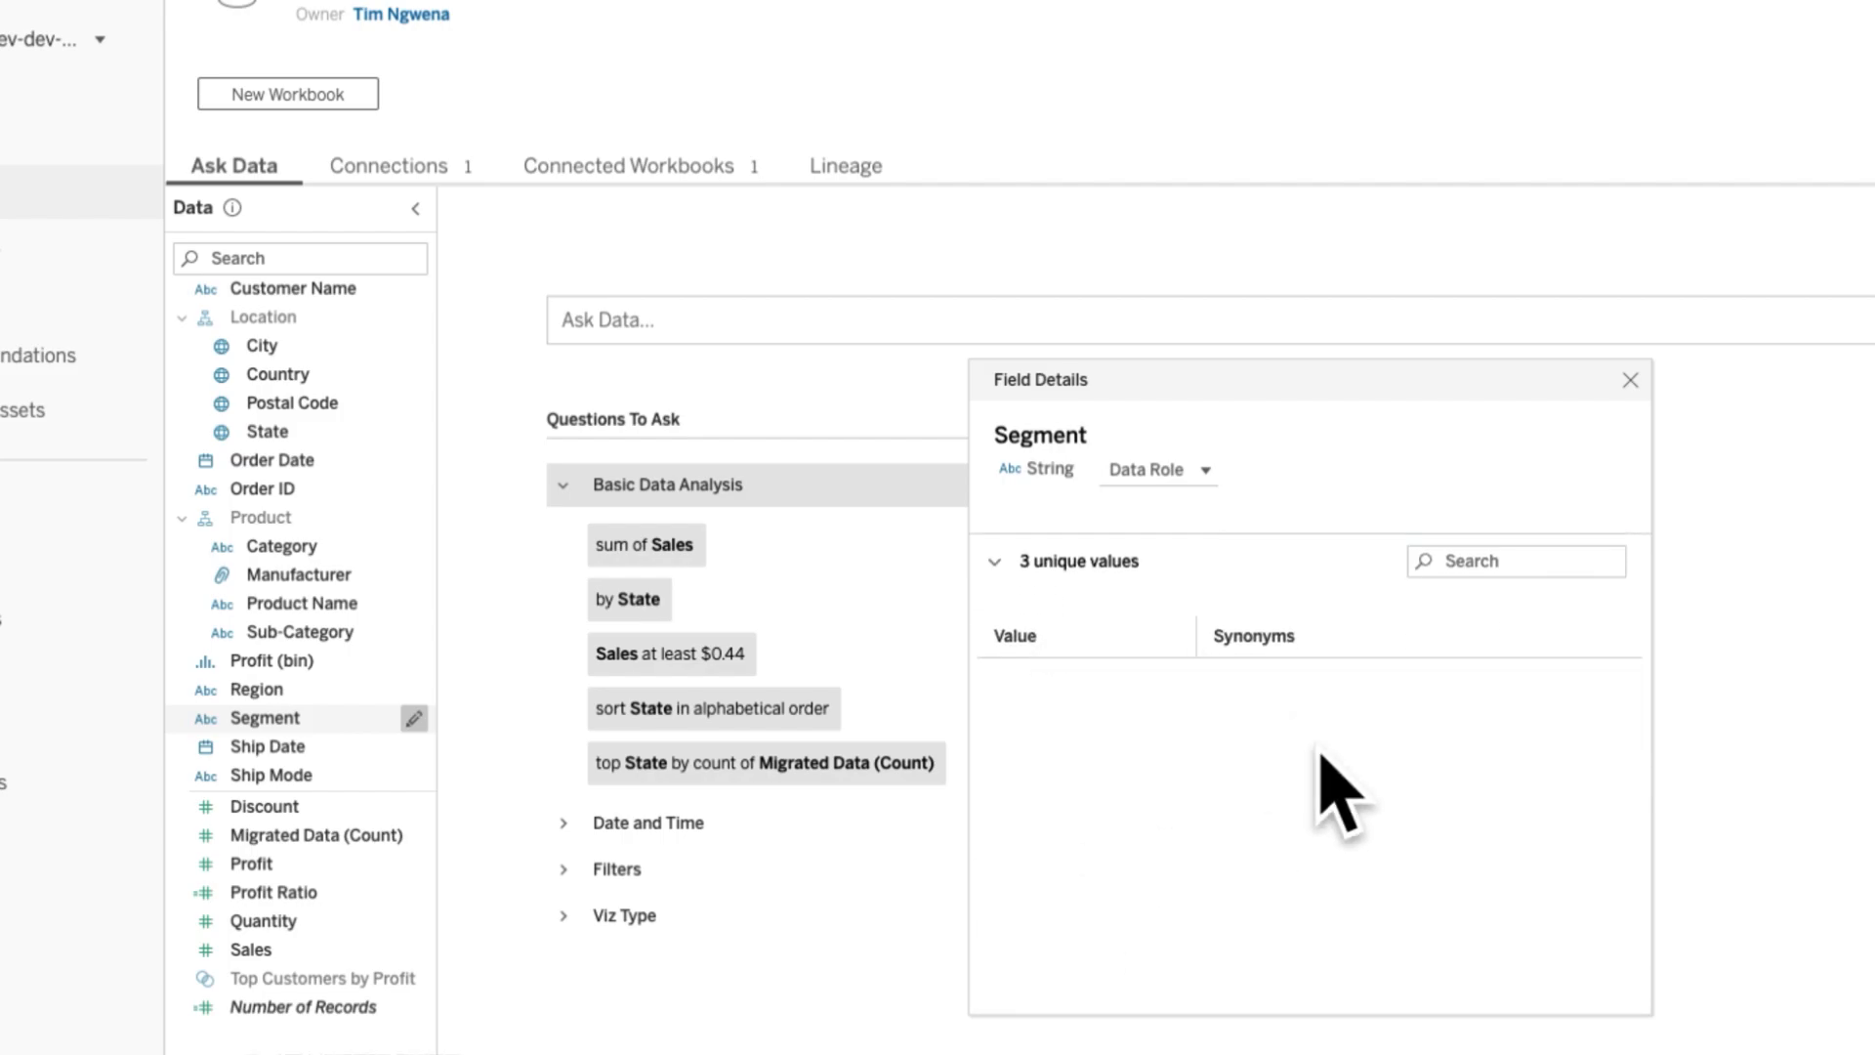
mouse_move(1178, 730)
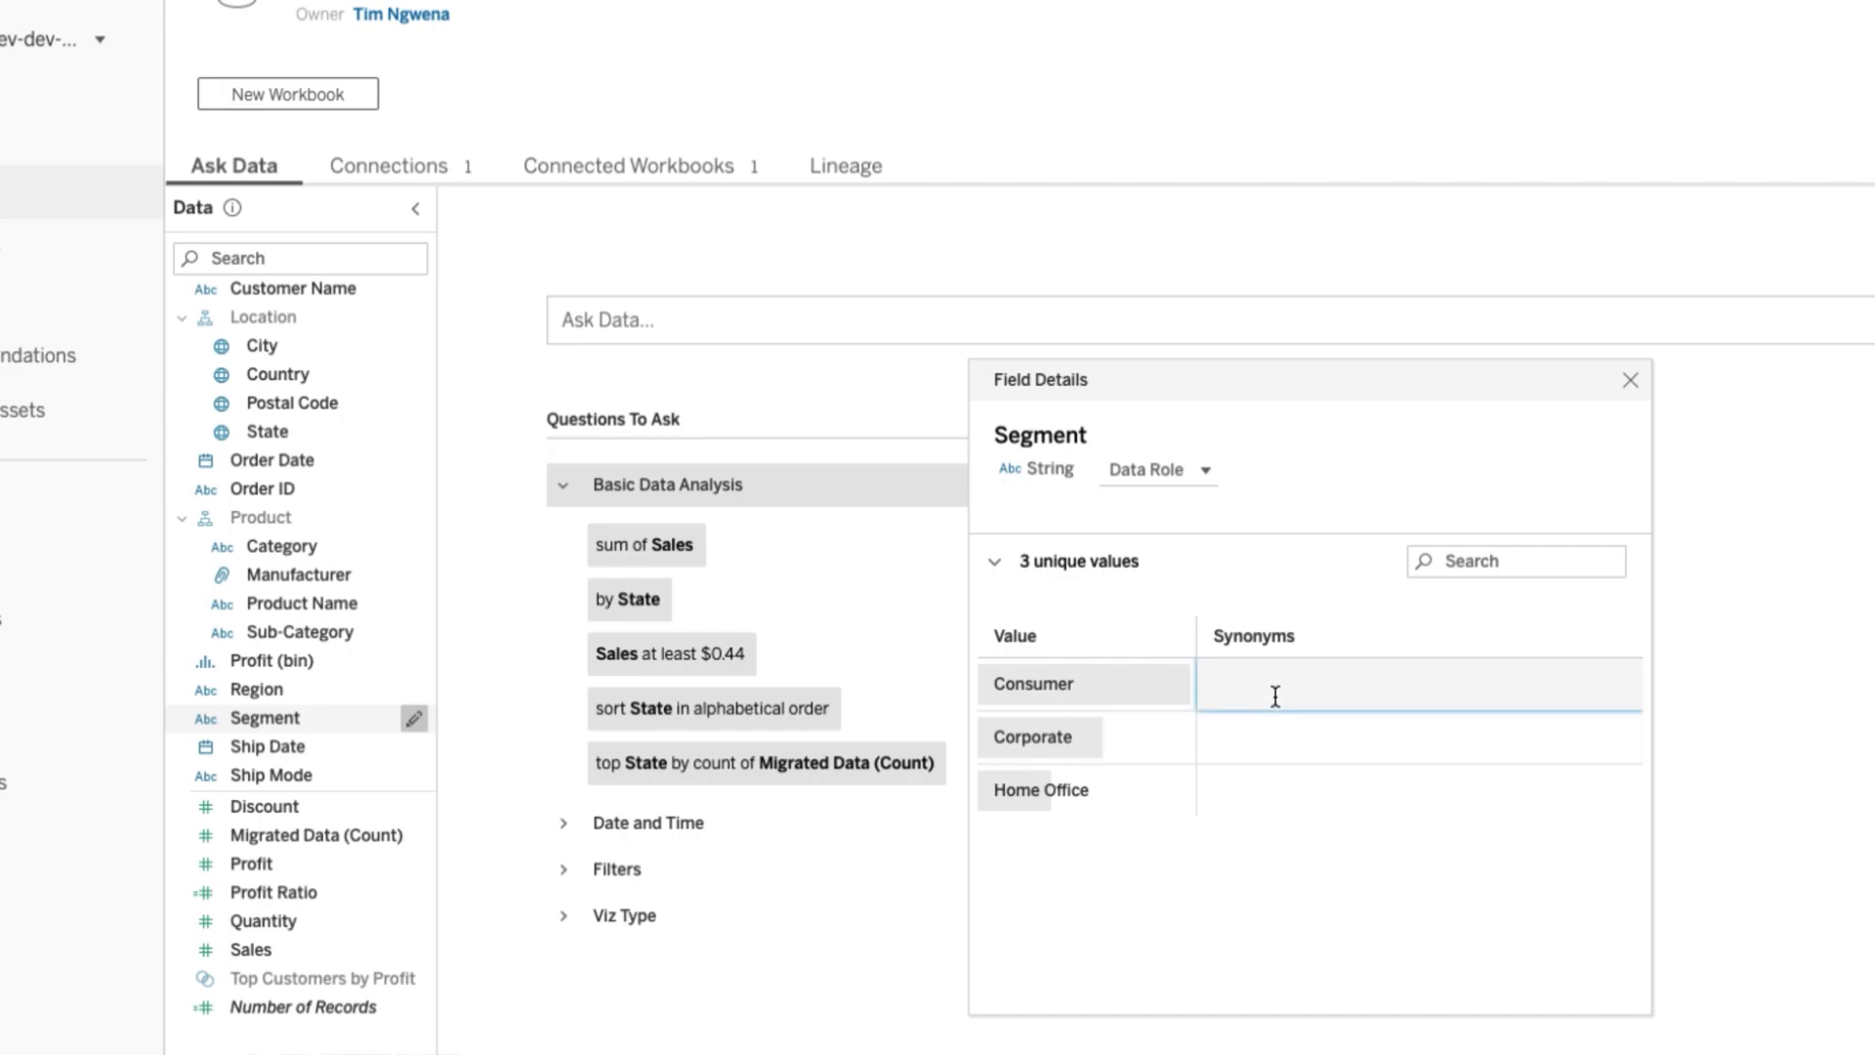
- Give Consumer, Corporate and Home Office the value synonyms Consume, Business and Home
text(C)
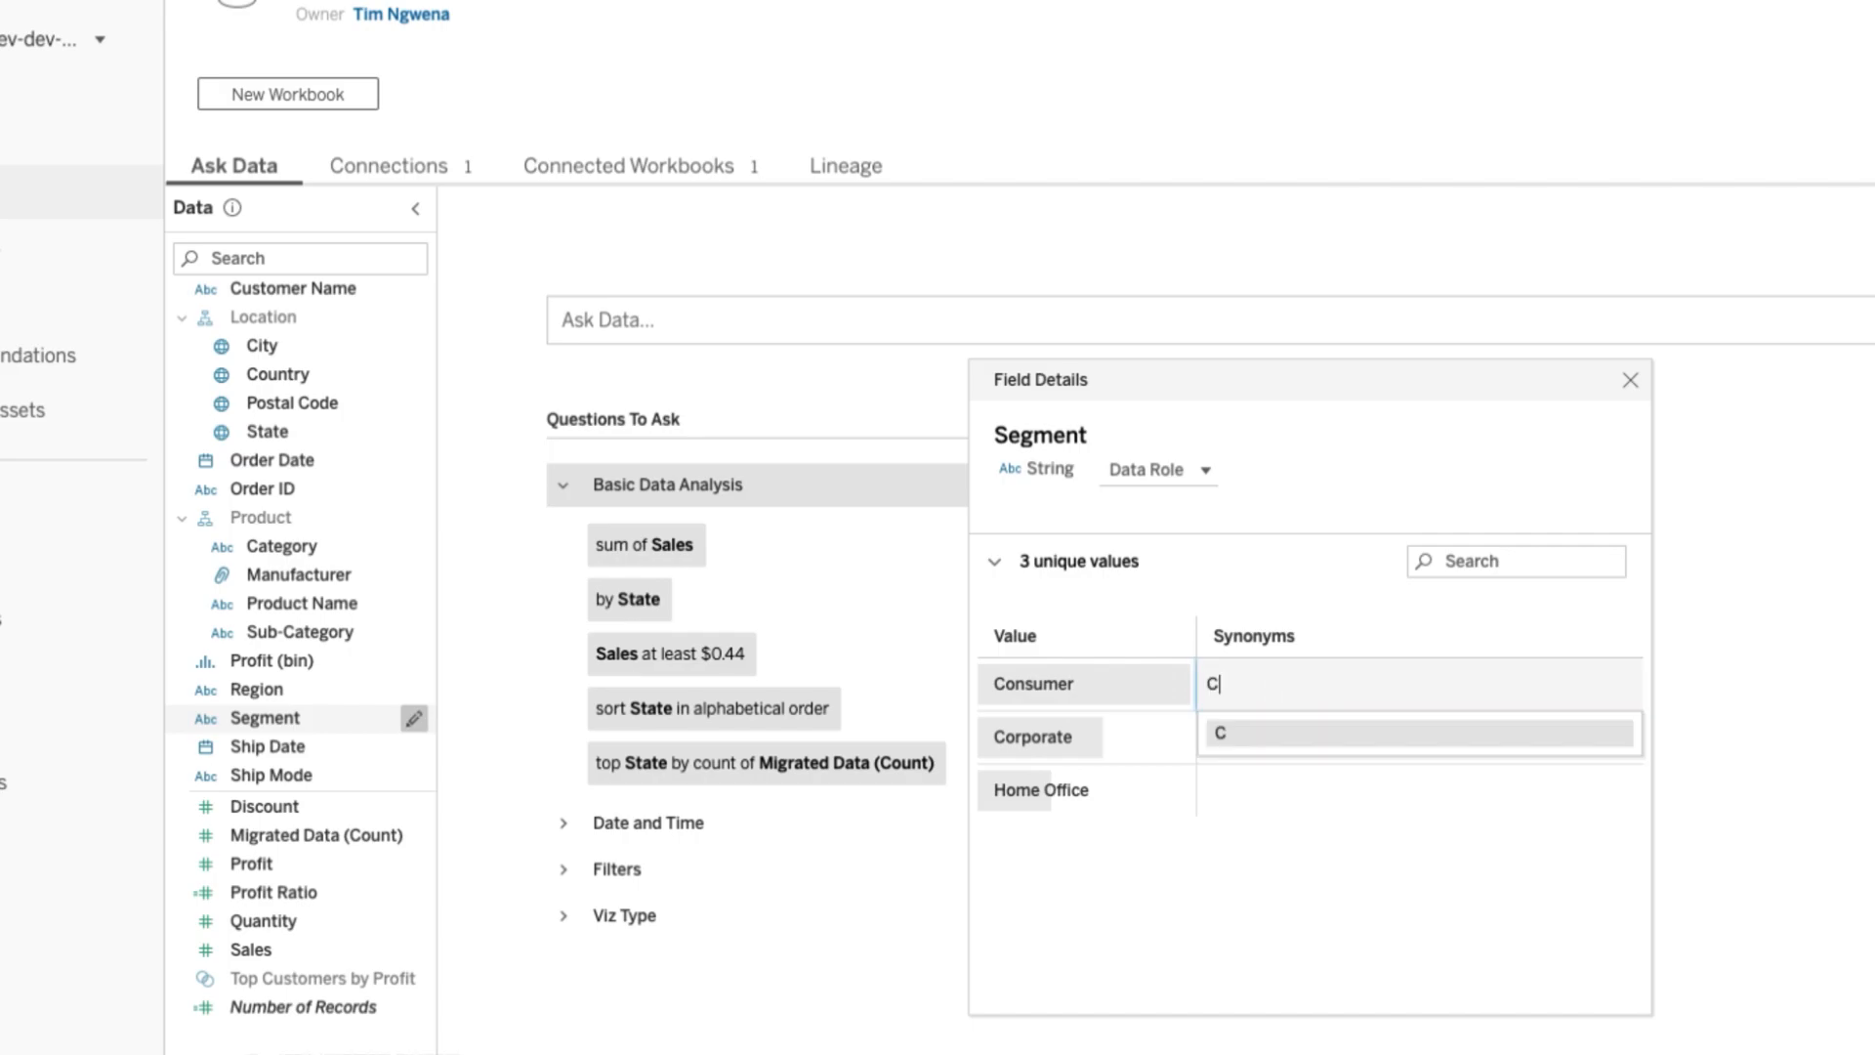
text(onsume)
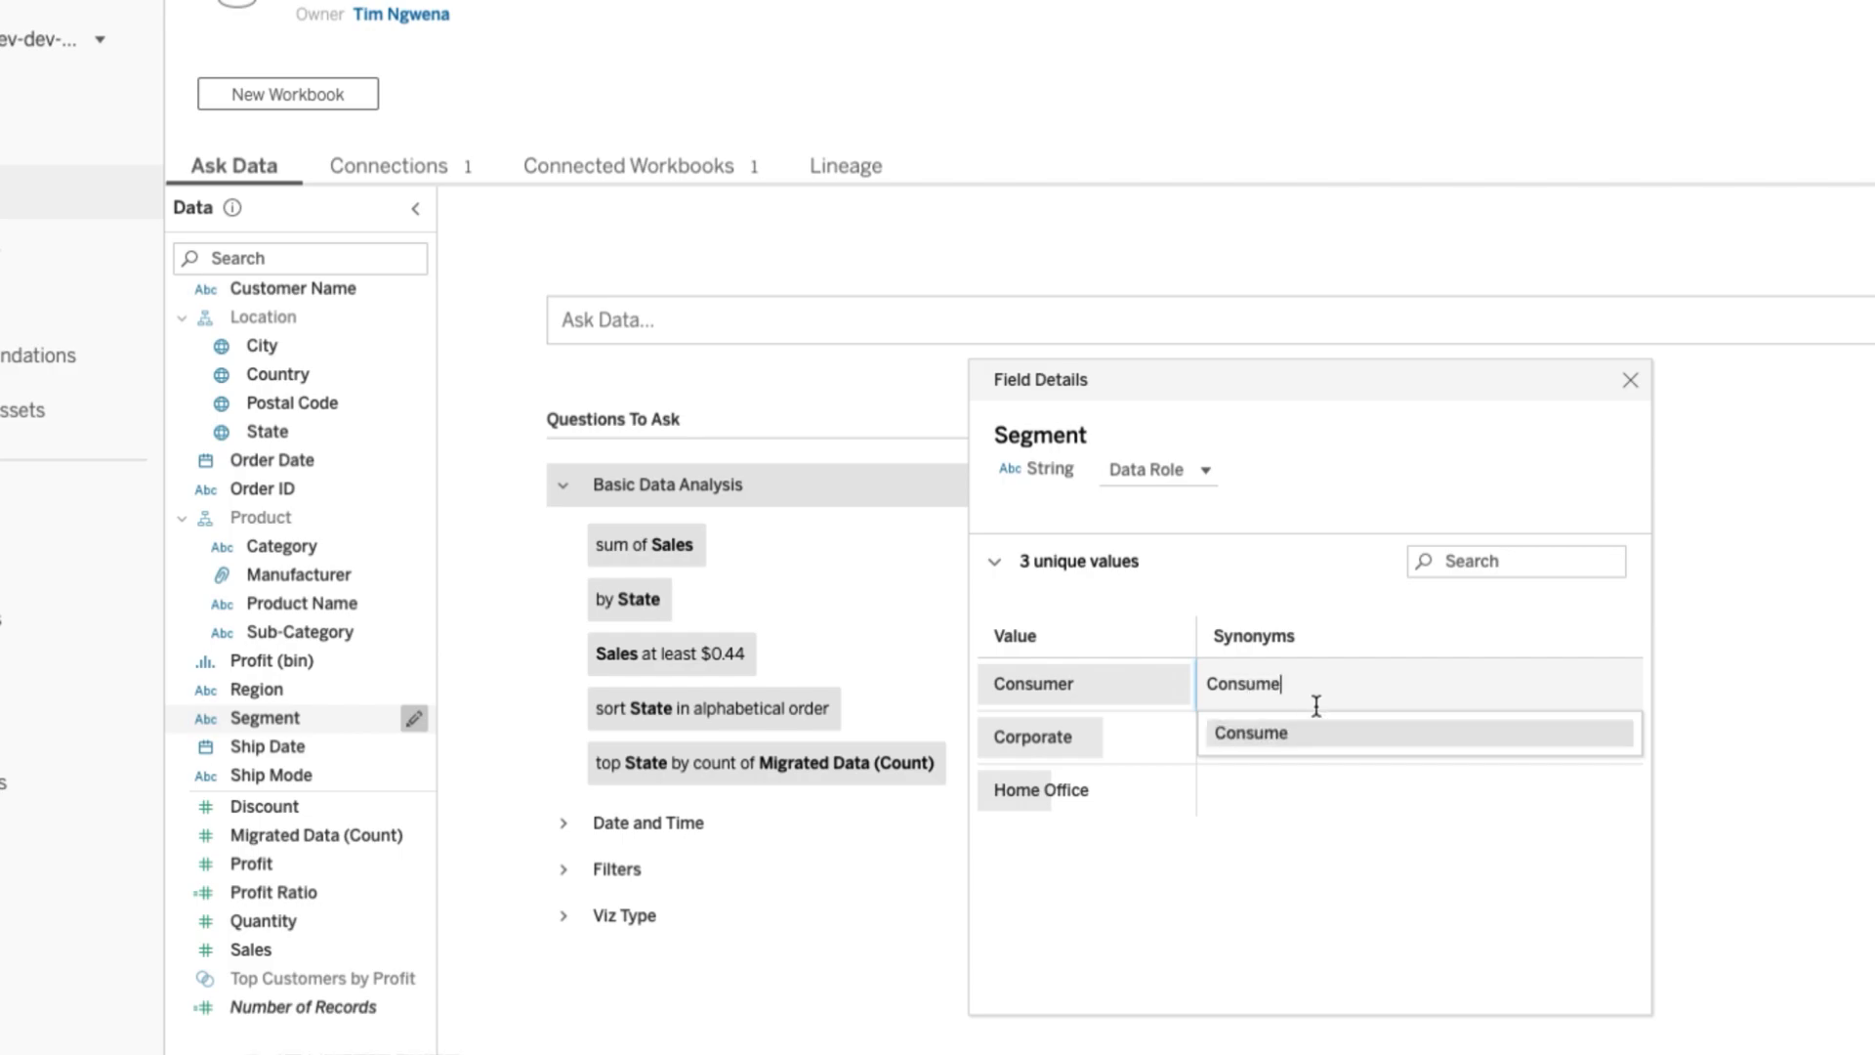
click(1251, 731)
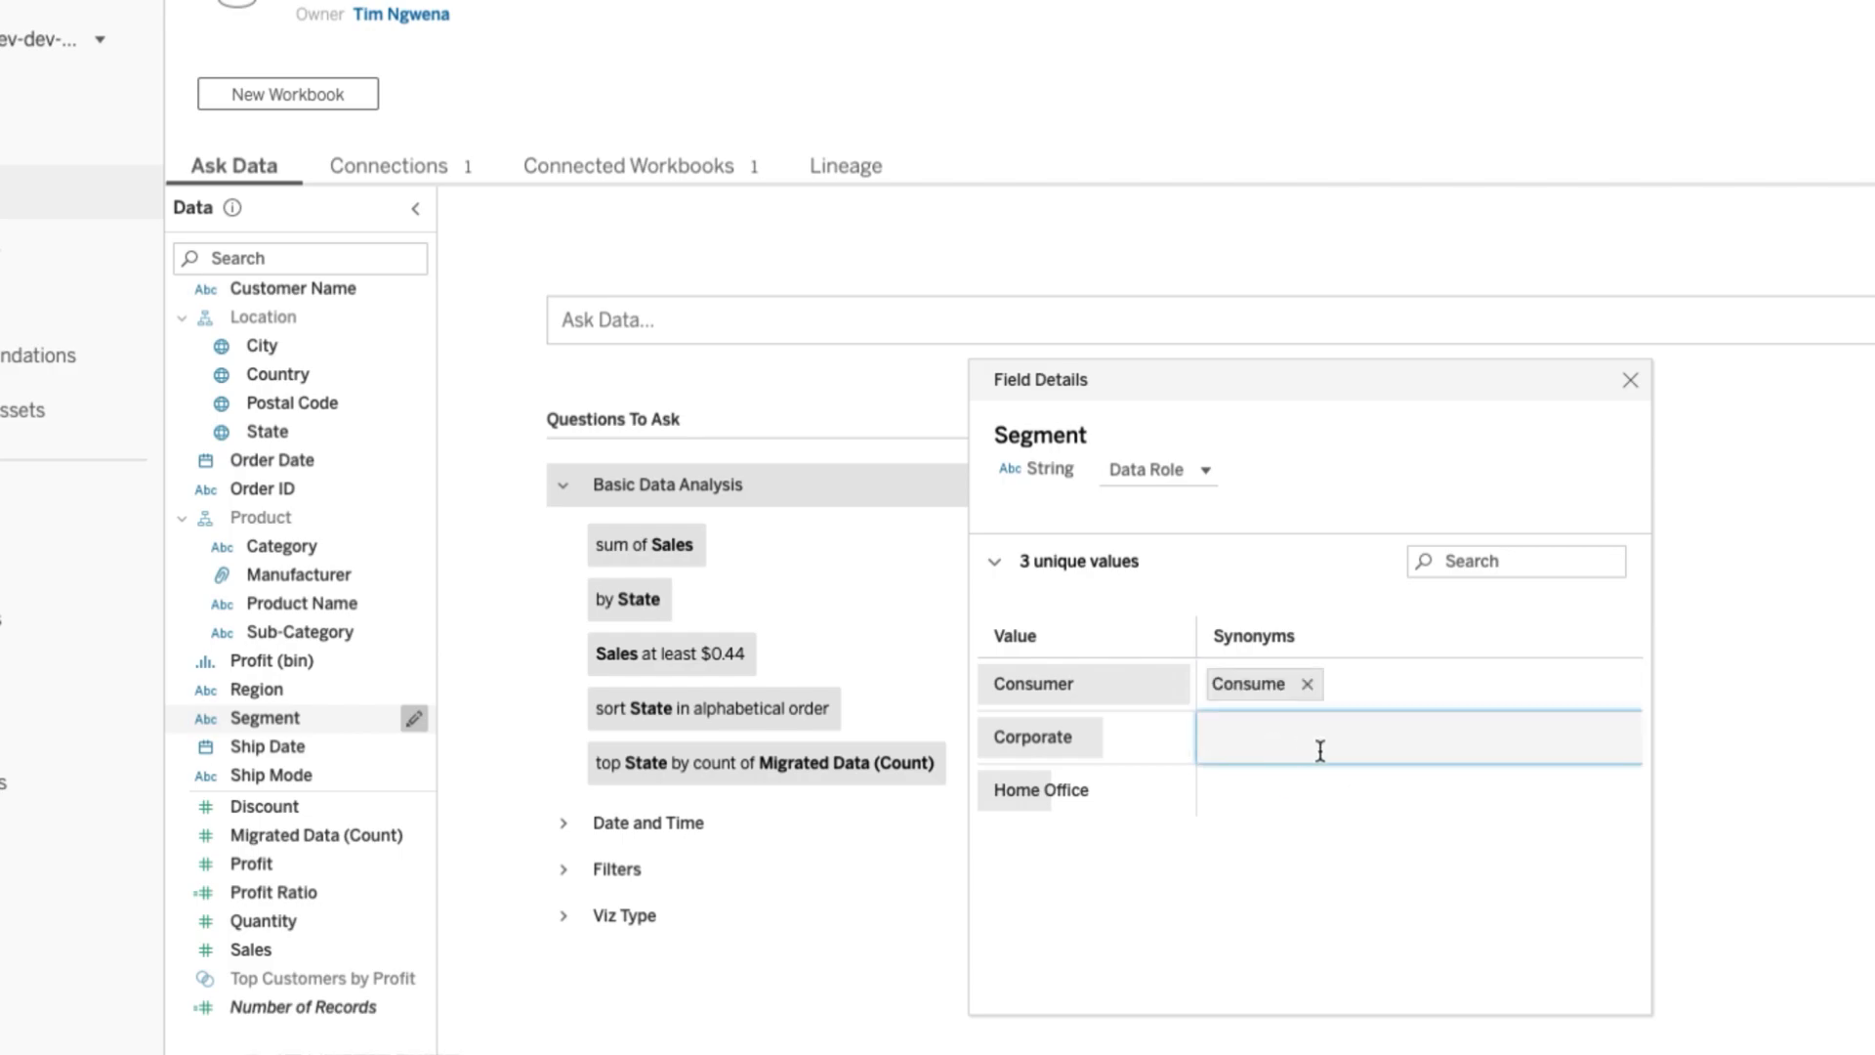
text(Bus)
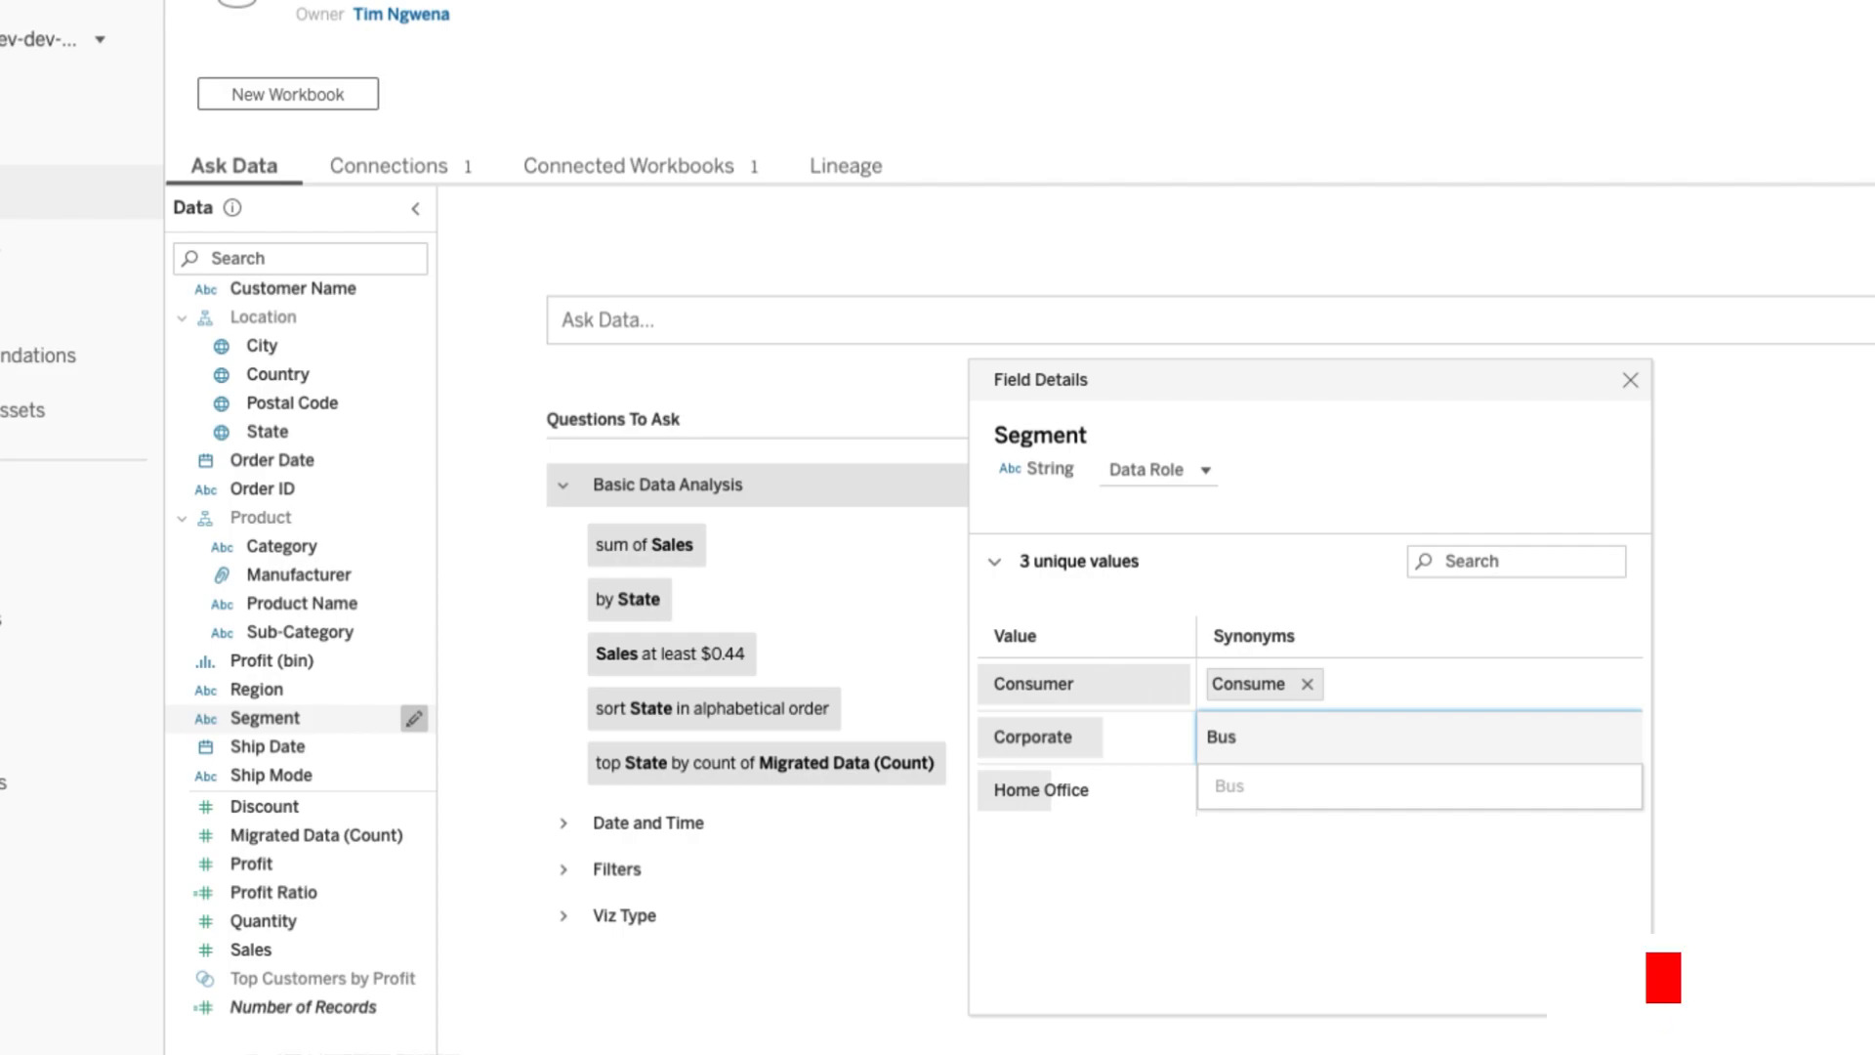
text(iness)
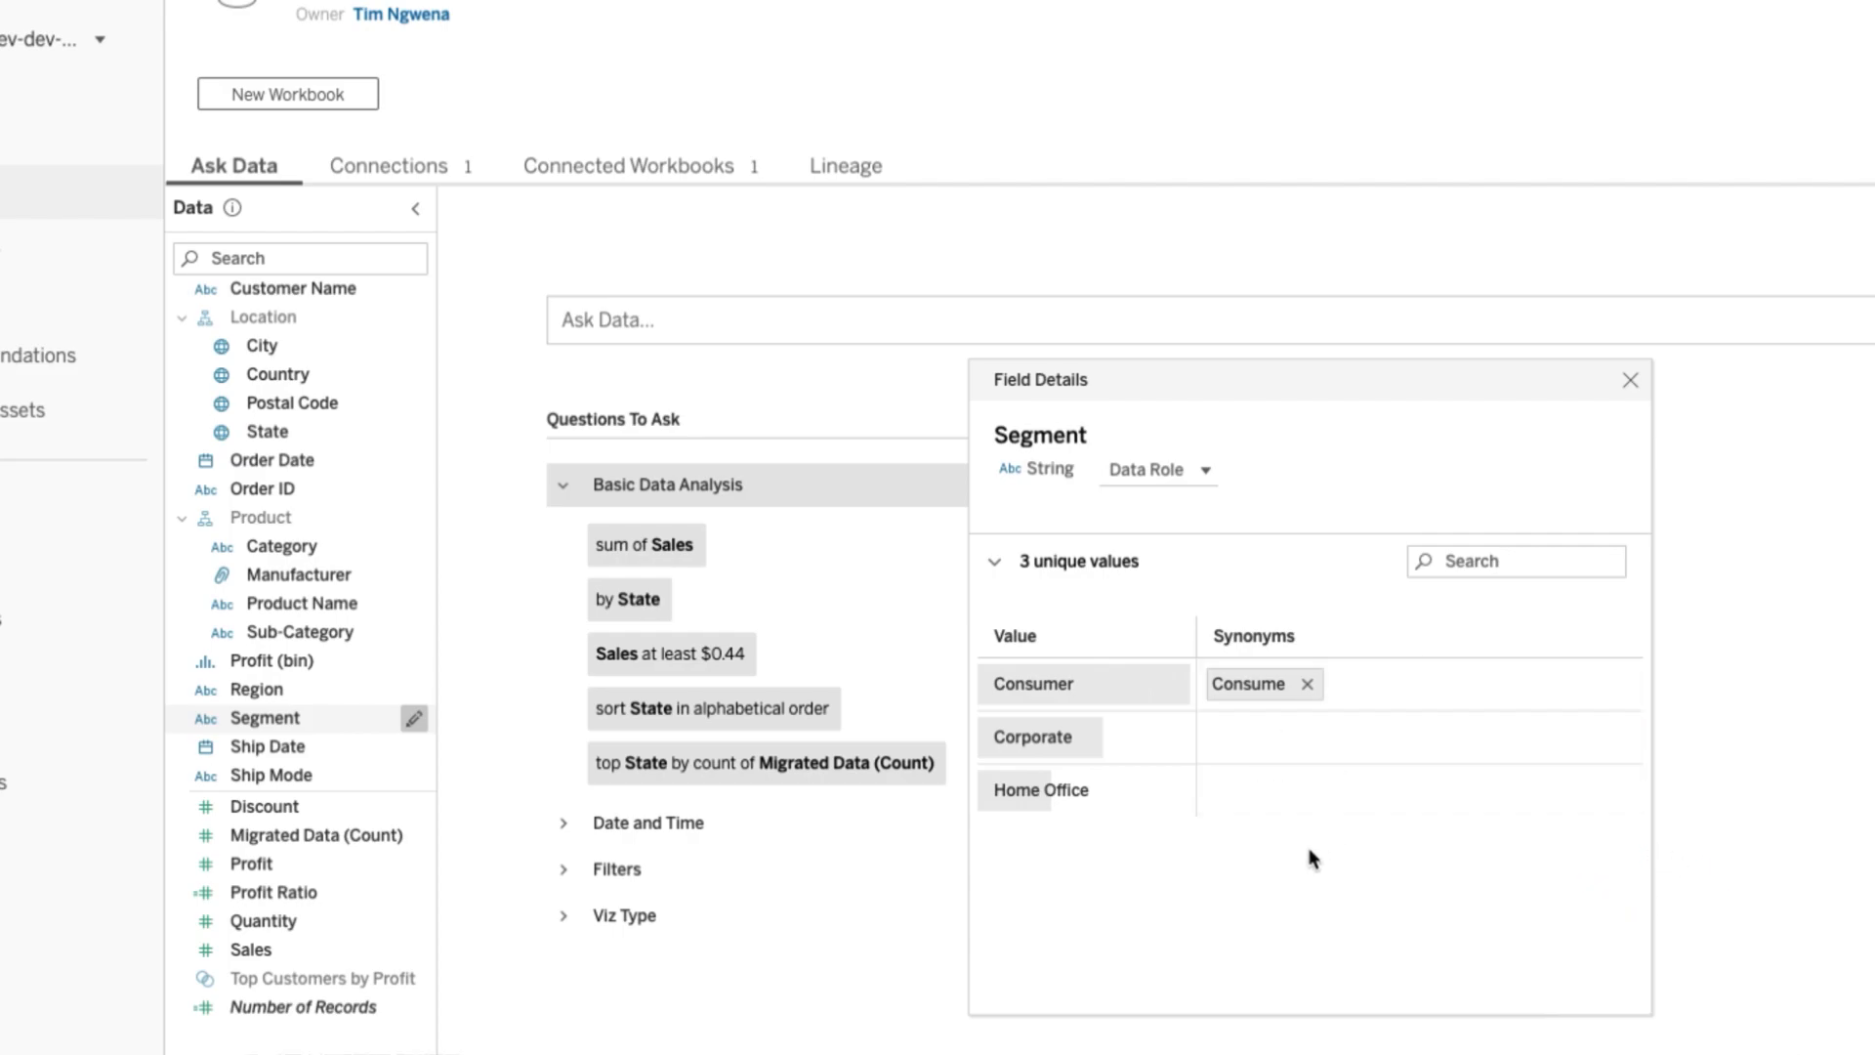
click(1417, 737)
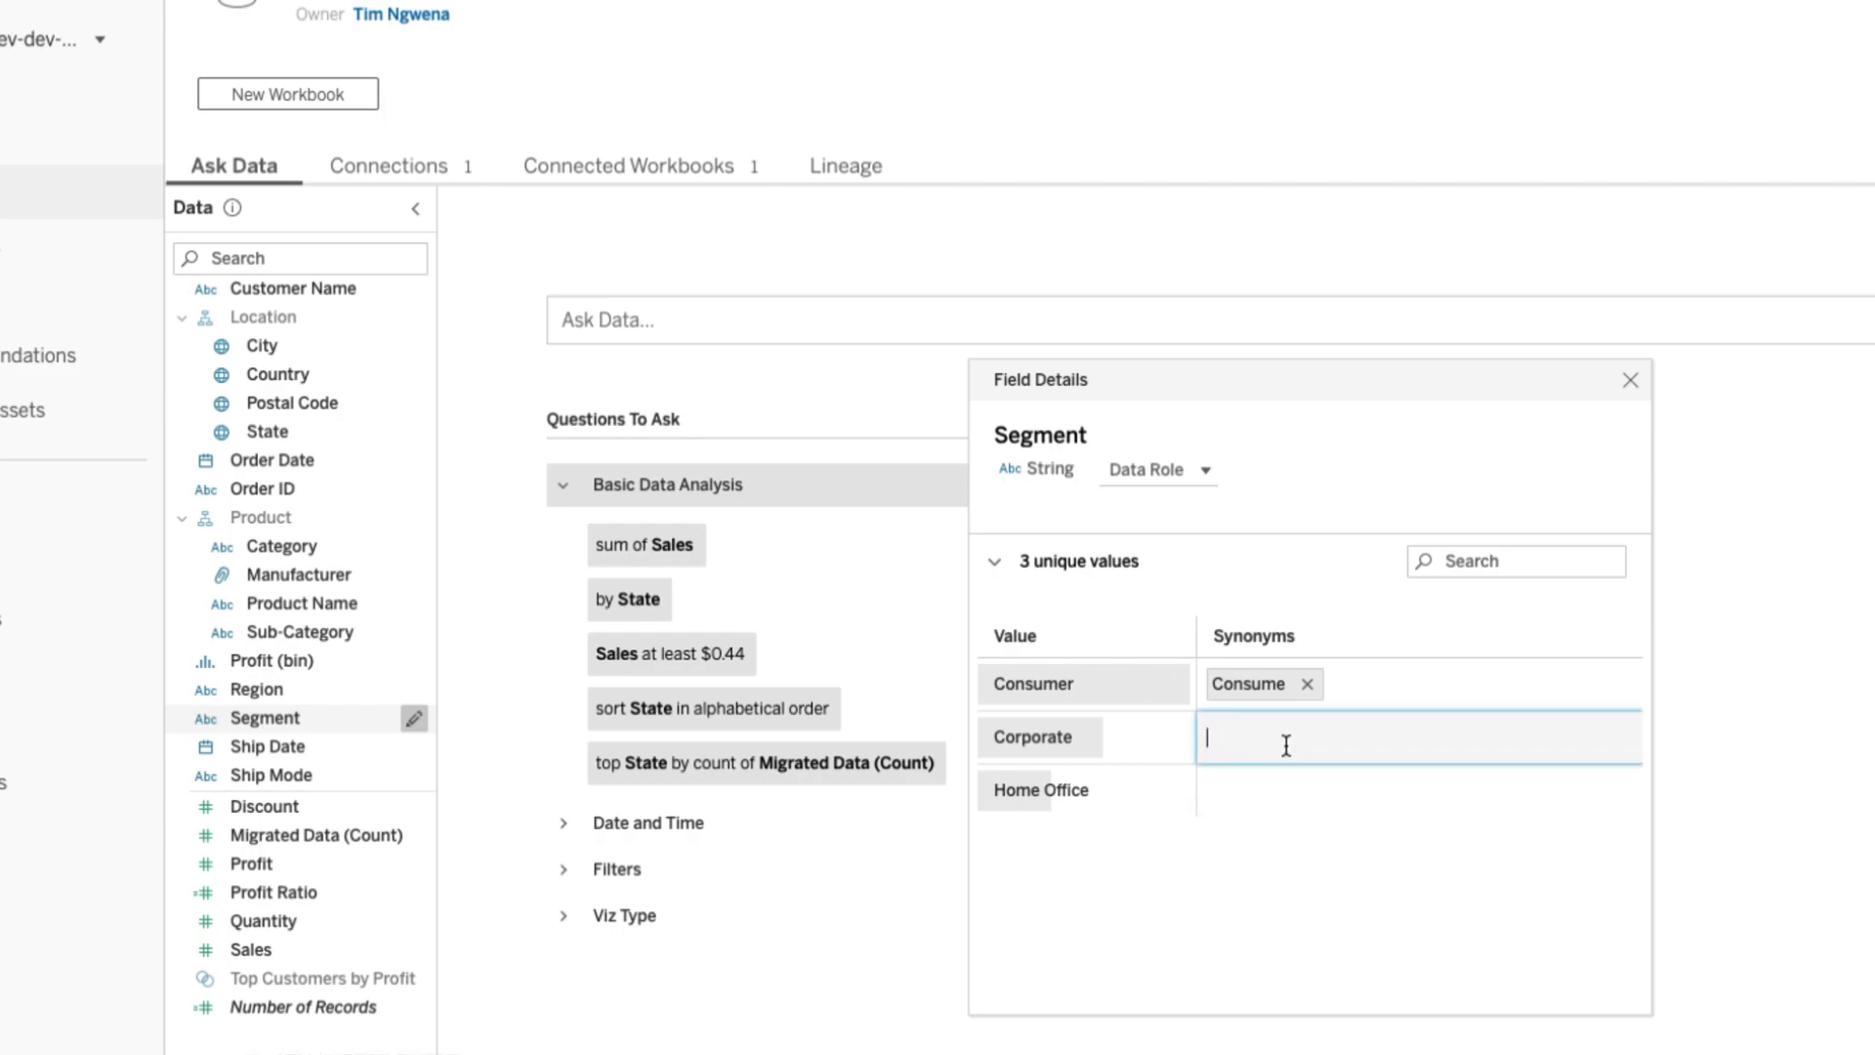
text(B)
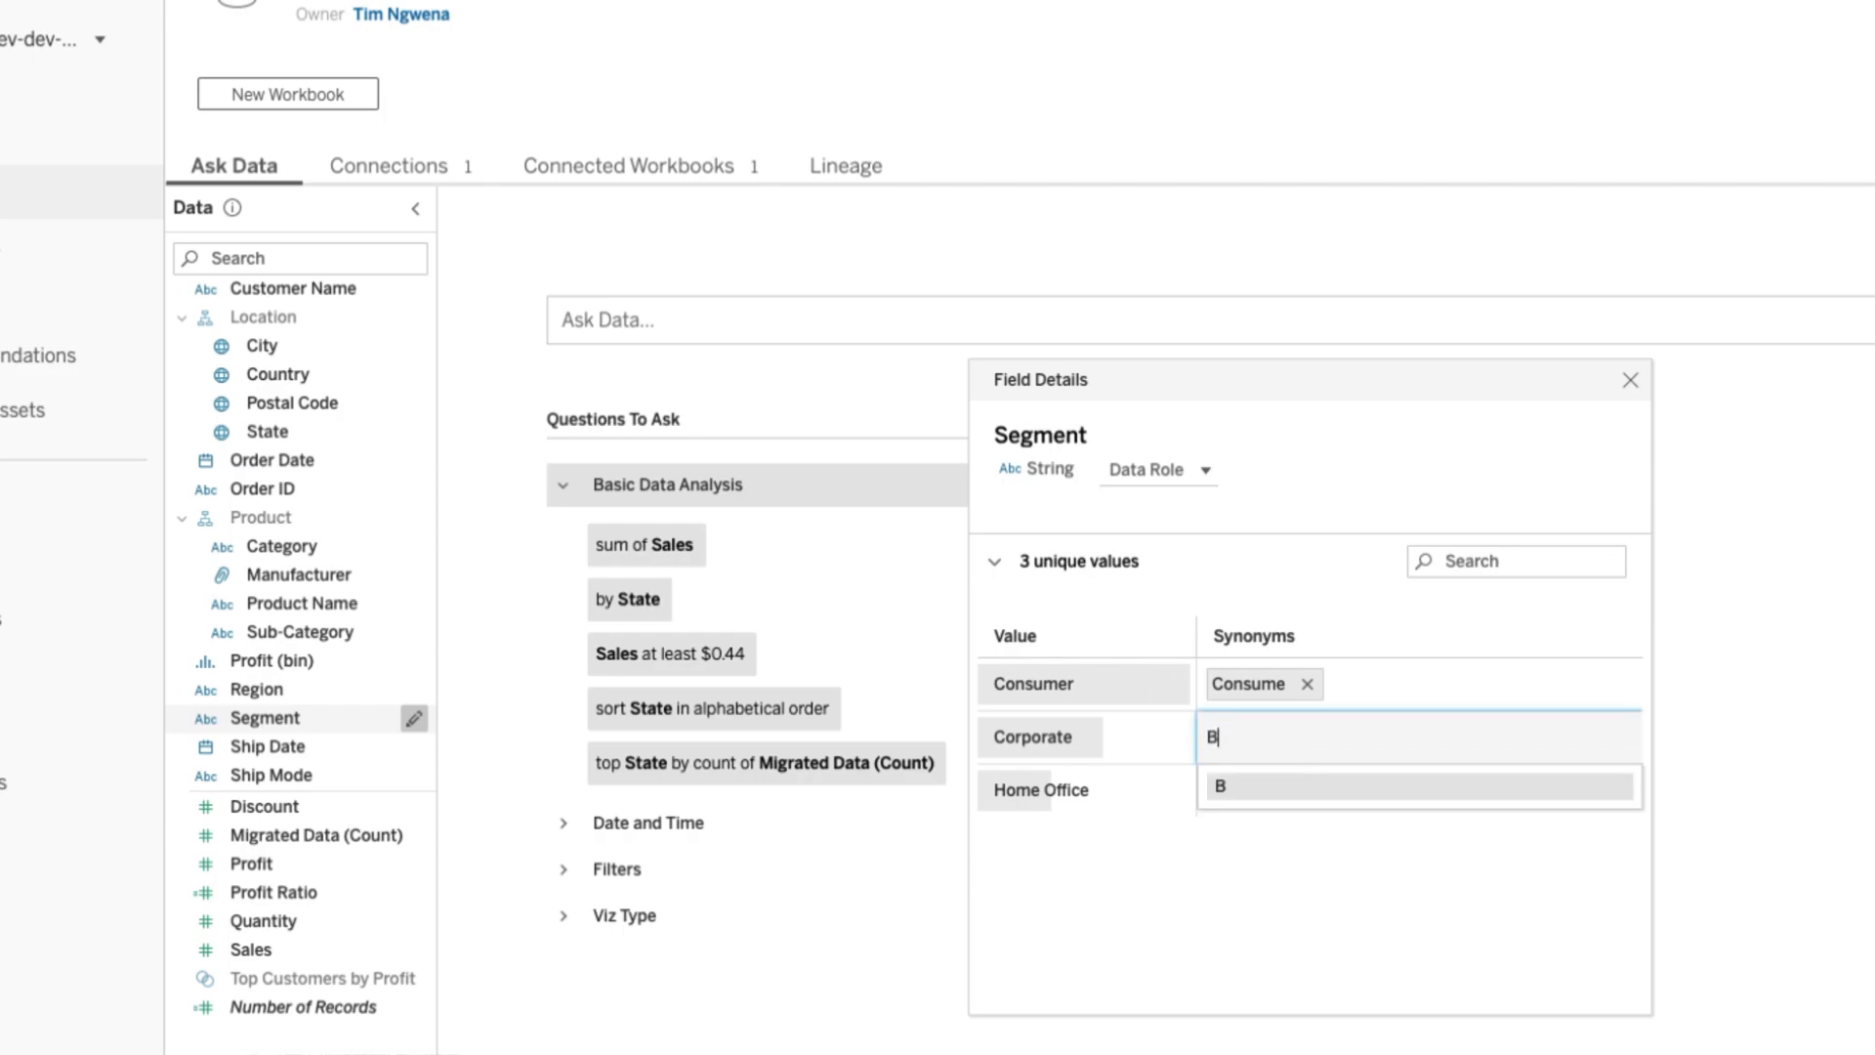
text(usiness)
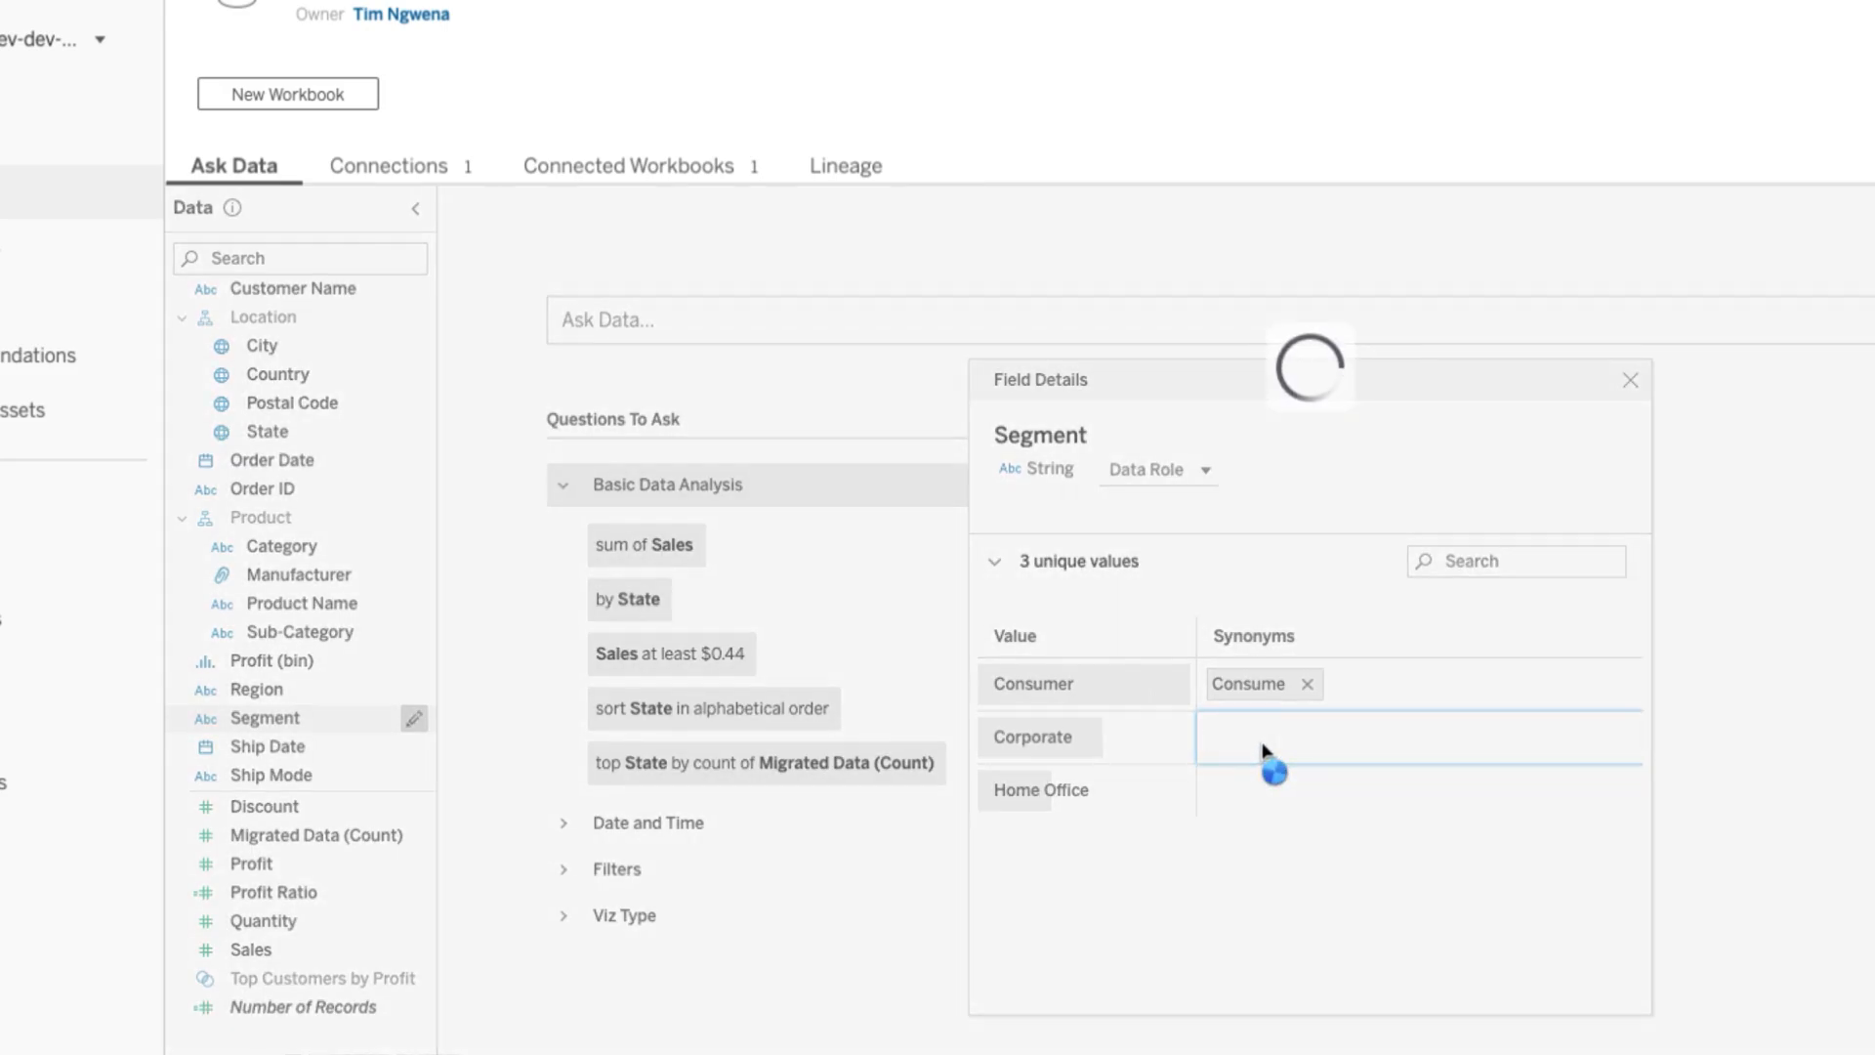
text(Business)
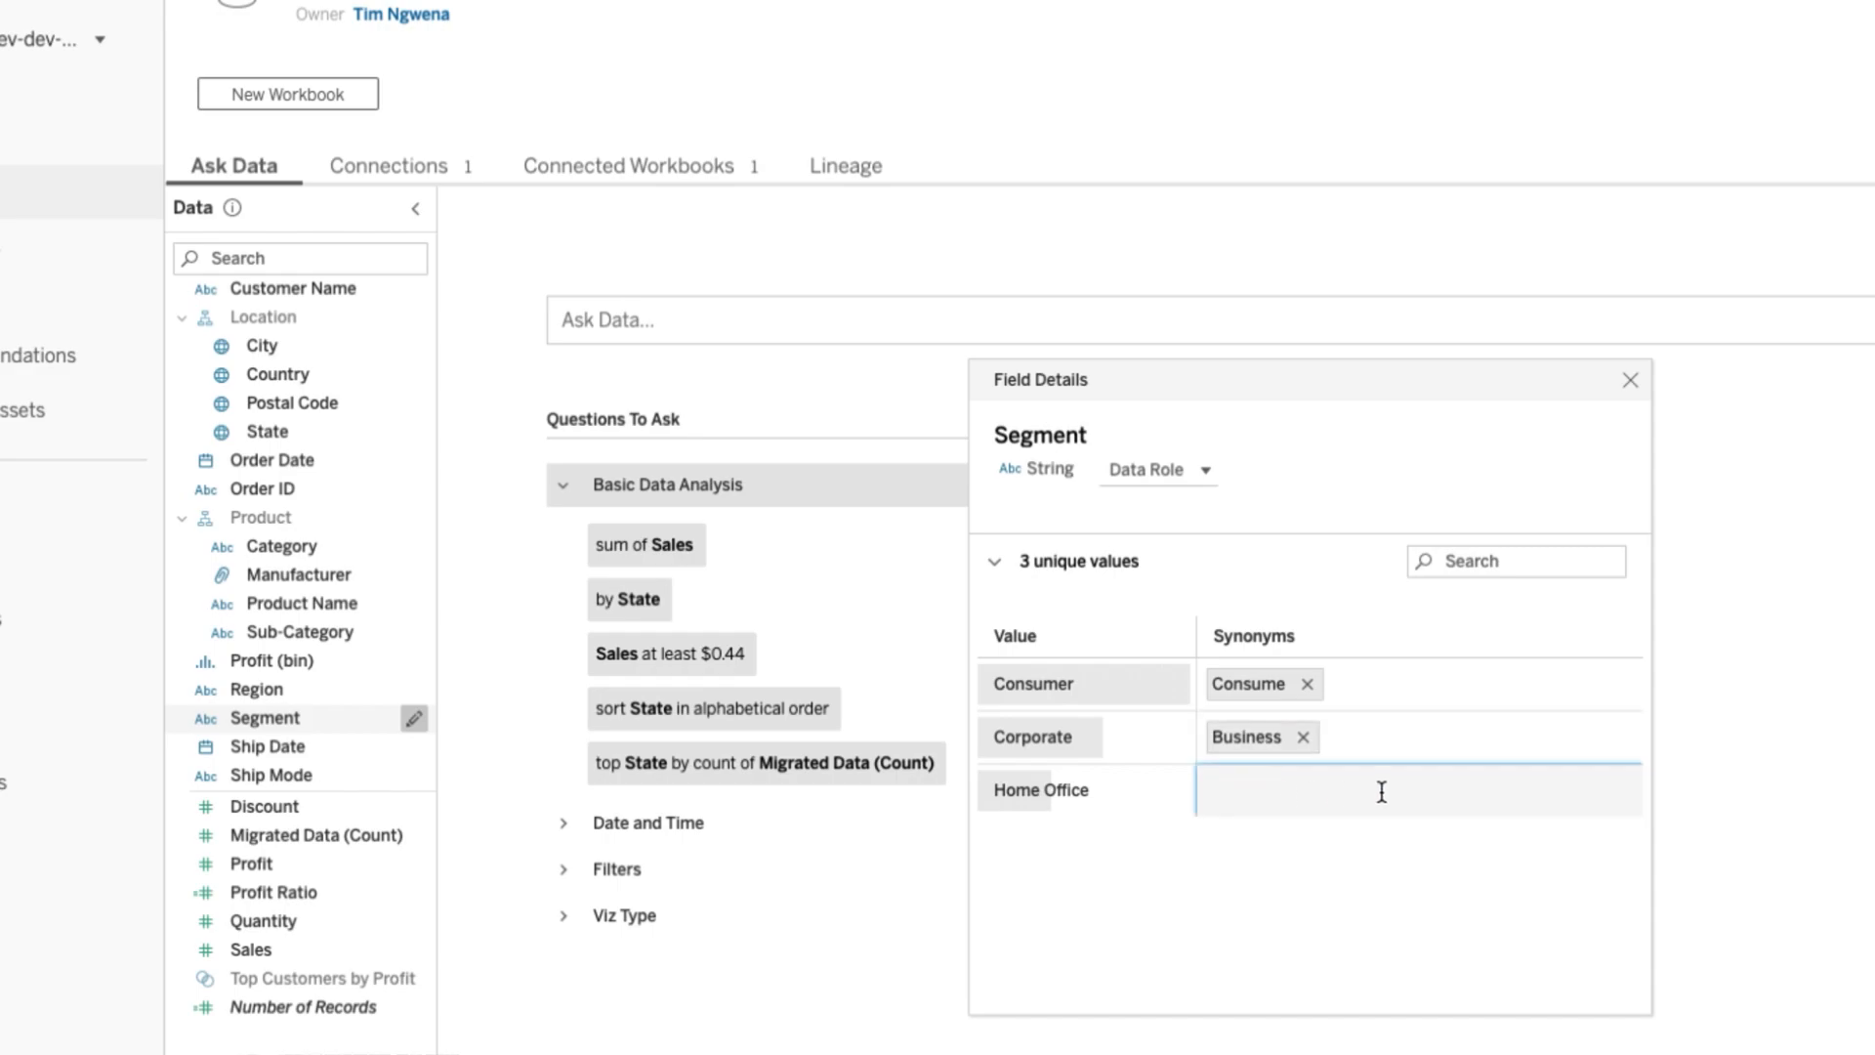
text(Home)
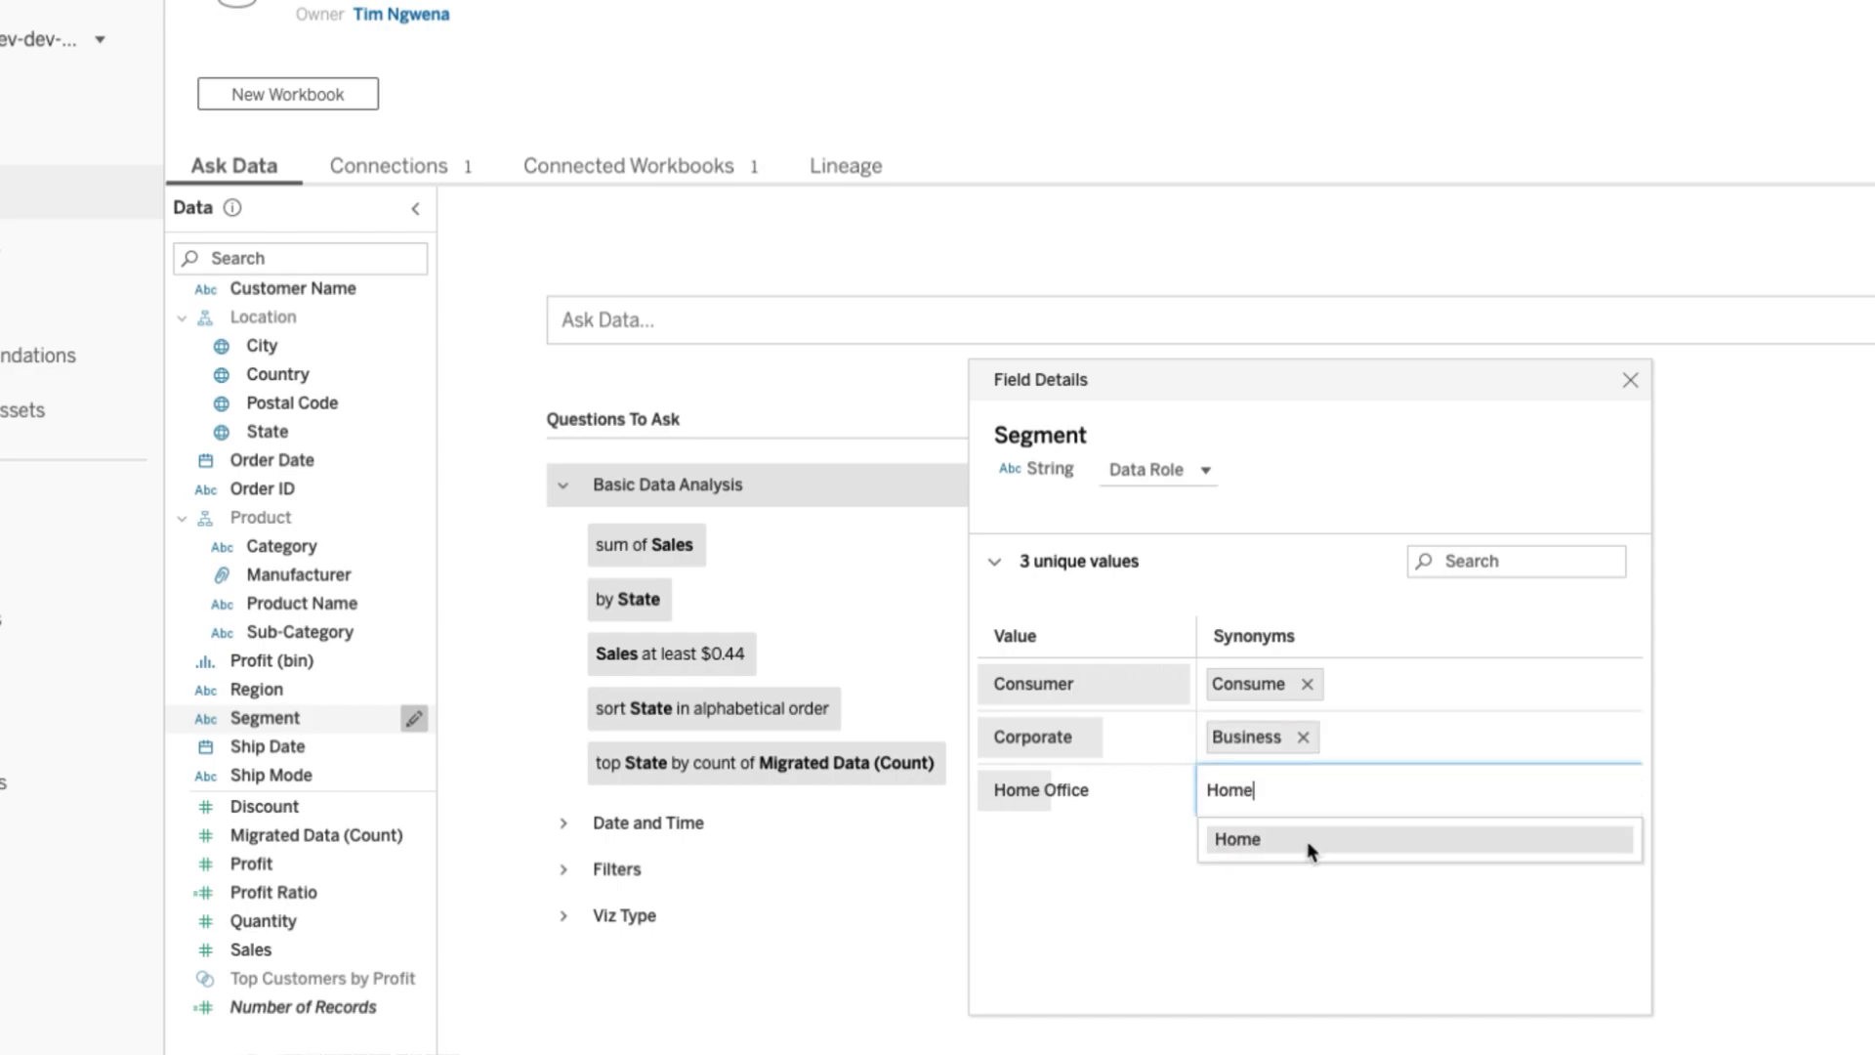
click(1237, 838)
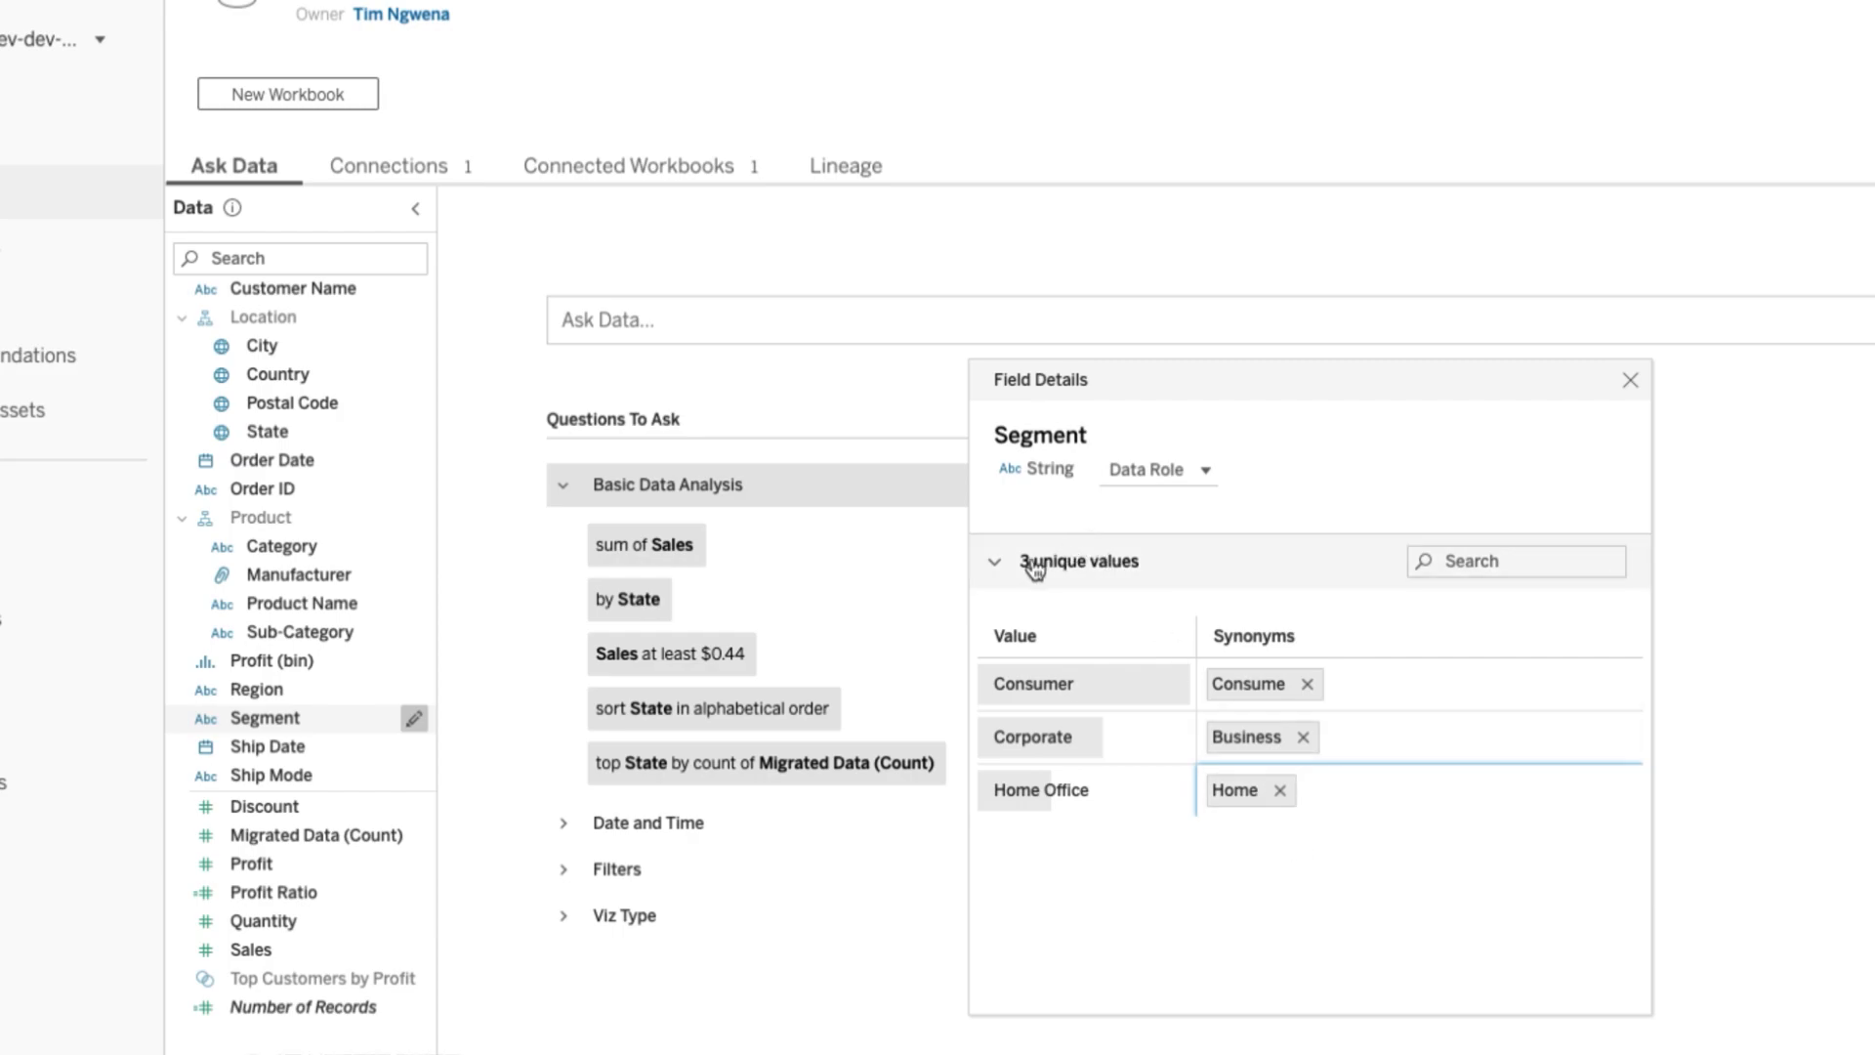
mouse_move(1076, 441)
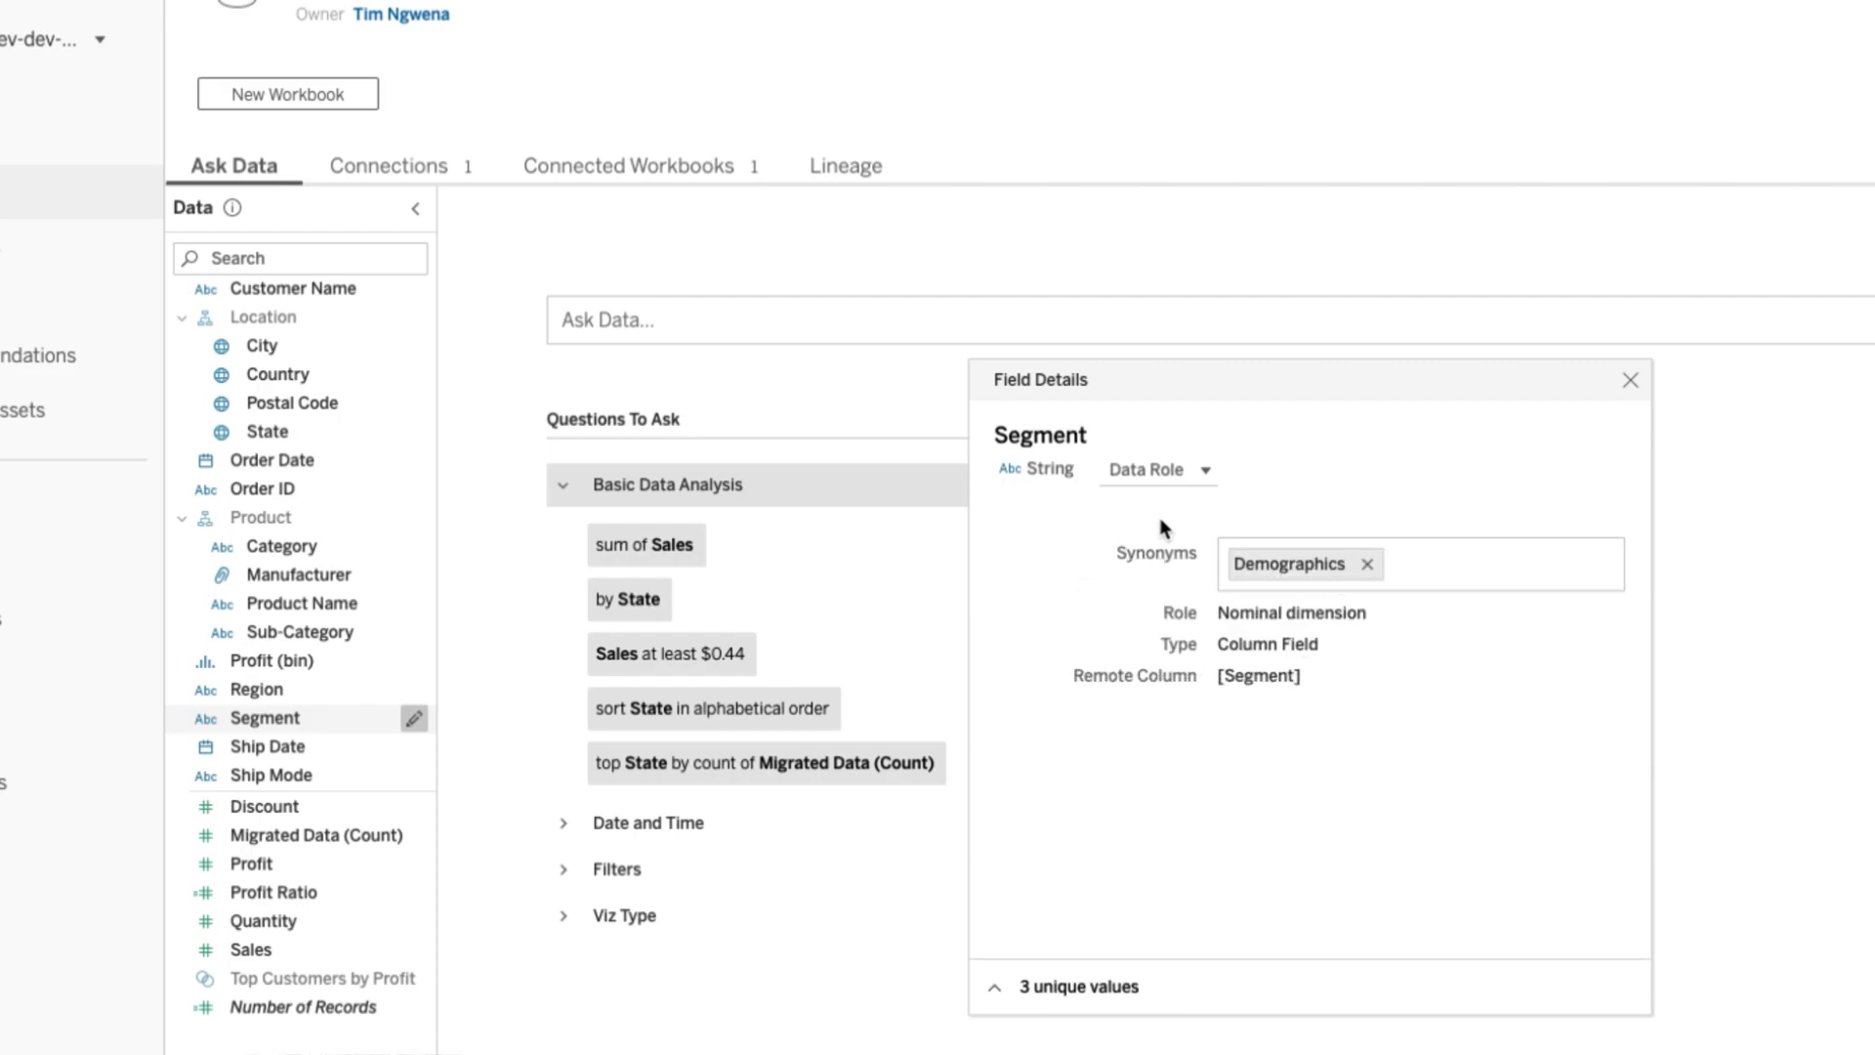
mouse_move(1211, 478)
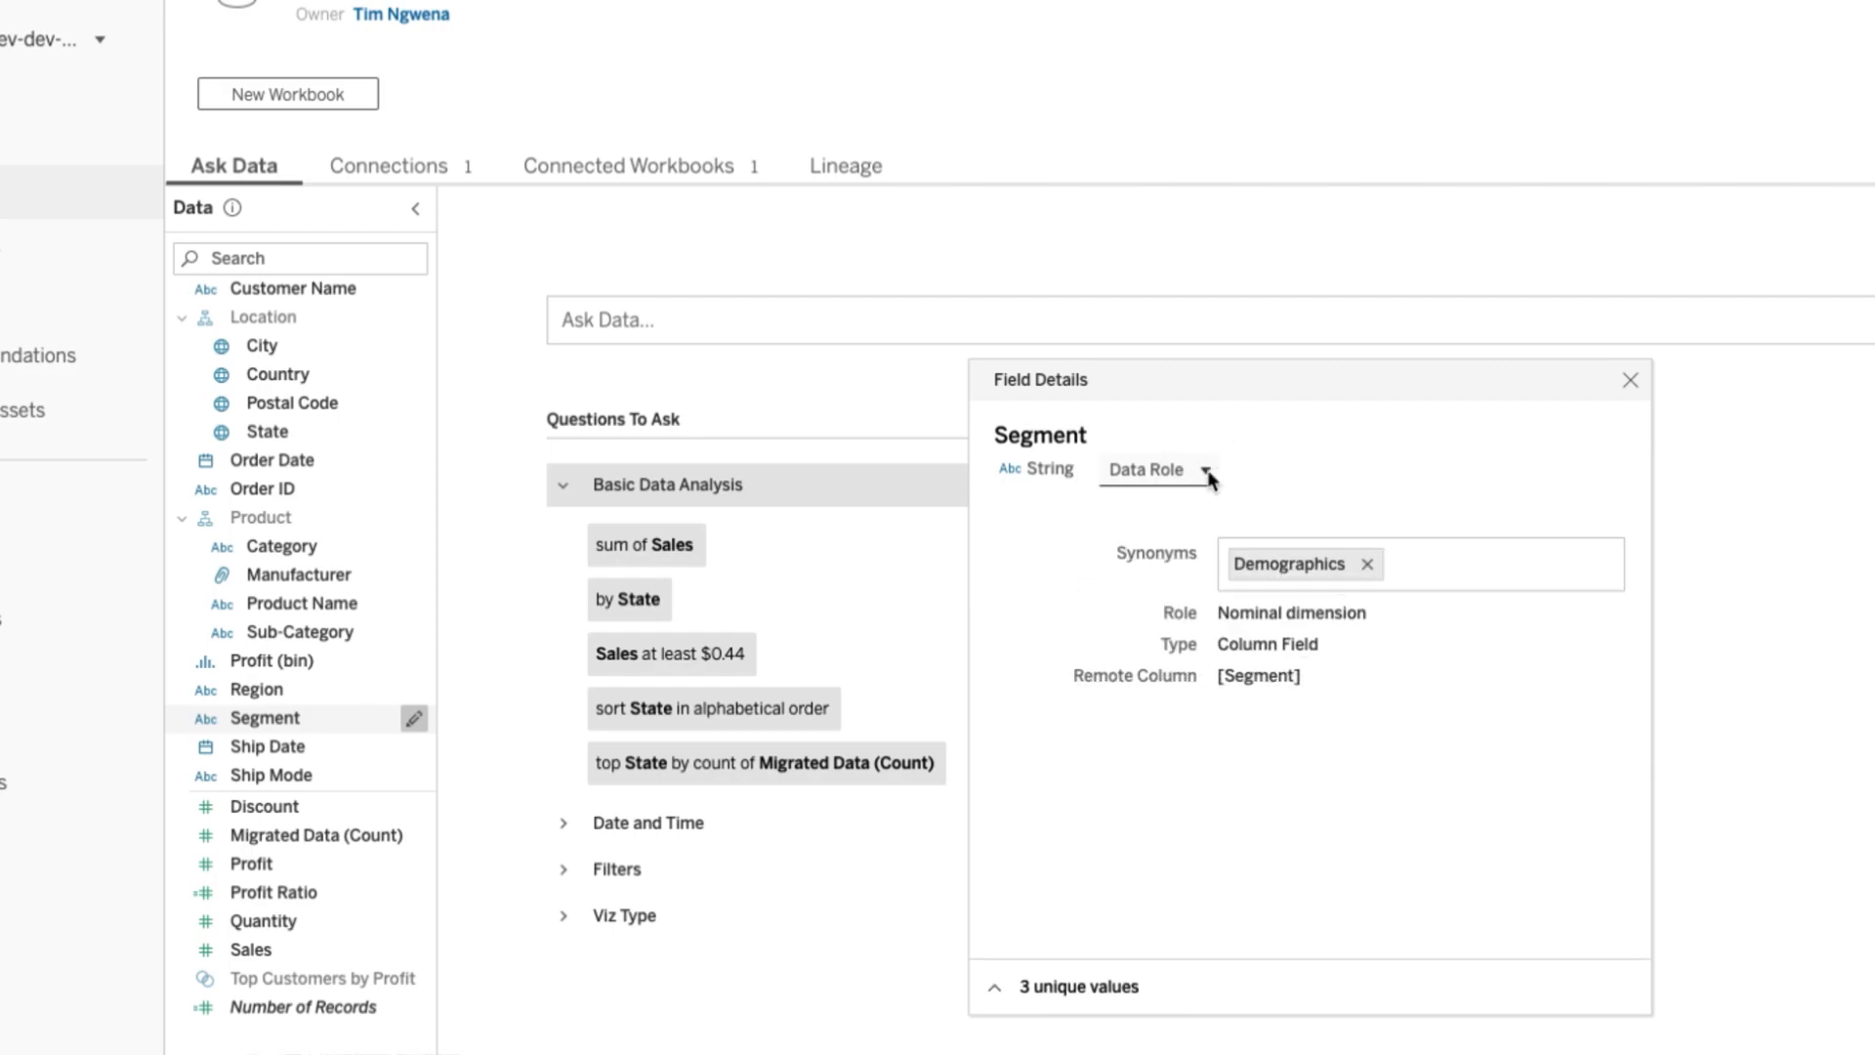
click(1205, 469)
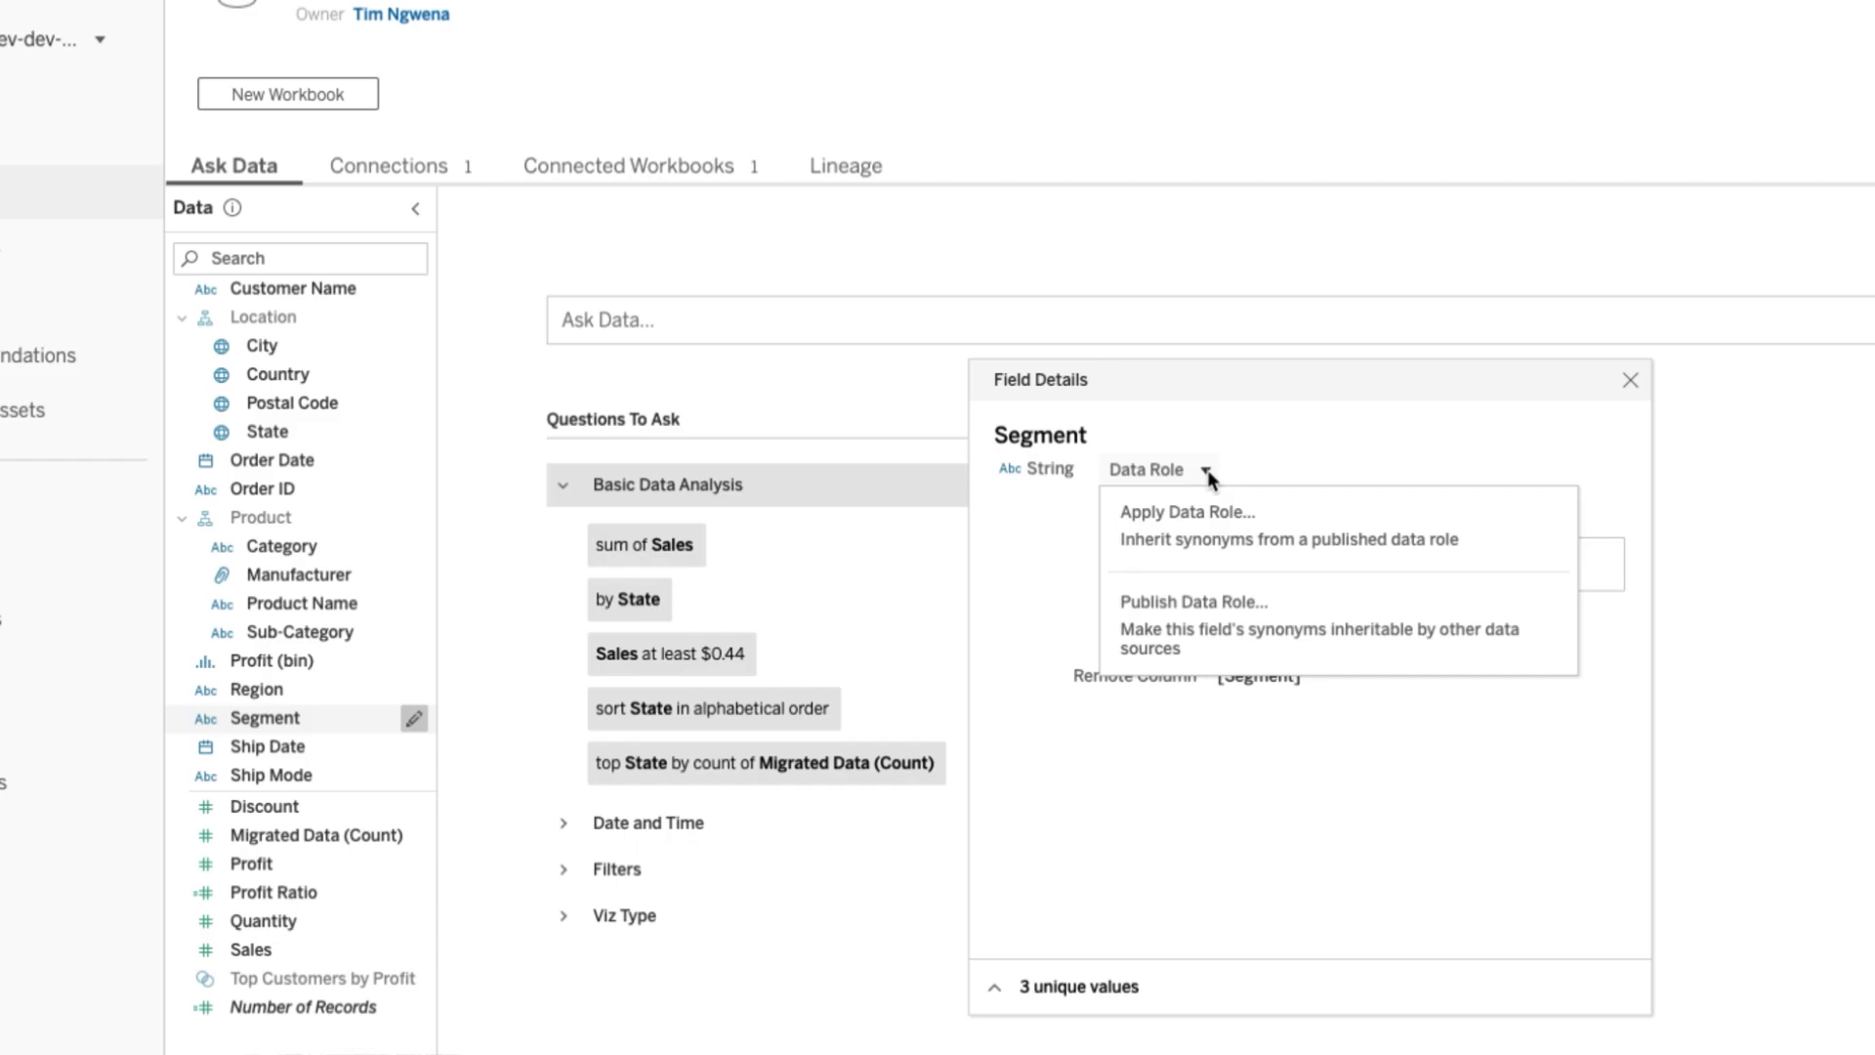
mouse_move(1238, 628)
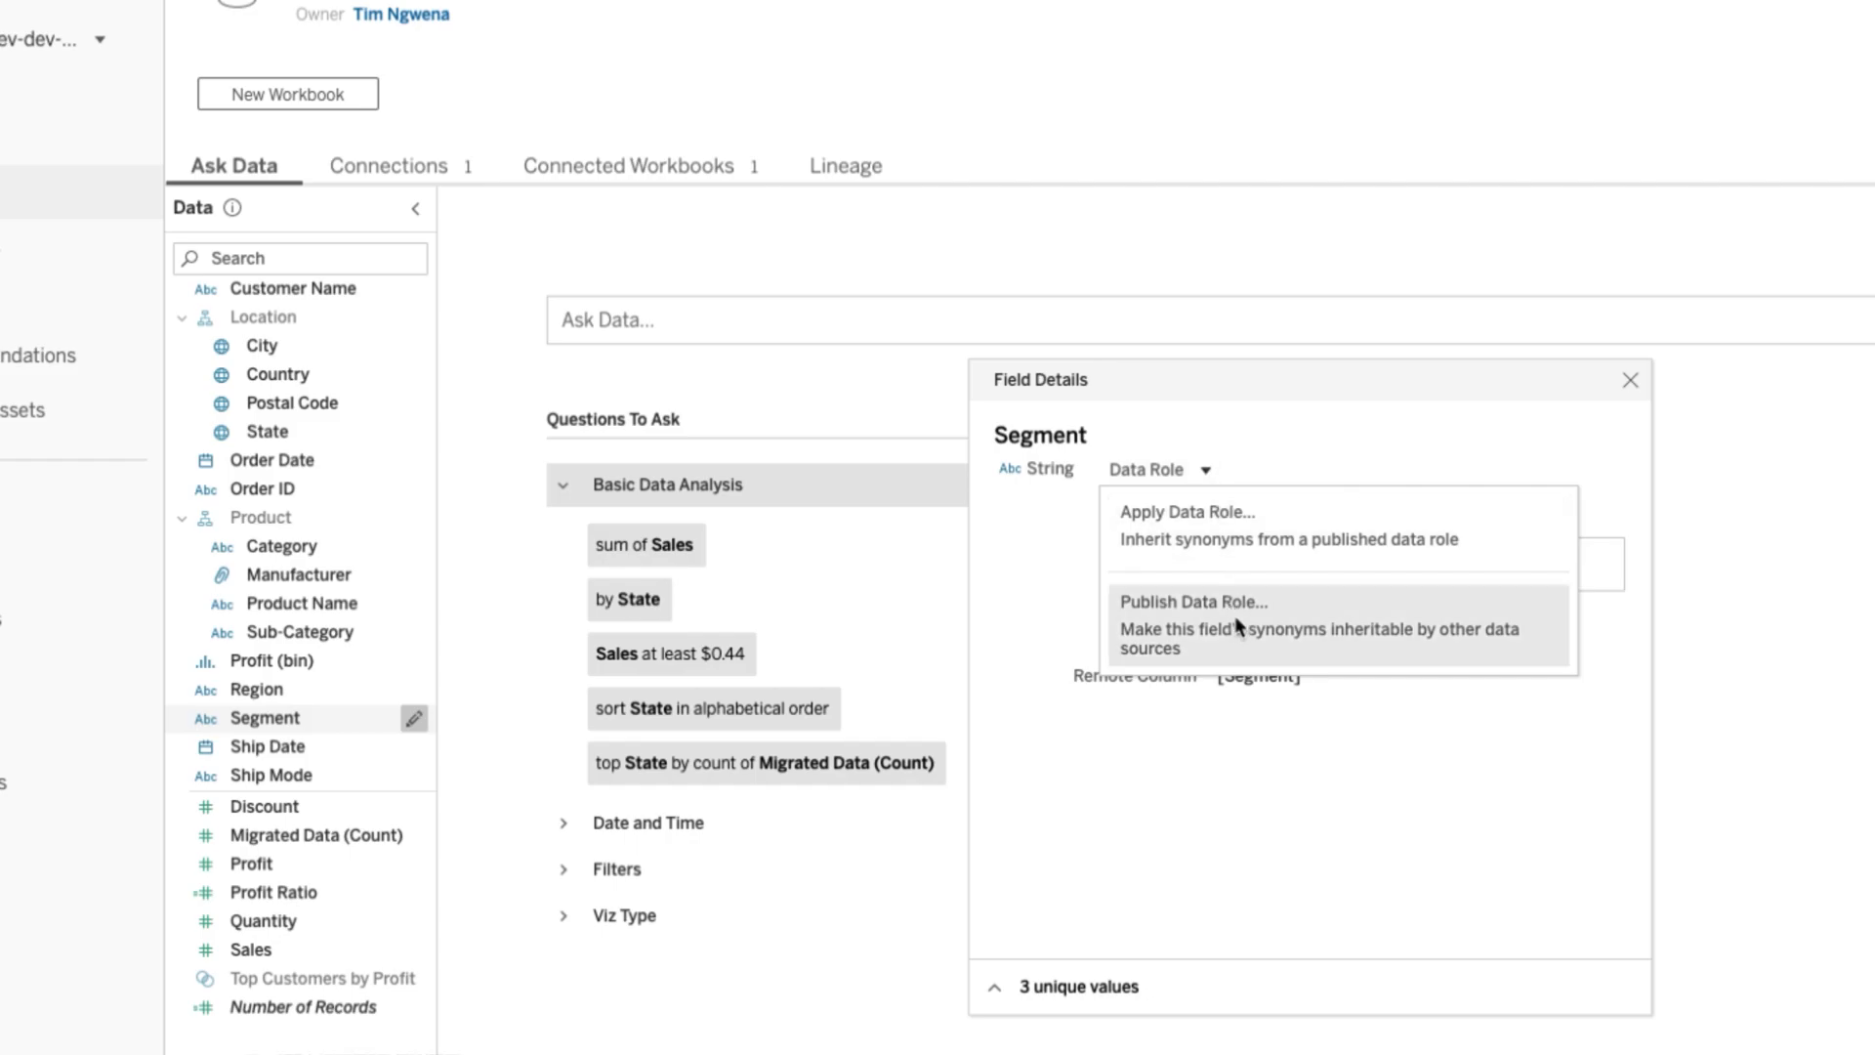
- Publish Segment's synonyms as the 'Segment Roles' data role in the 2020-2 Release project
click(1192, 602)
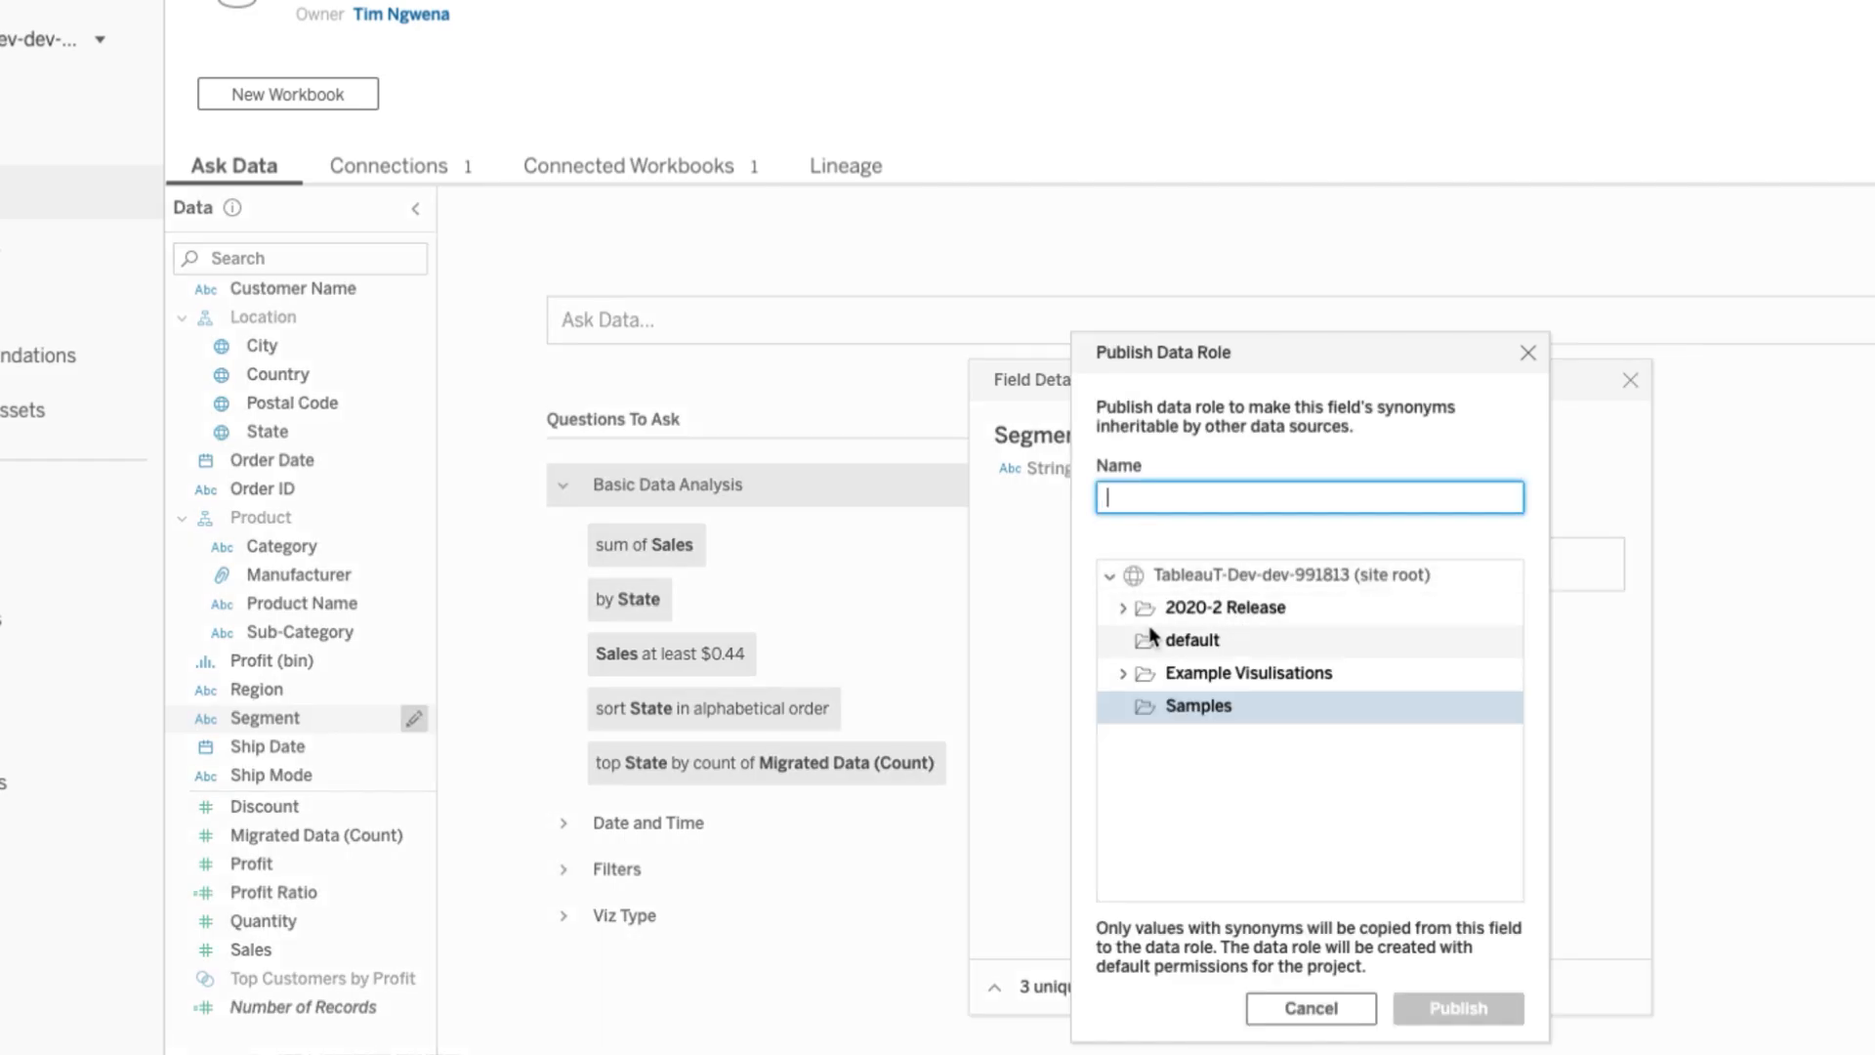
click(1122, 606)
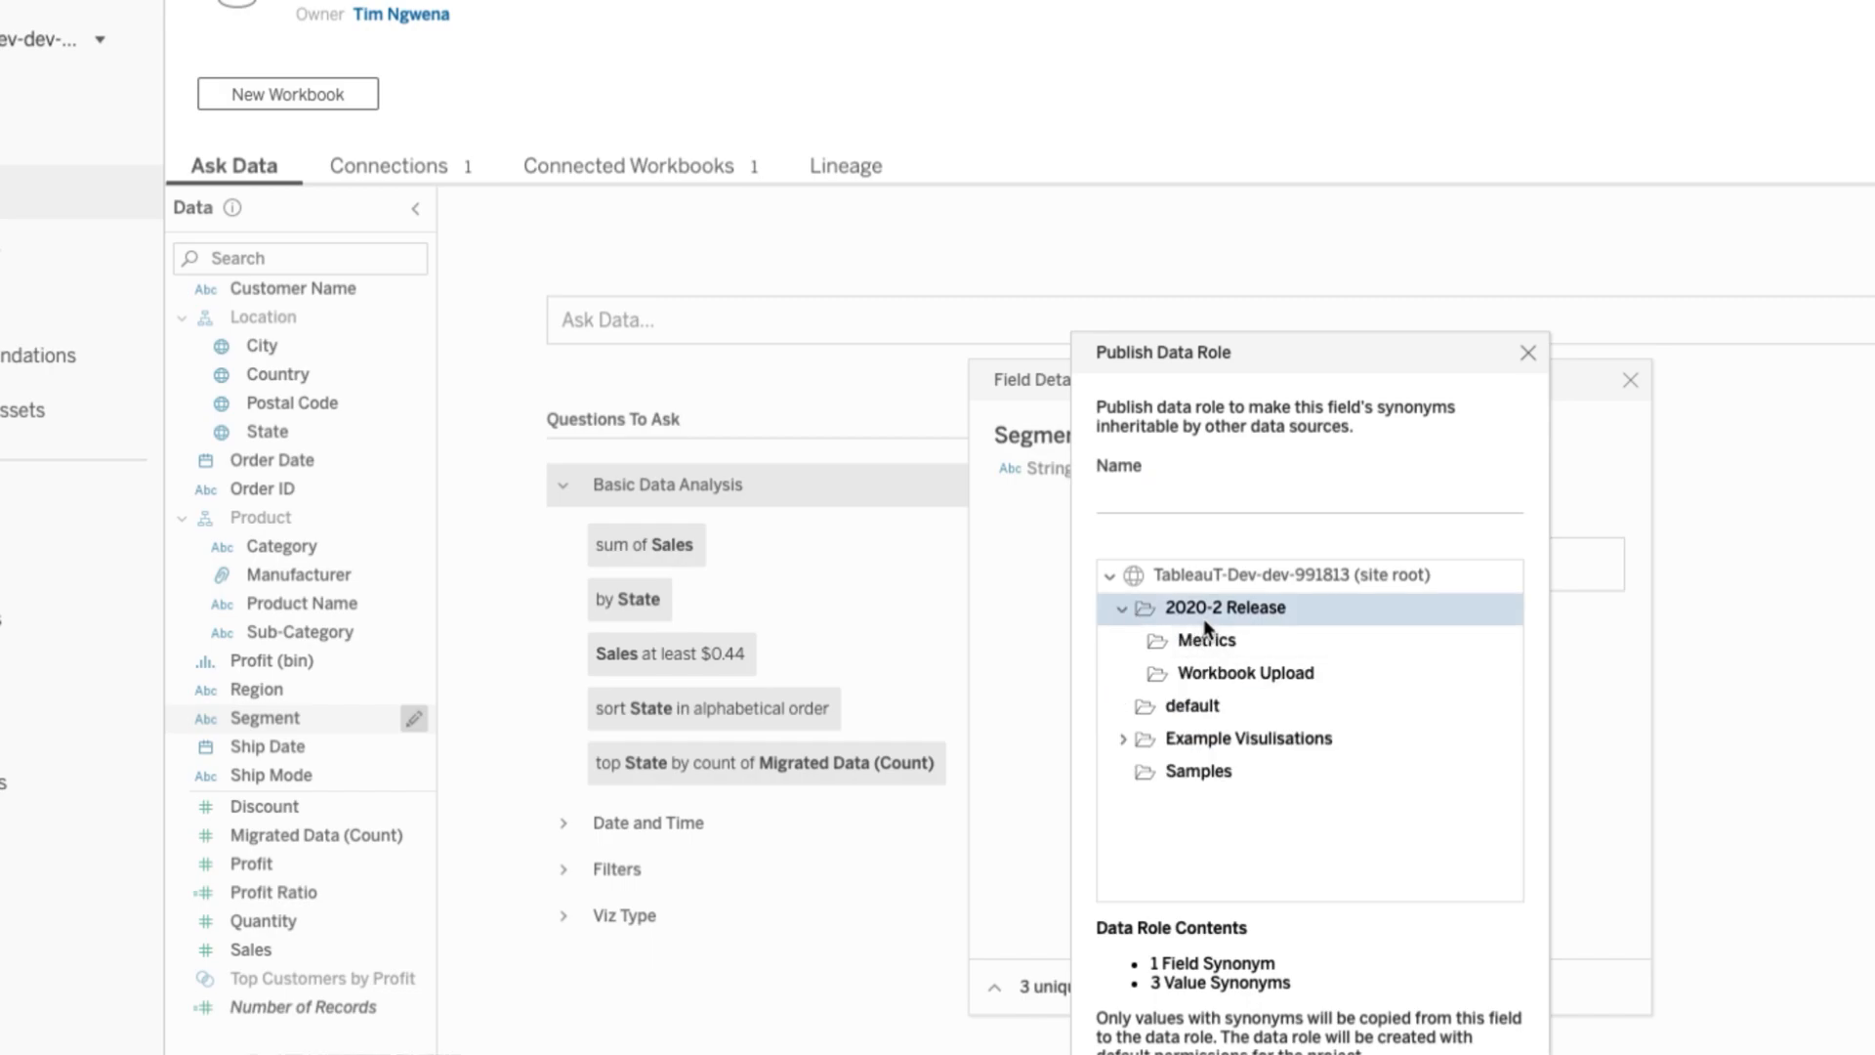
click(1309, 496)
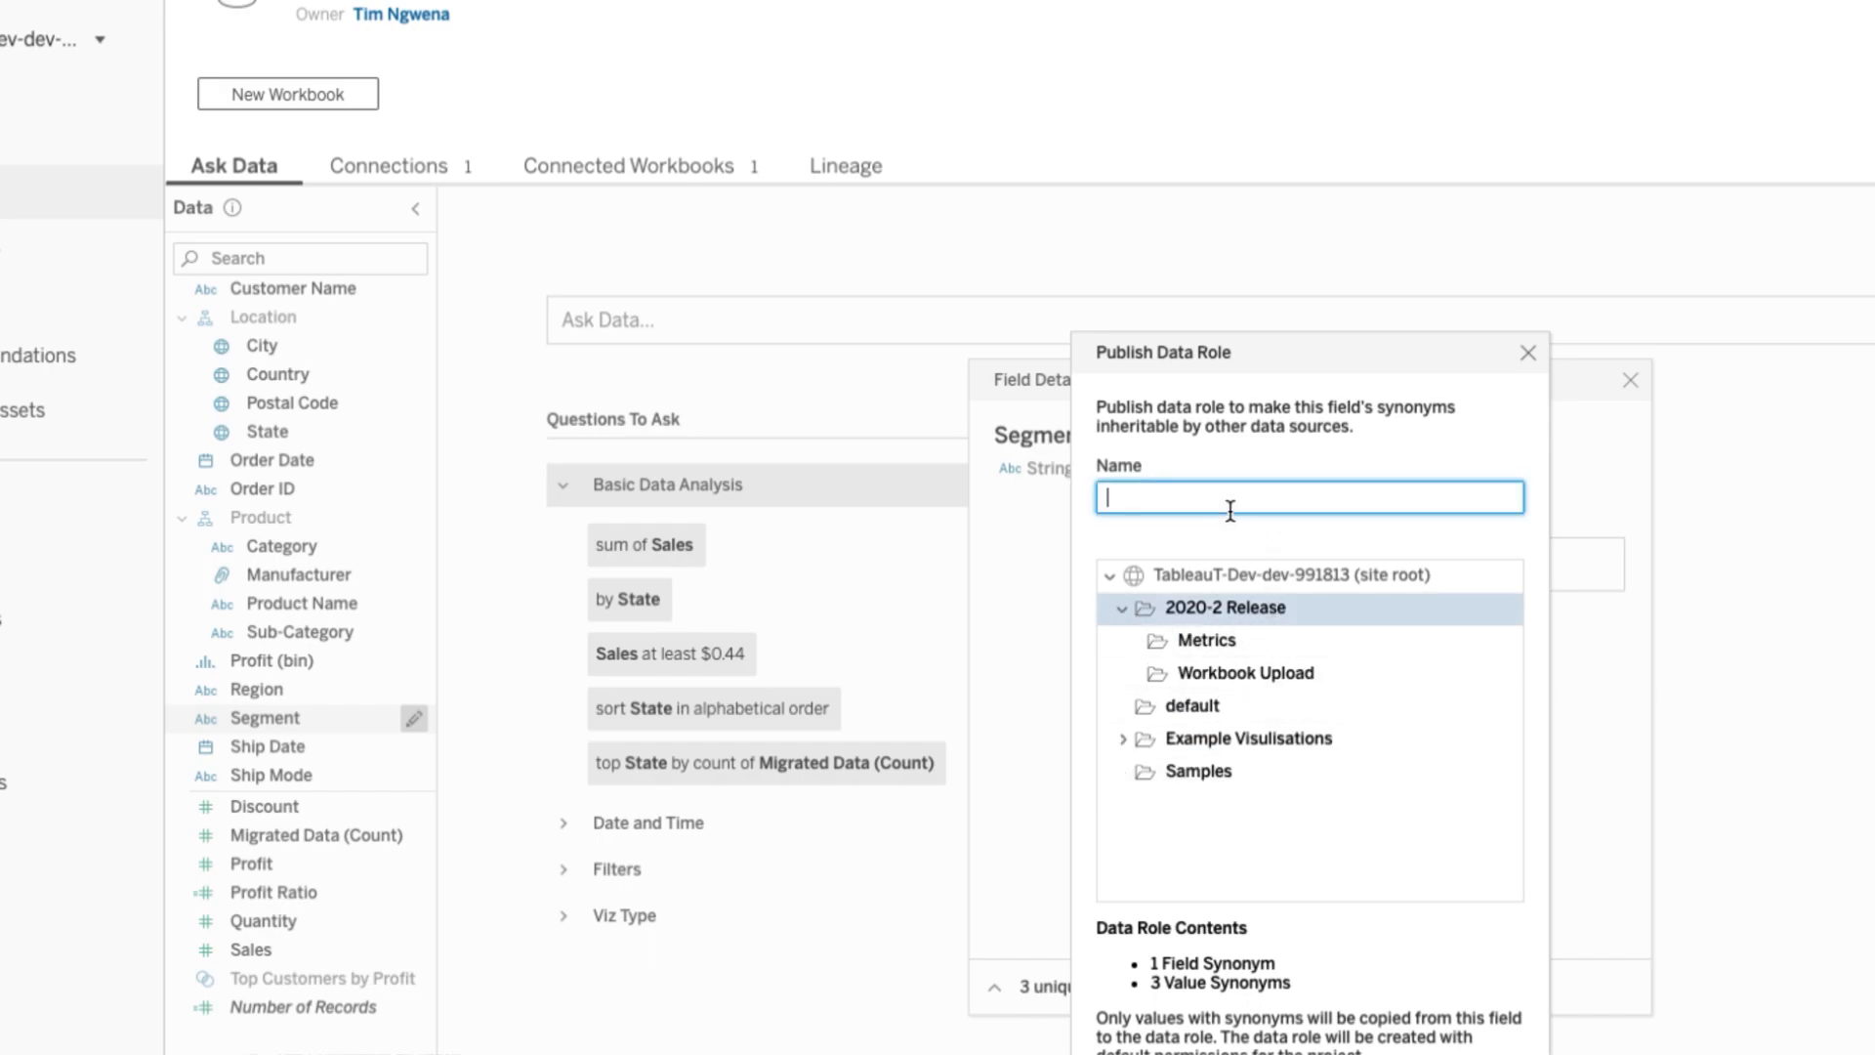
text(Se)
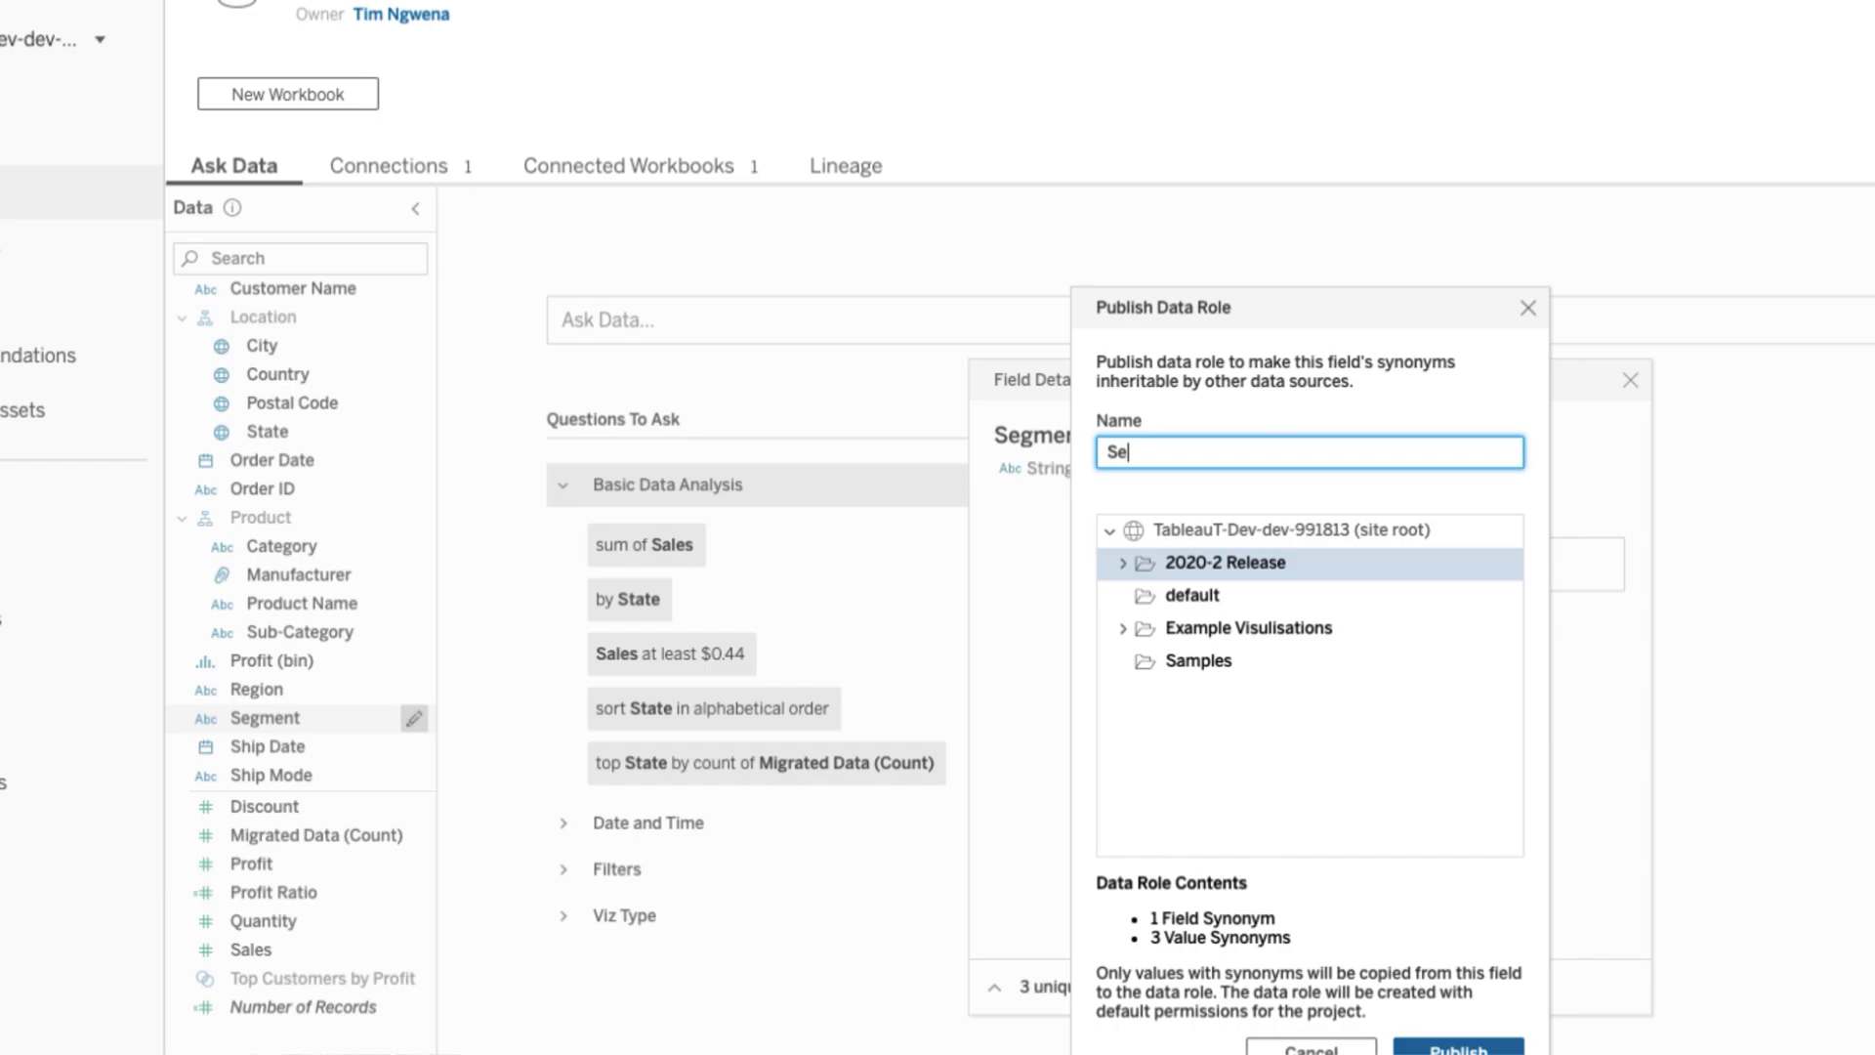
text(gment Ro)
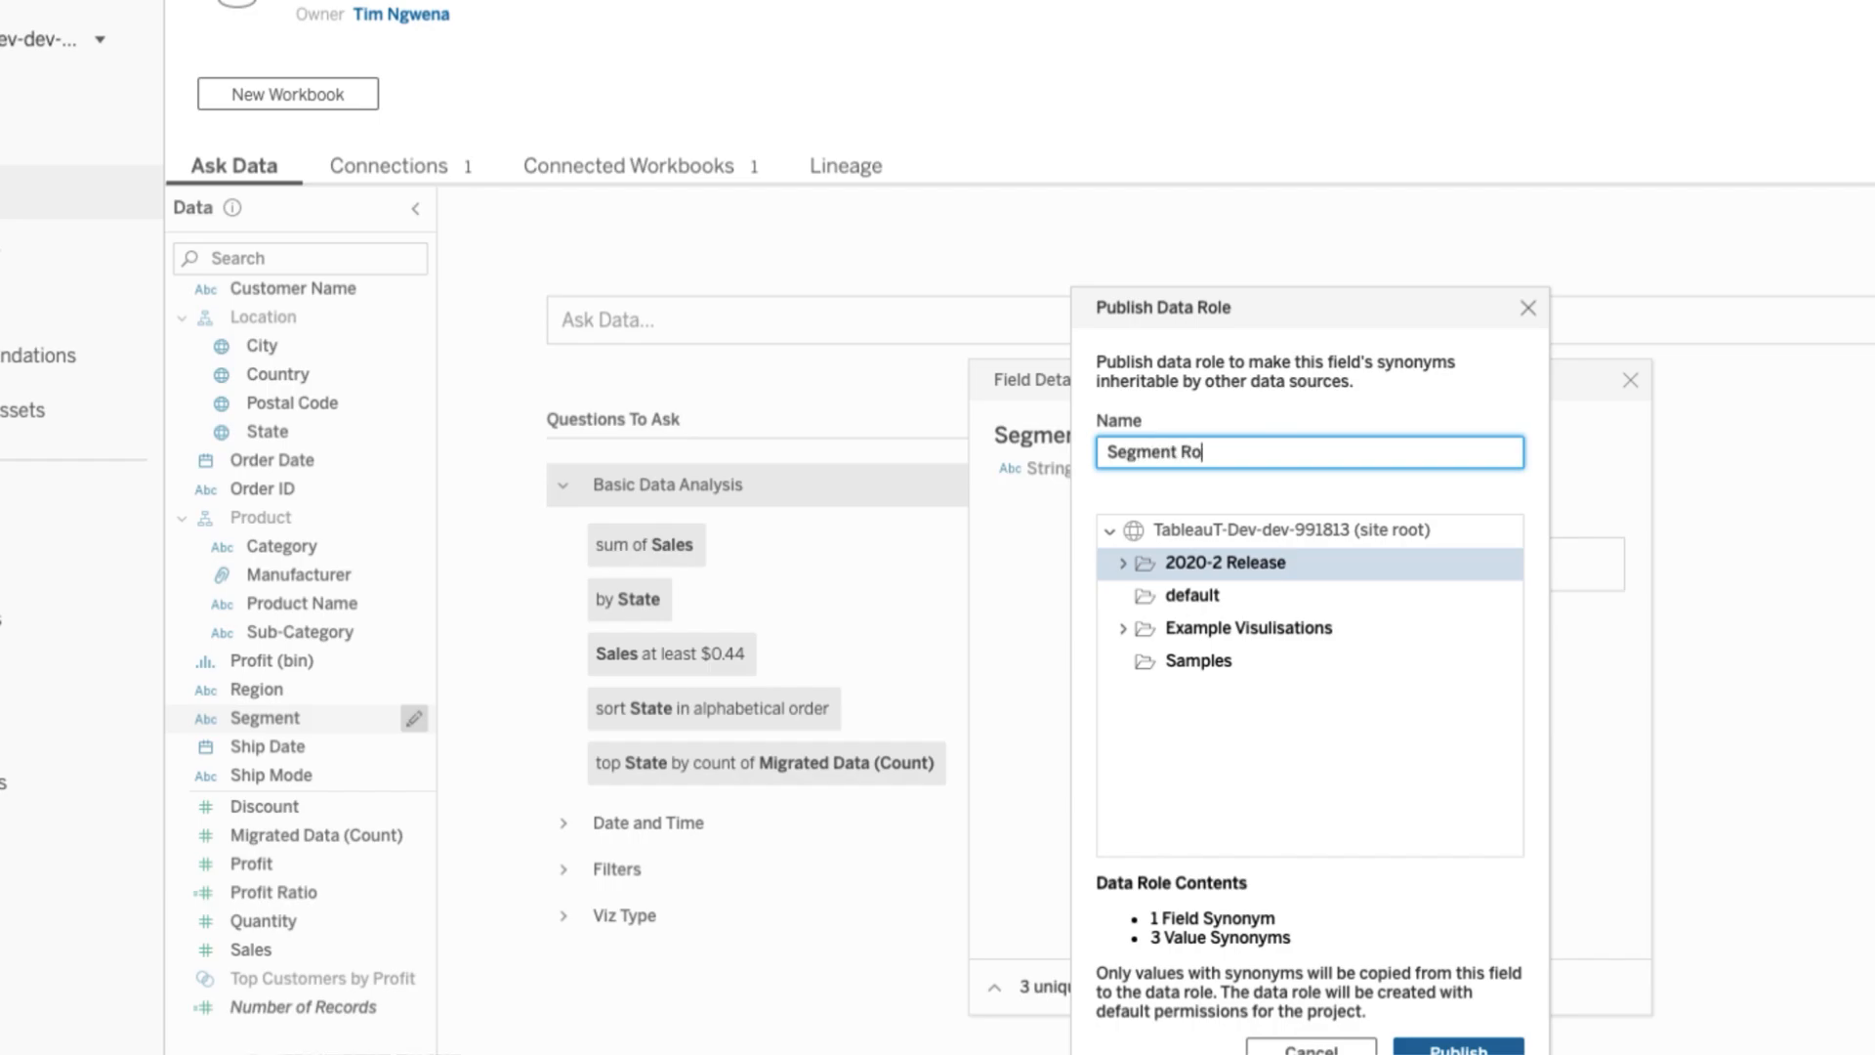
text(les)
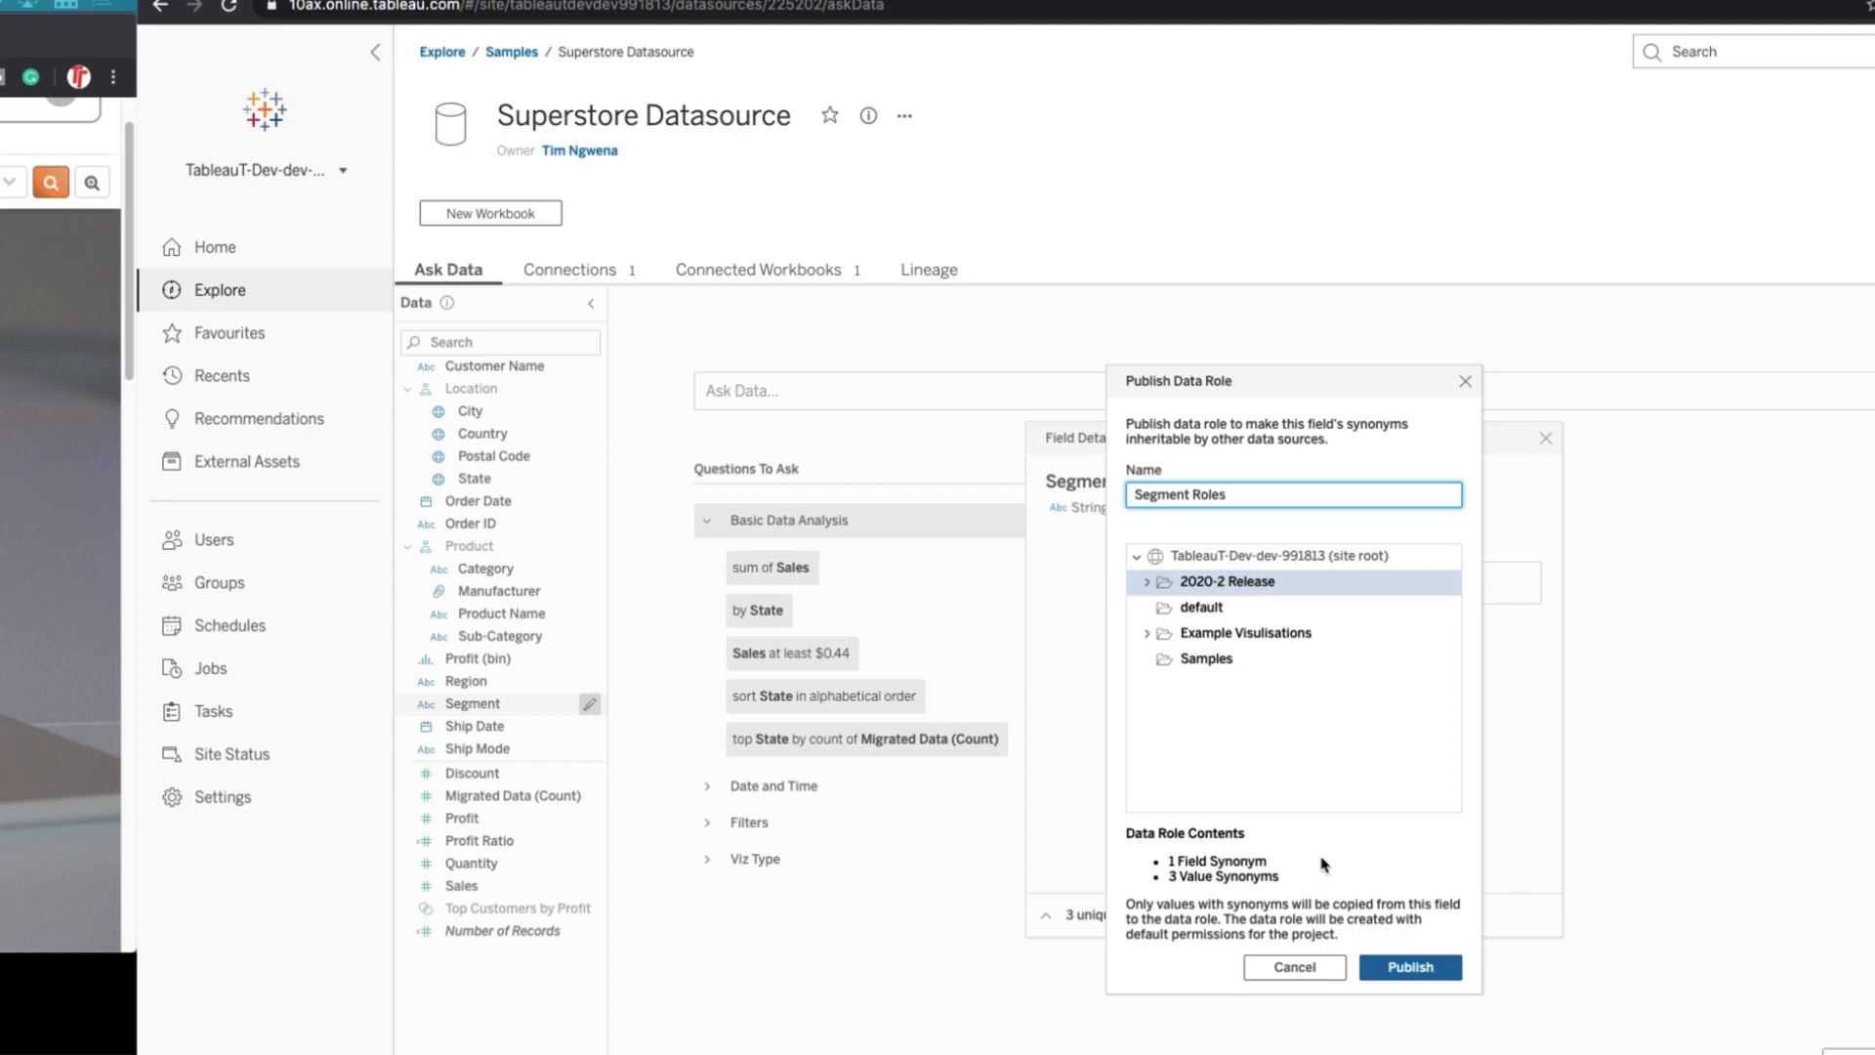
mouse_move(1411, 966)
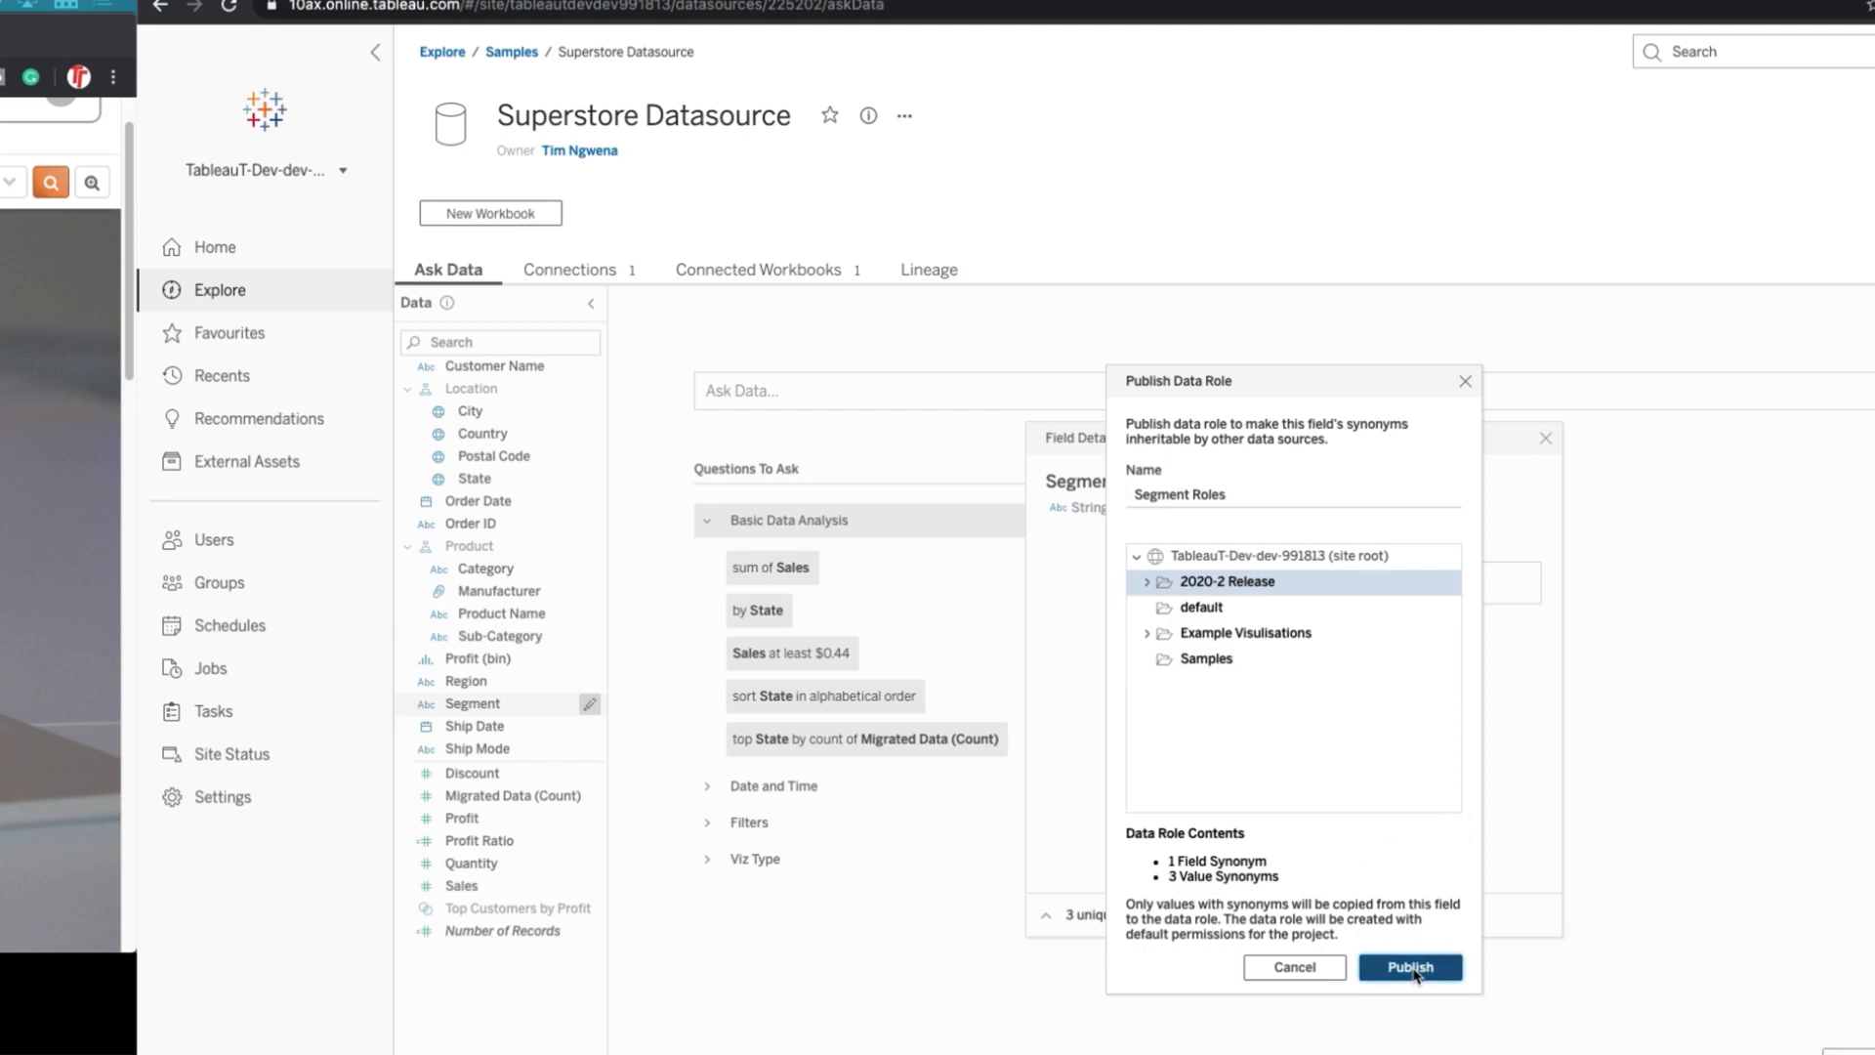
click(1408, 966)
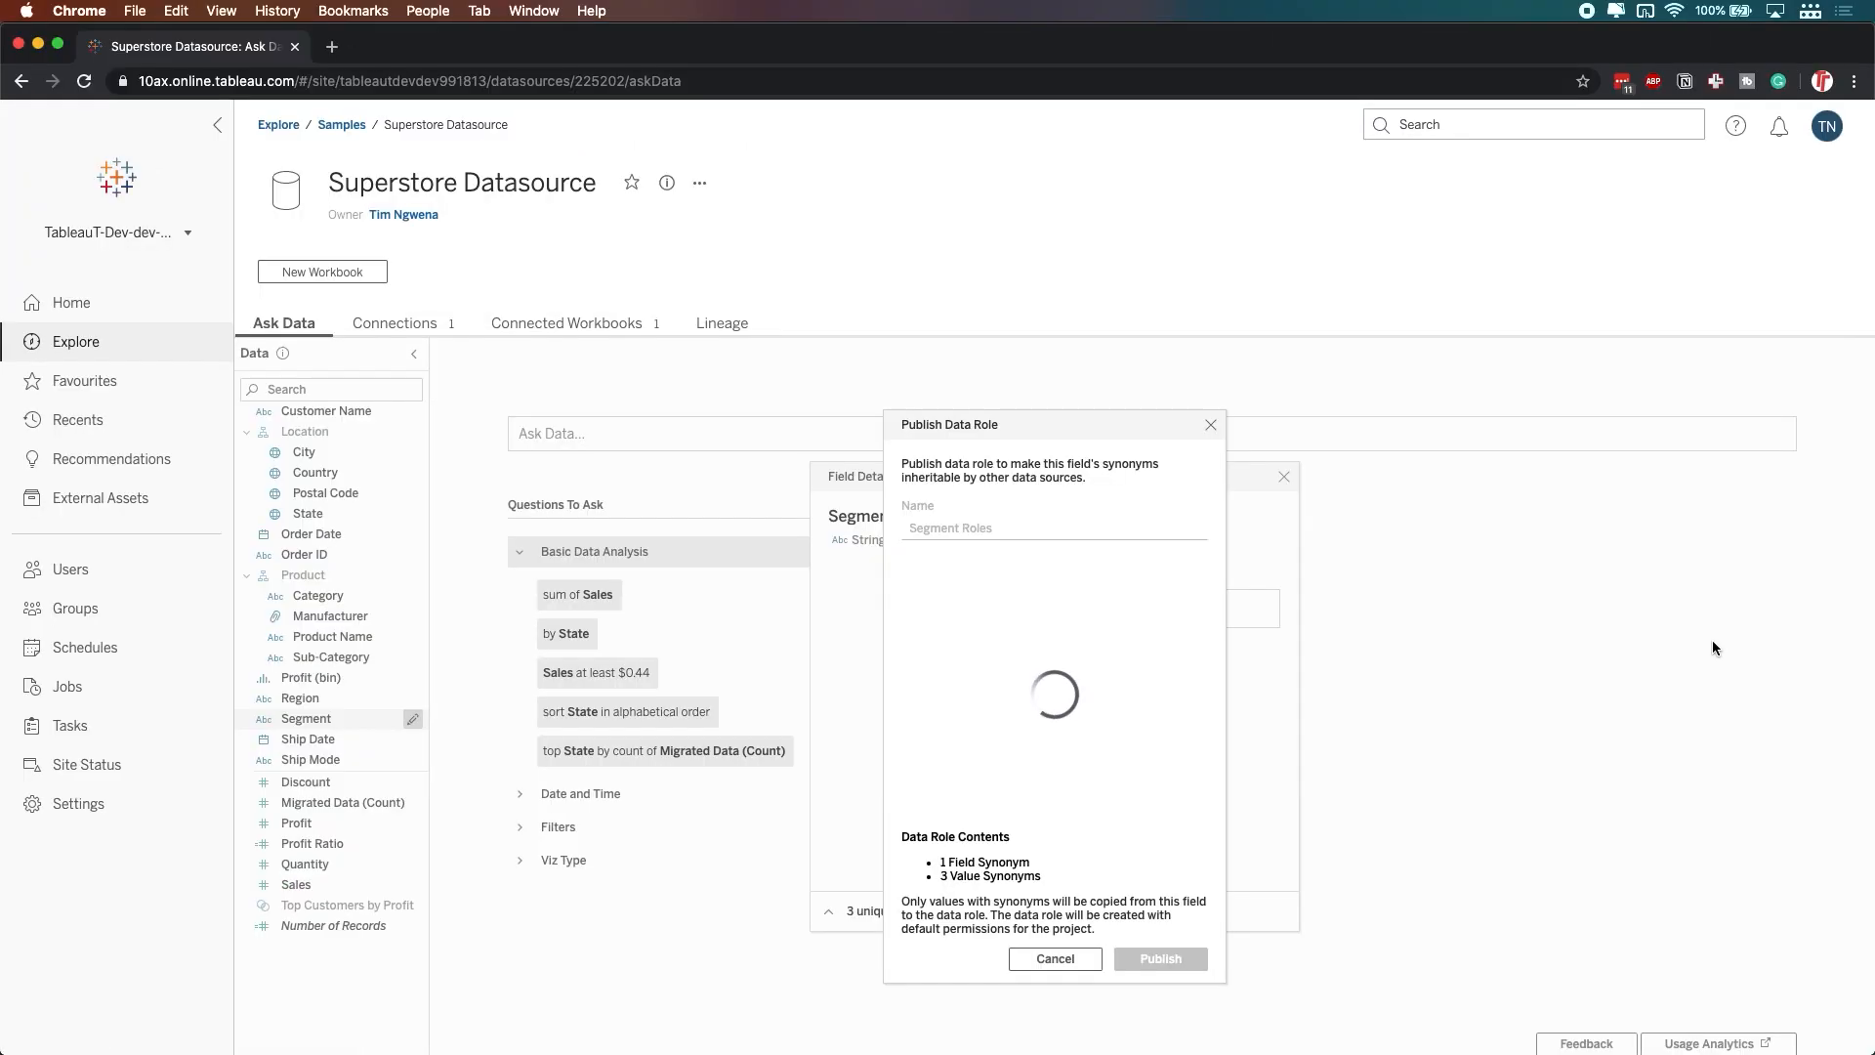
- Acknowledge the publish confirmation and view Segment's data role options
click(1157, 958)
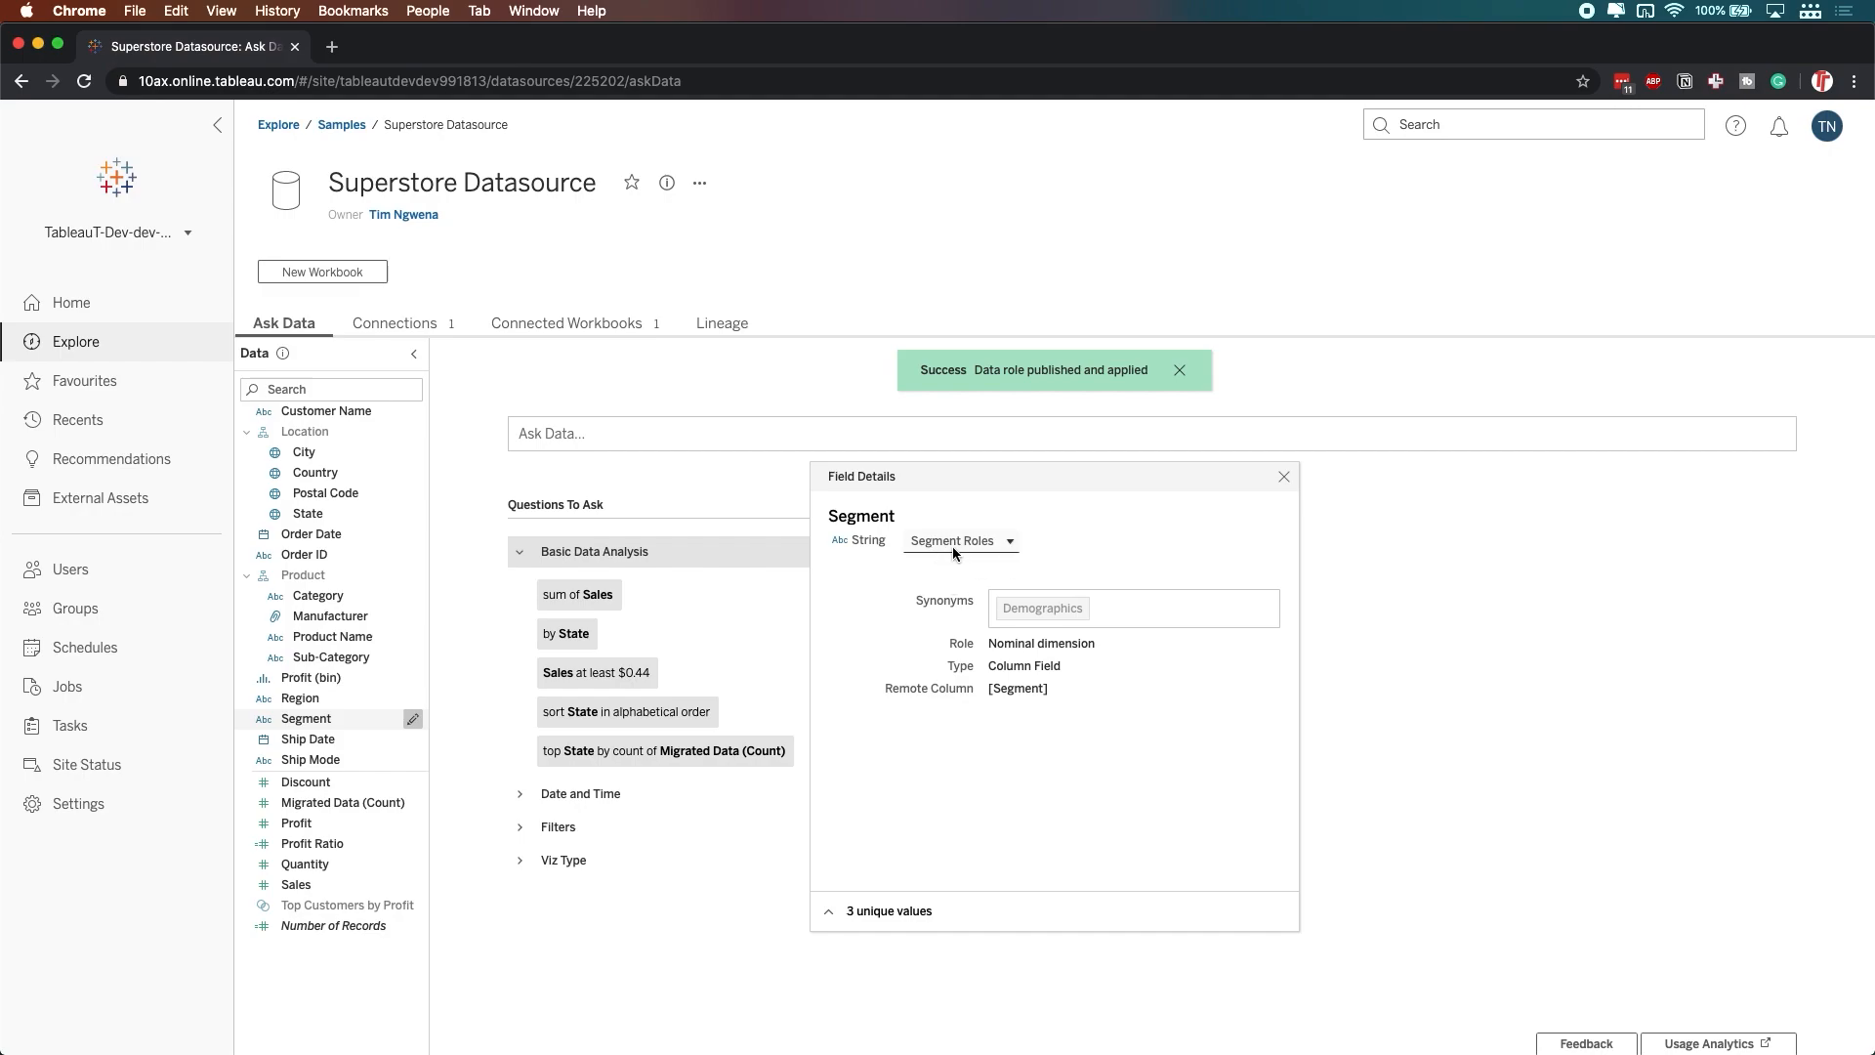
click(959, 539)
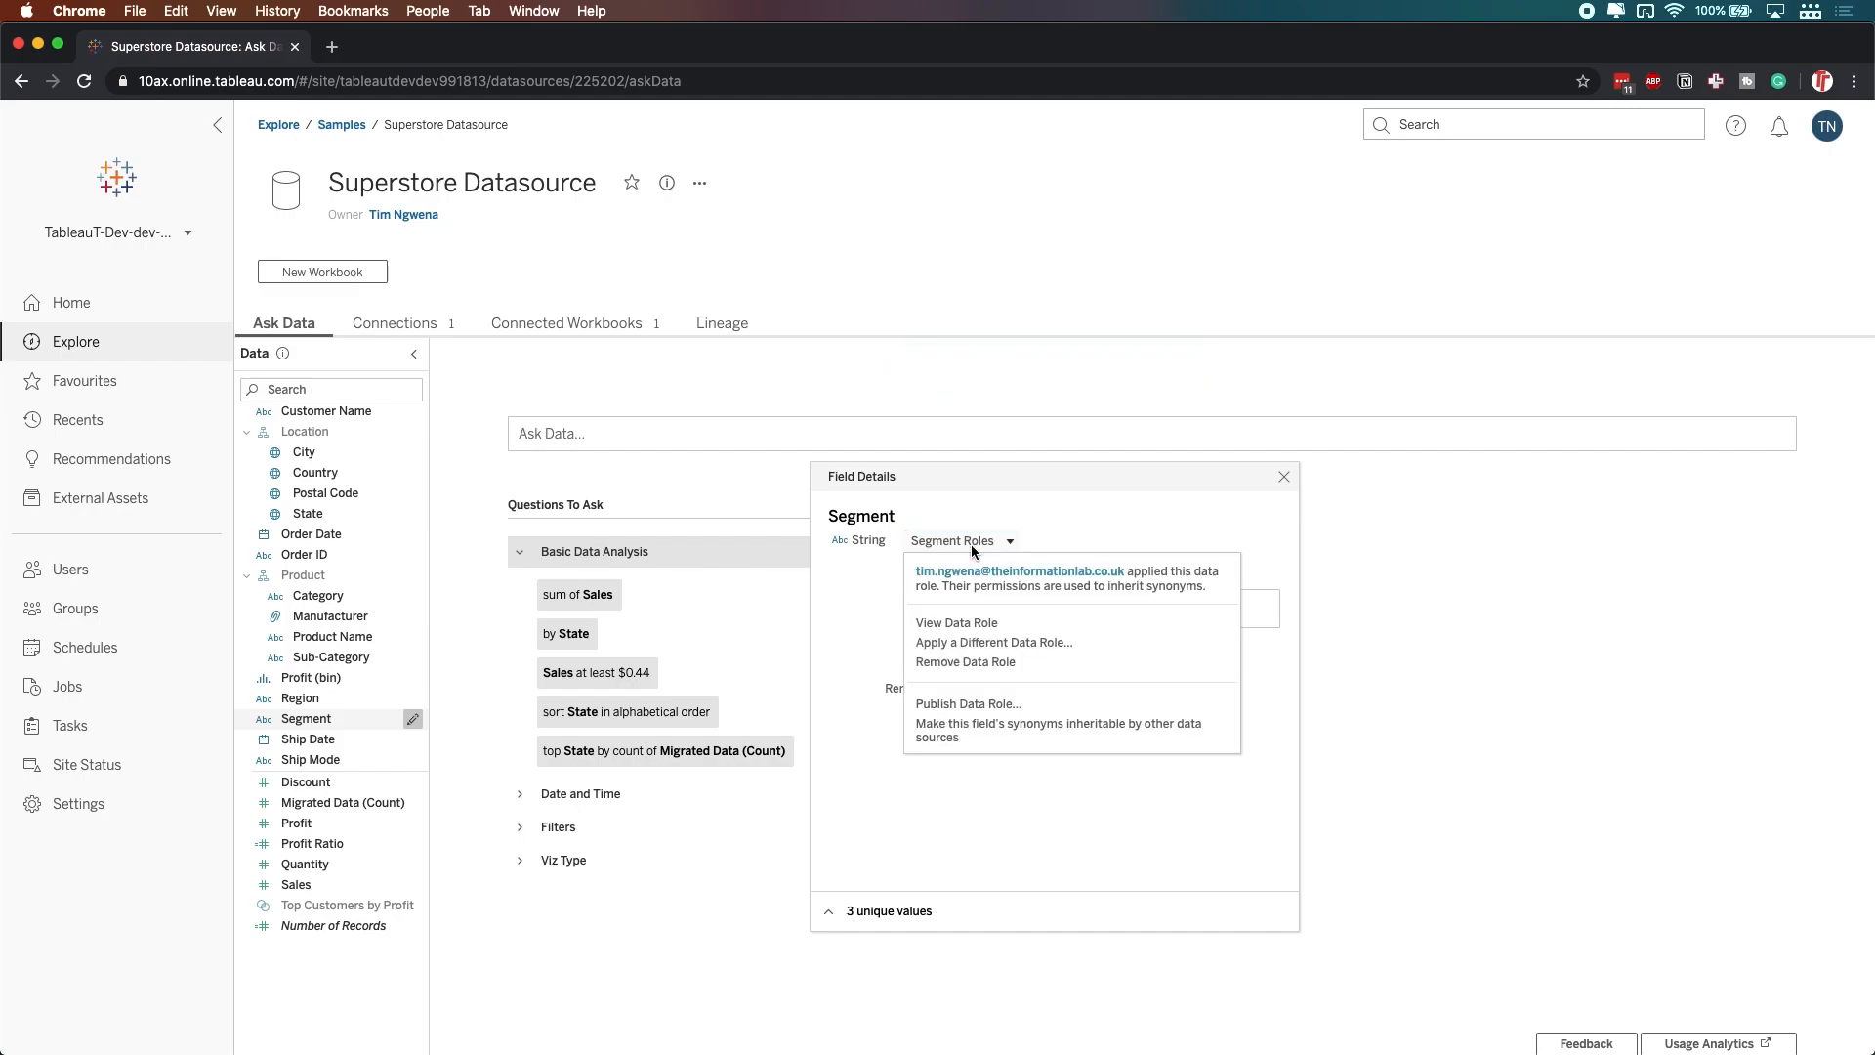
mouse_move(1070, 661)
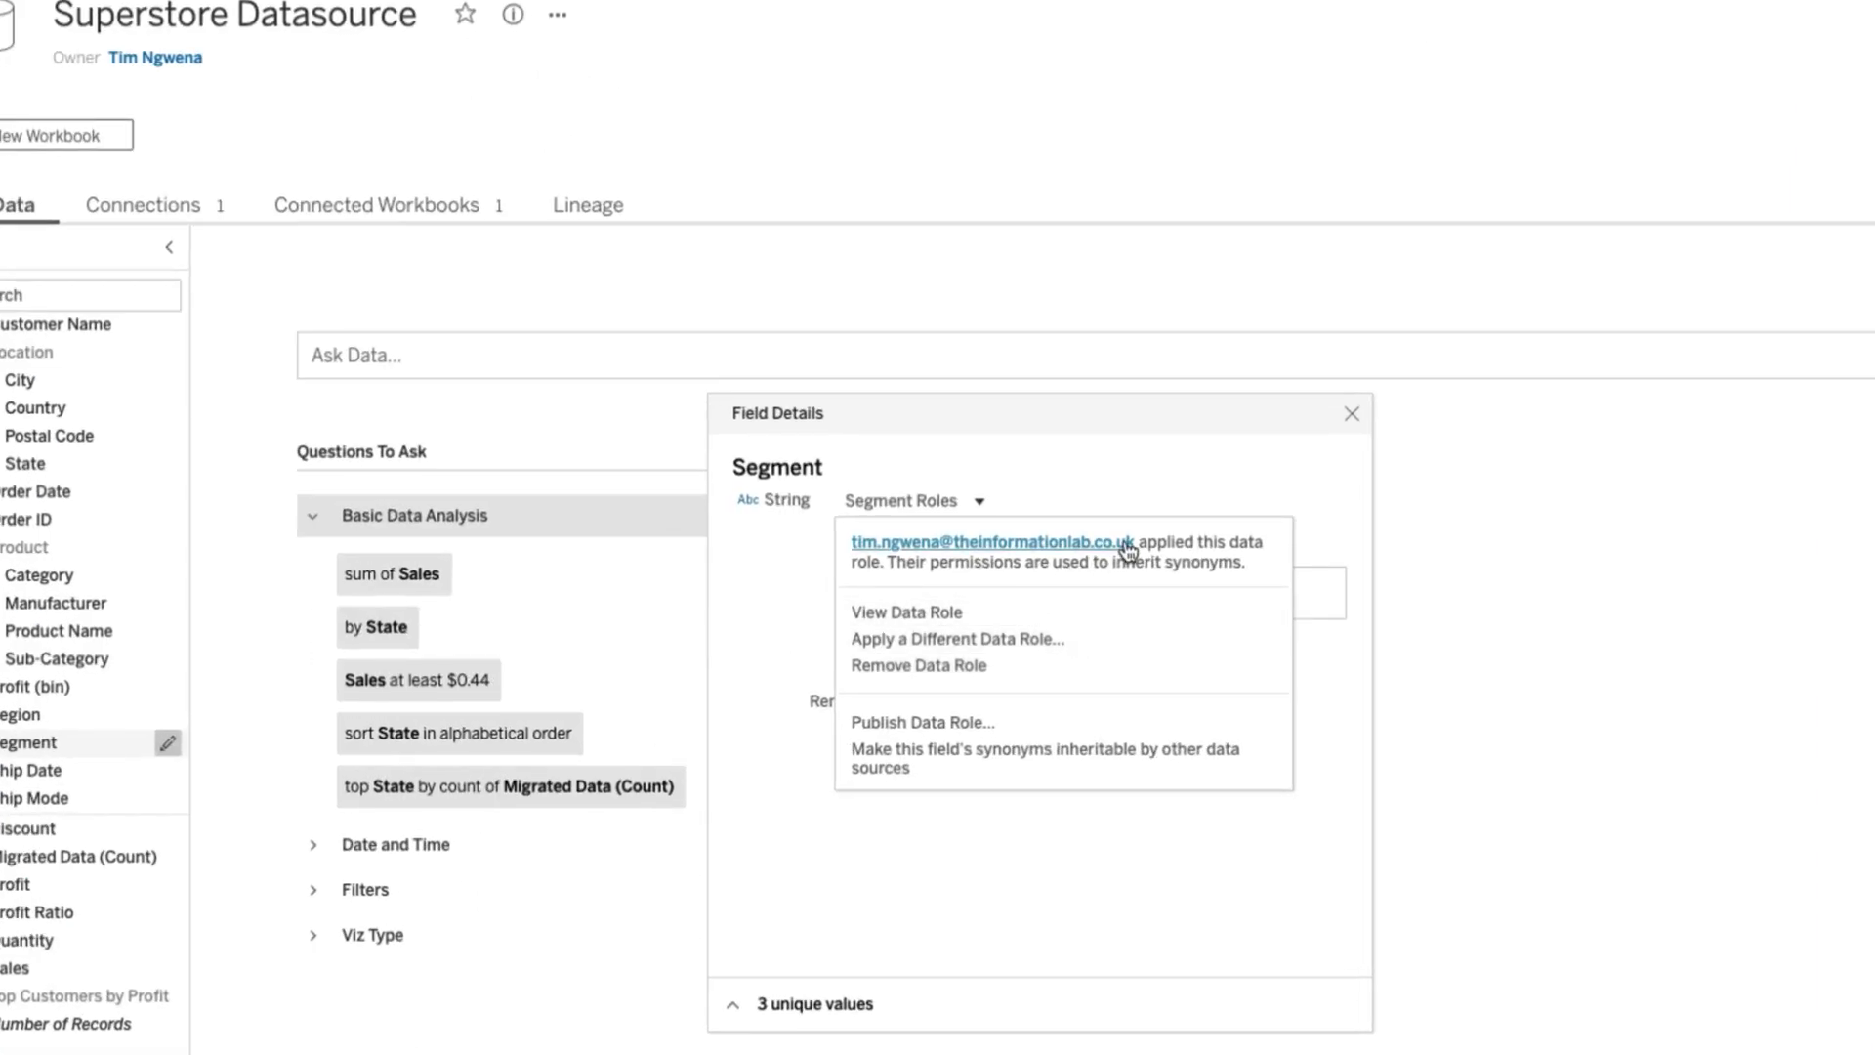
mouse_move(1156, 565)
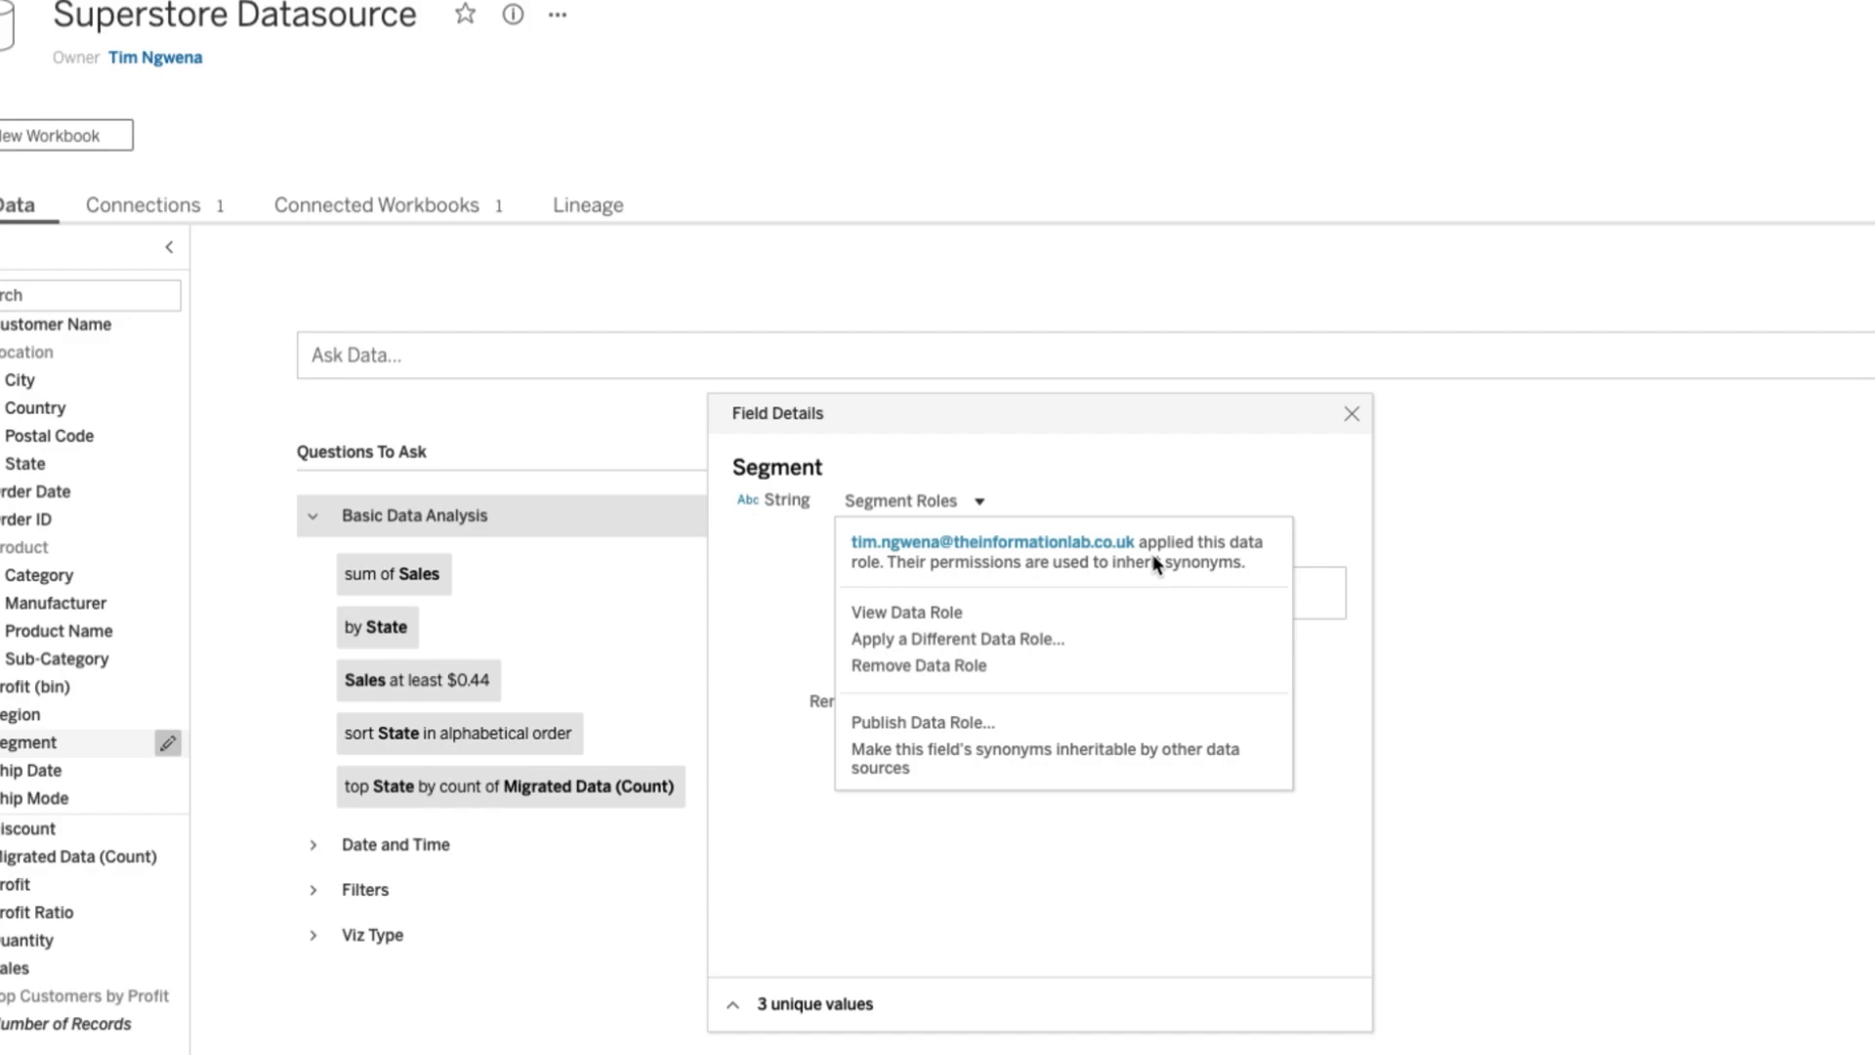
mouse_move(907, 611)
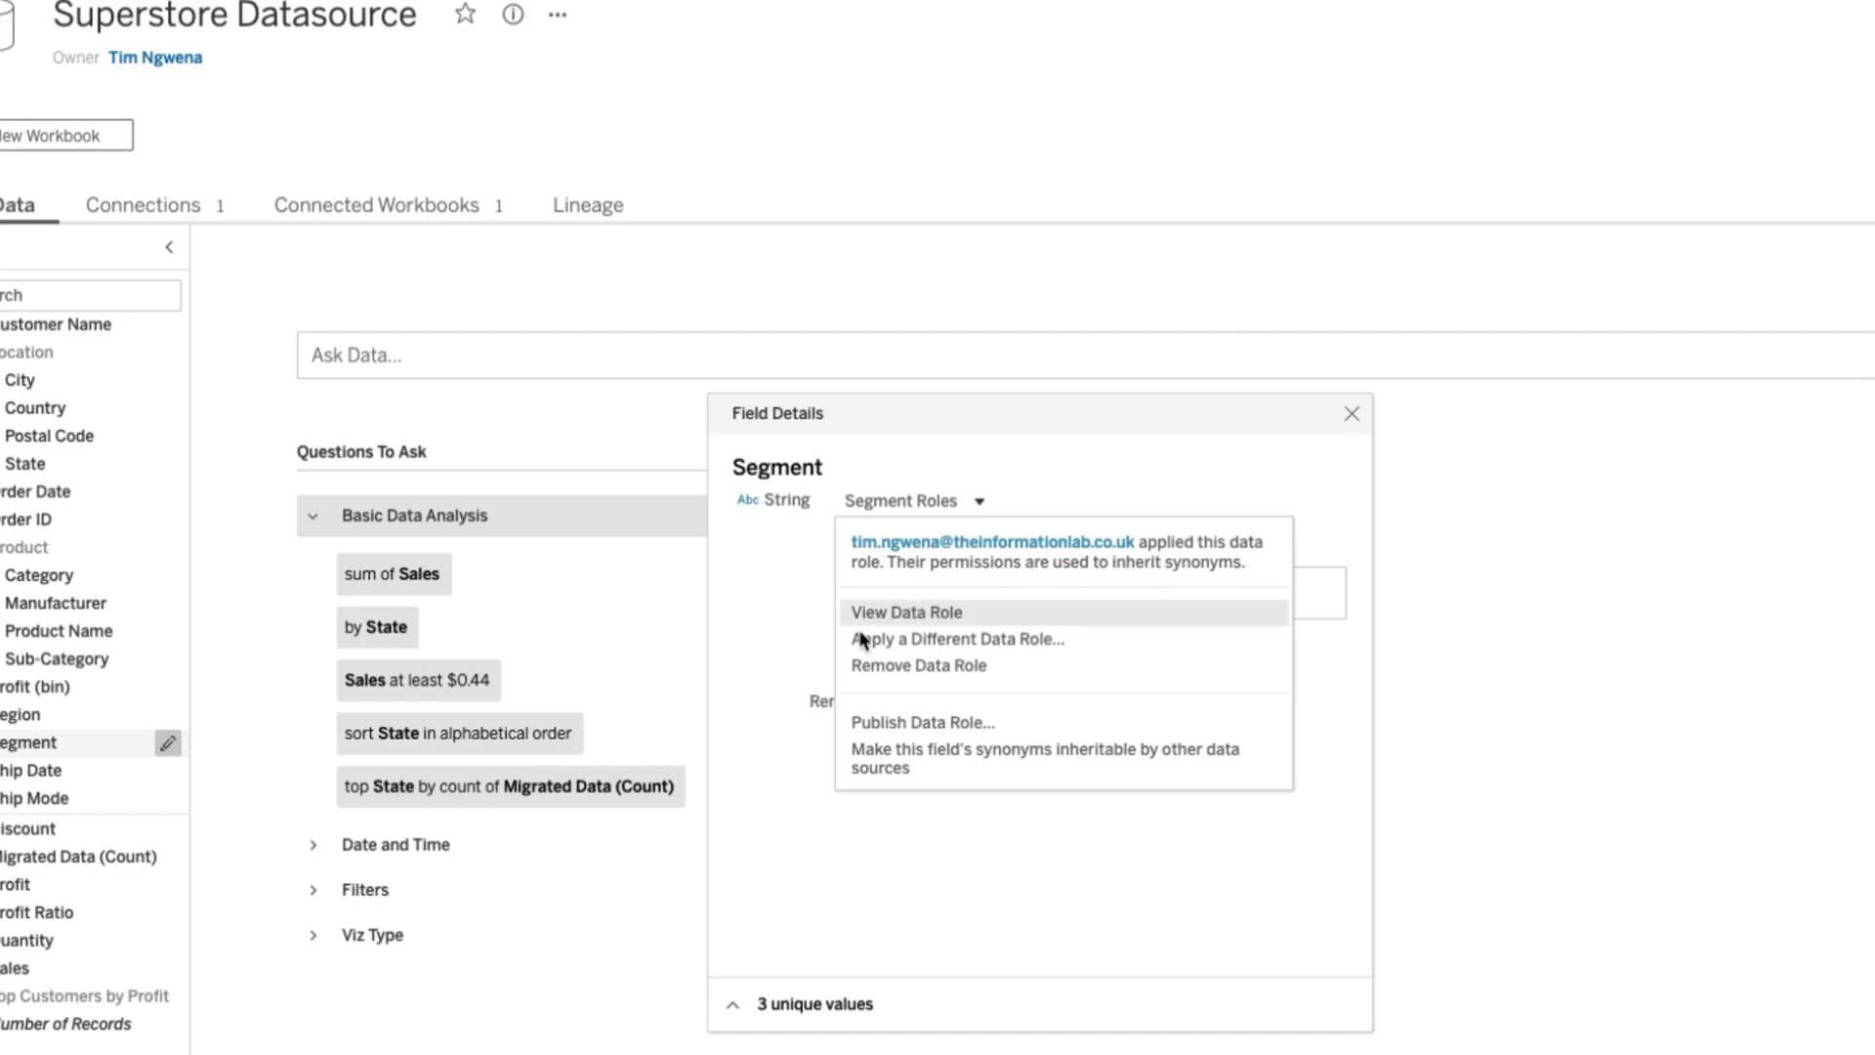
mouse_move(944, 638)
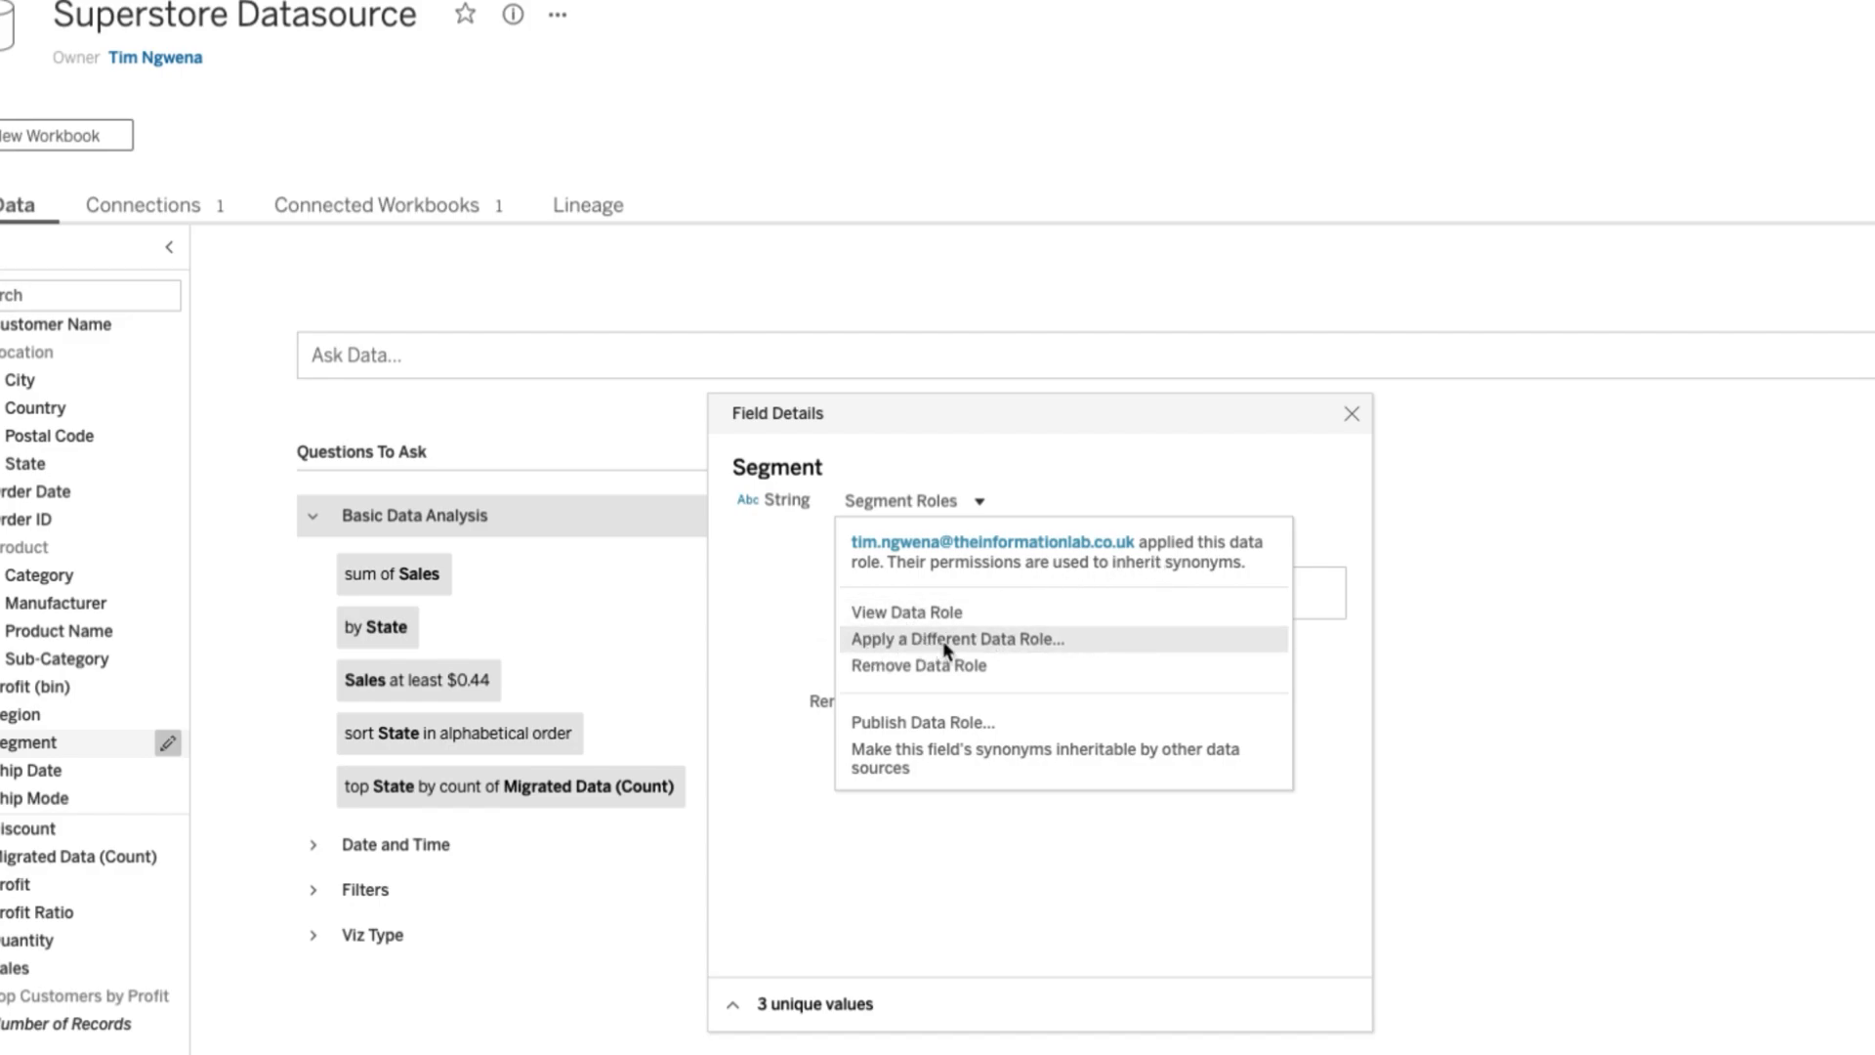
- Apply the Role segments data role to Segment and check its value synonyms, including Business for Corporate
click(955, 639)
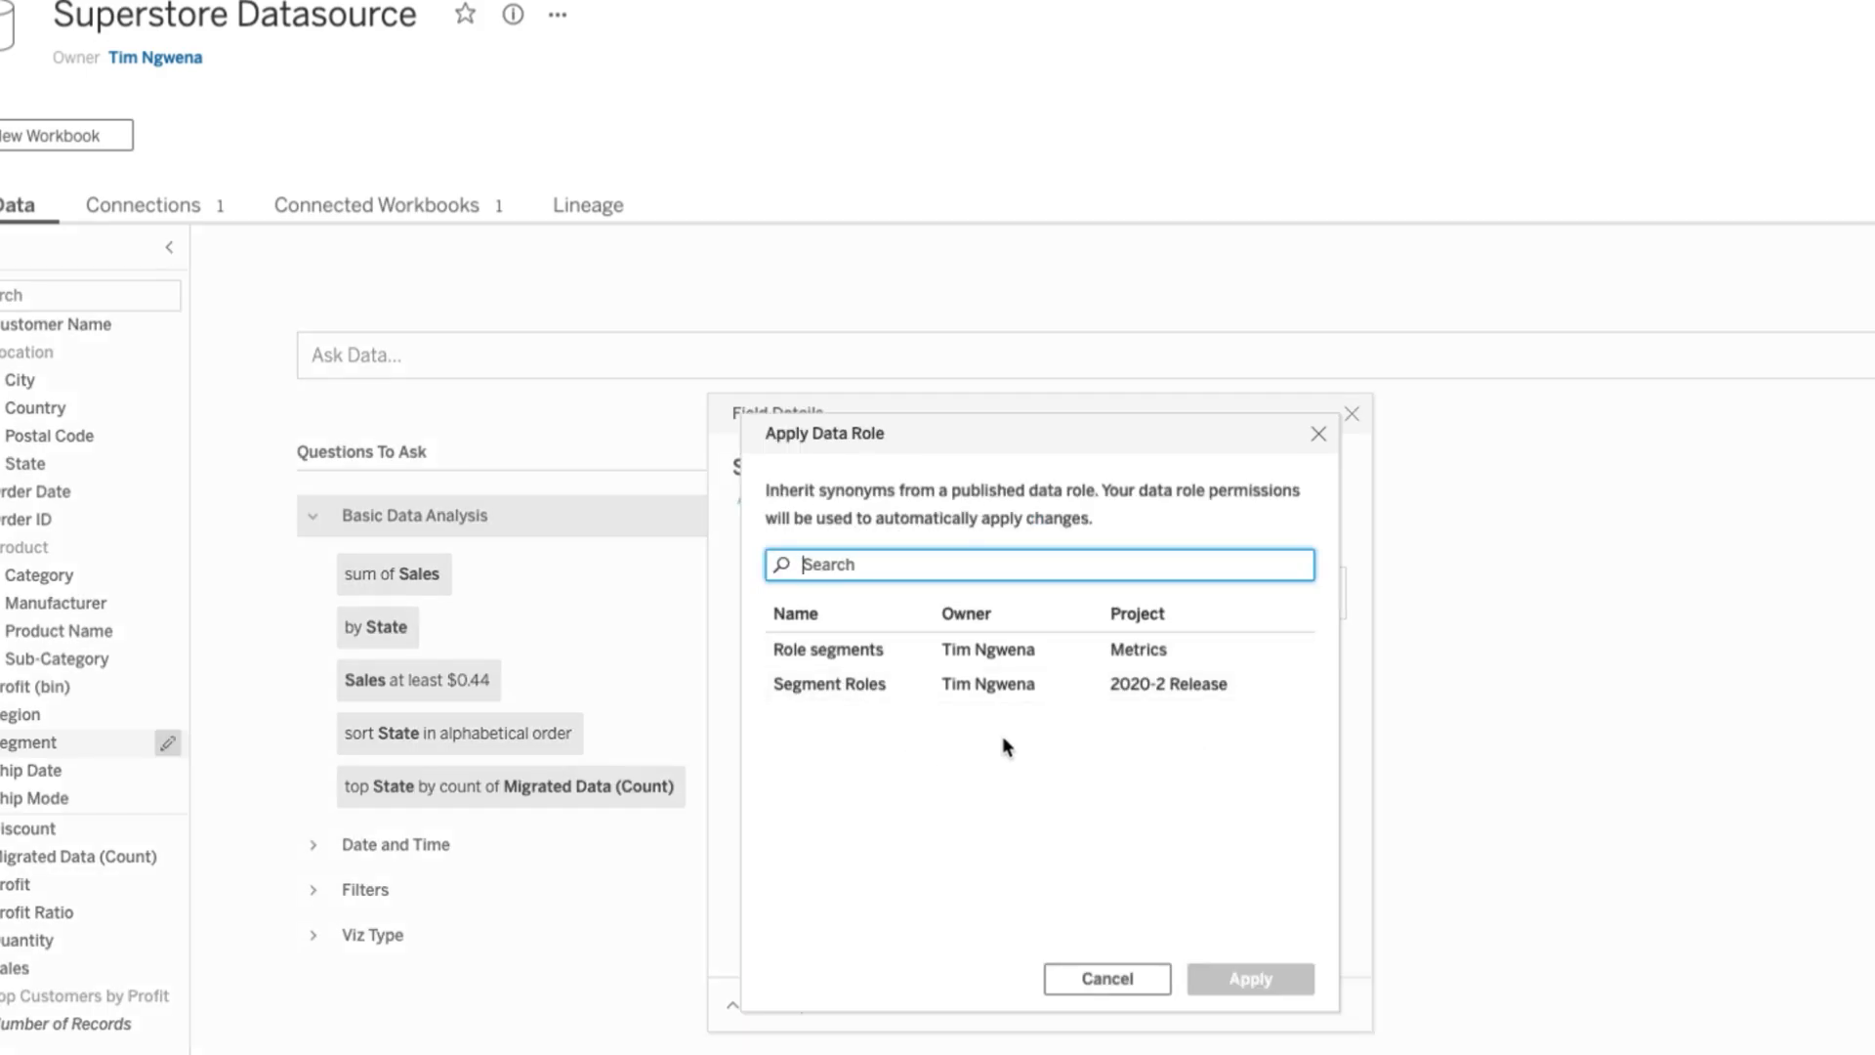
mouse_move(963, 650)
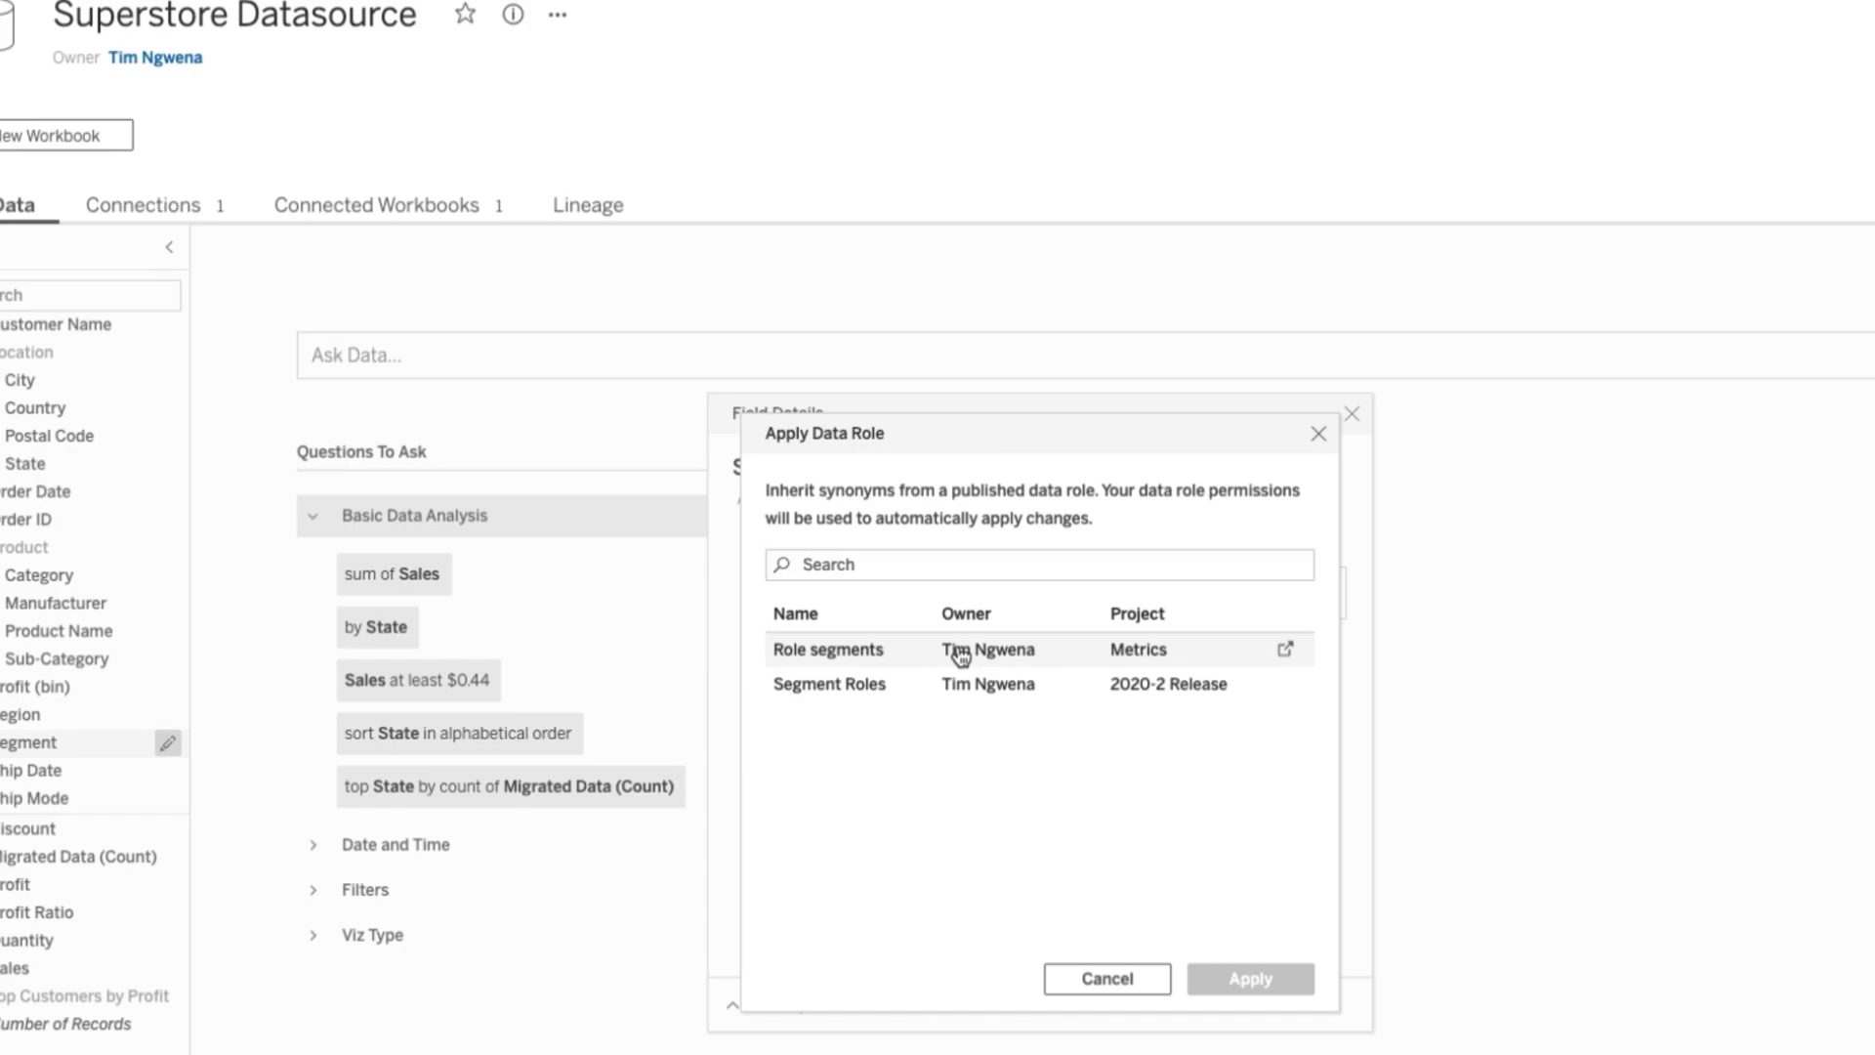
click(826, 649)
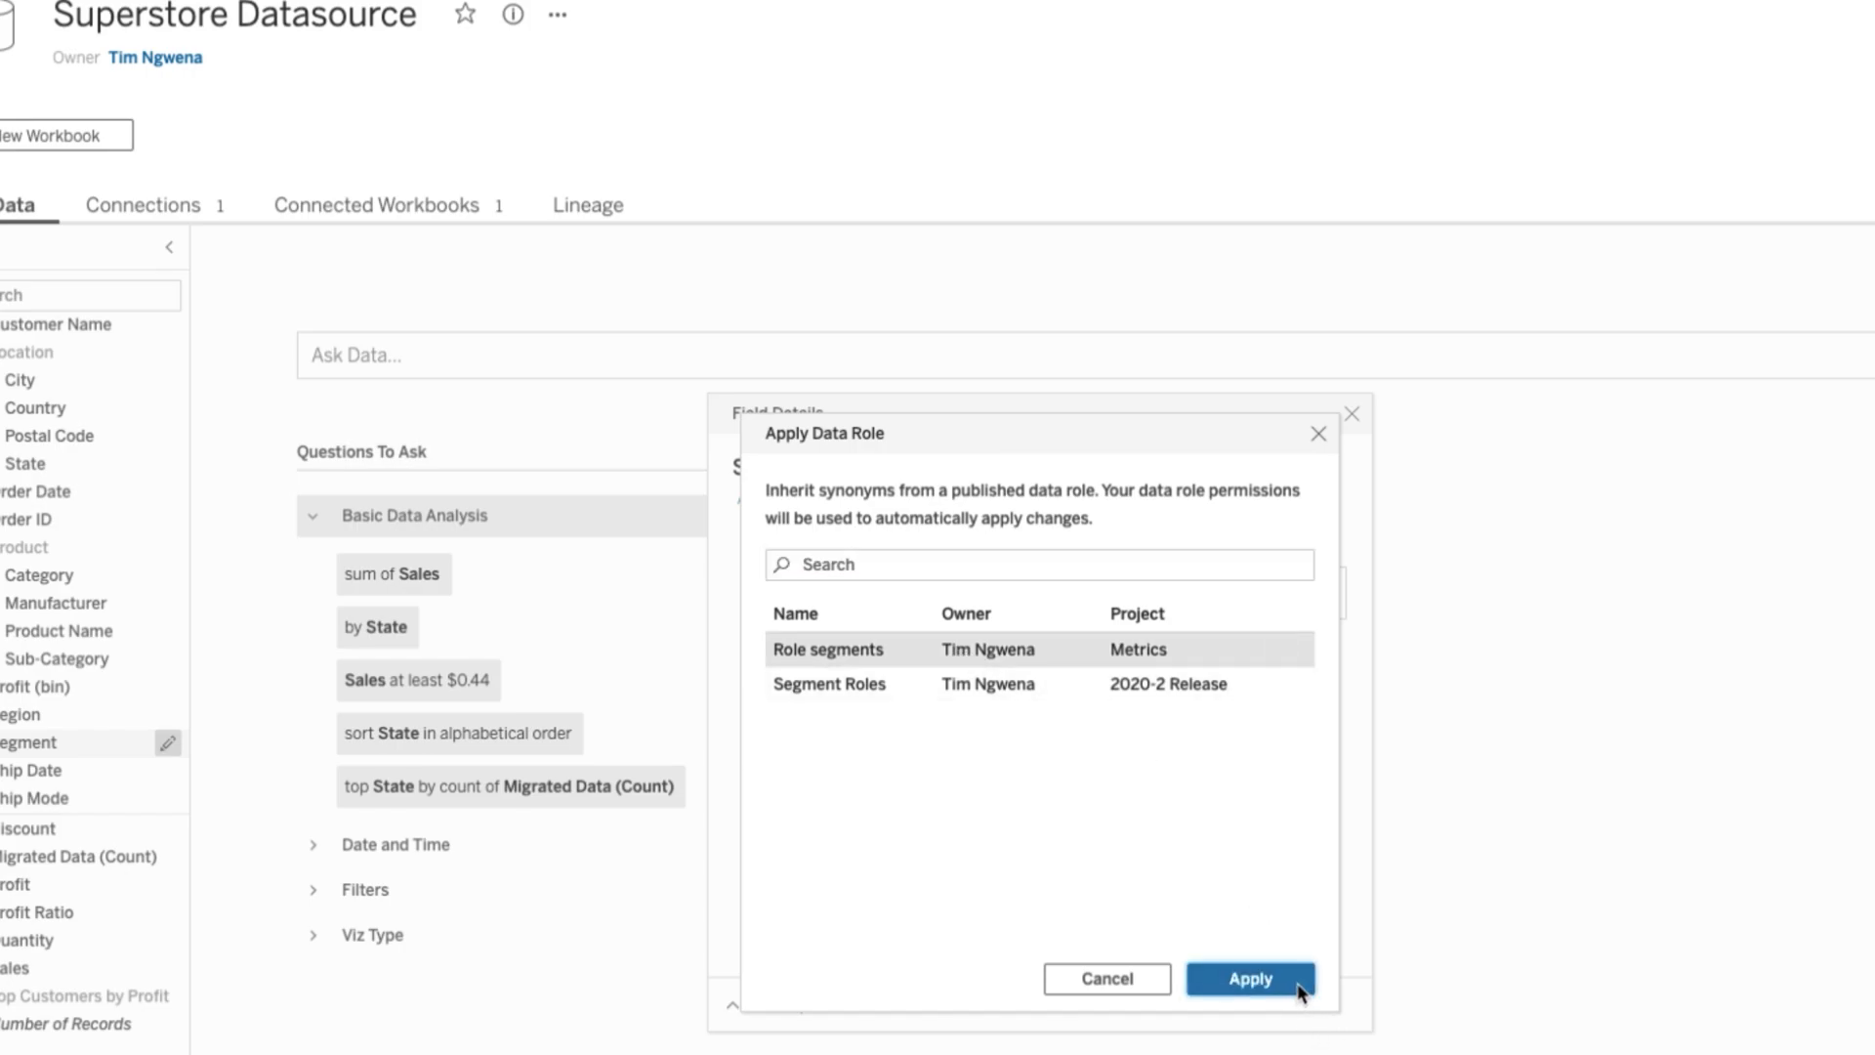
click(1251, 978)
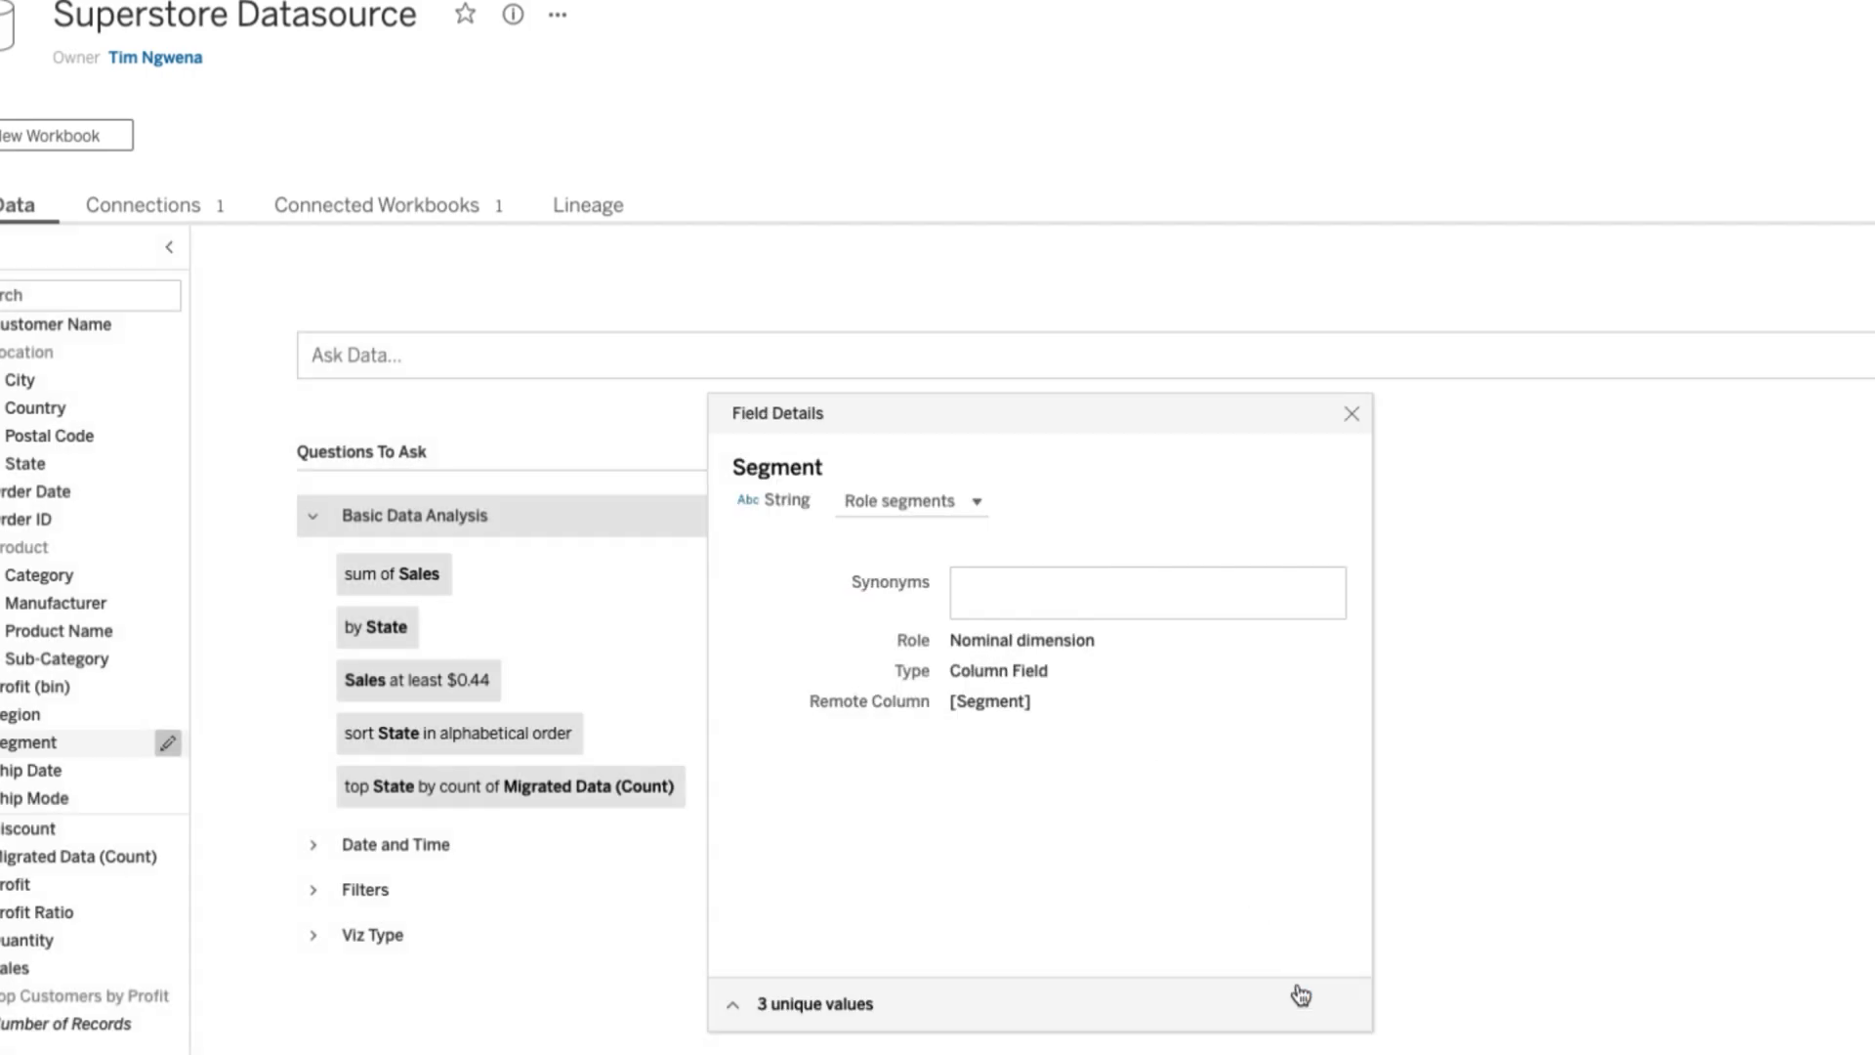
click(1144, 592)
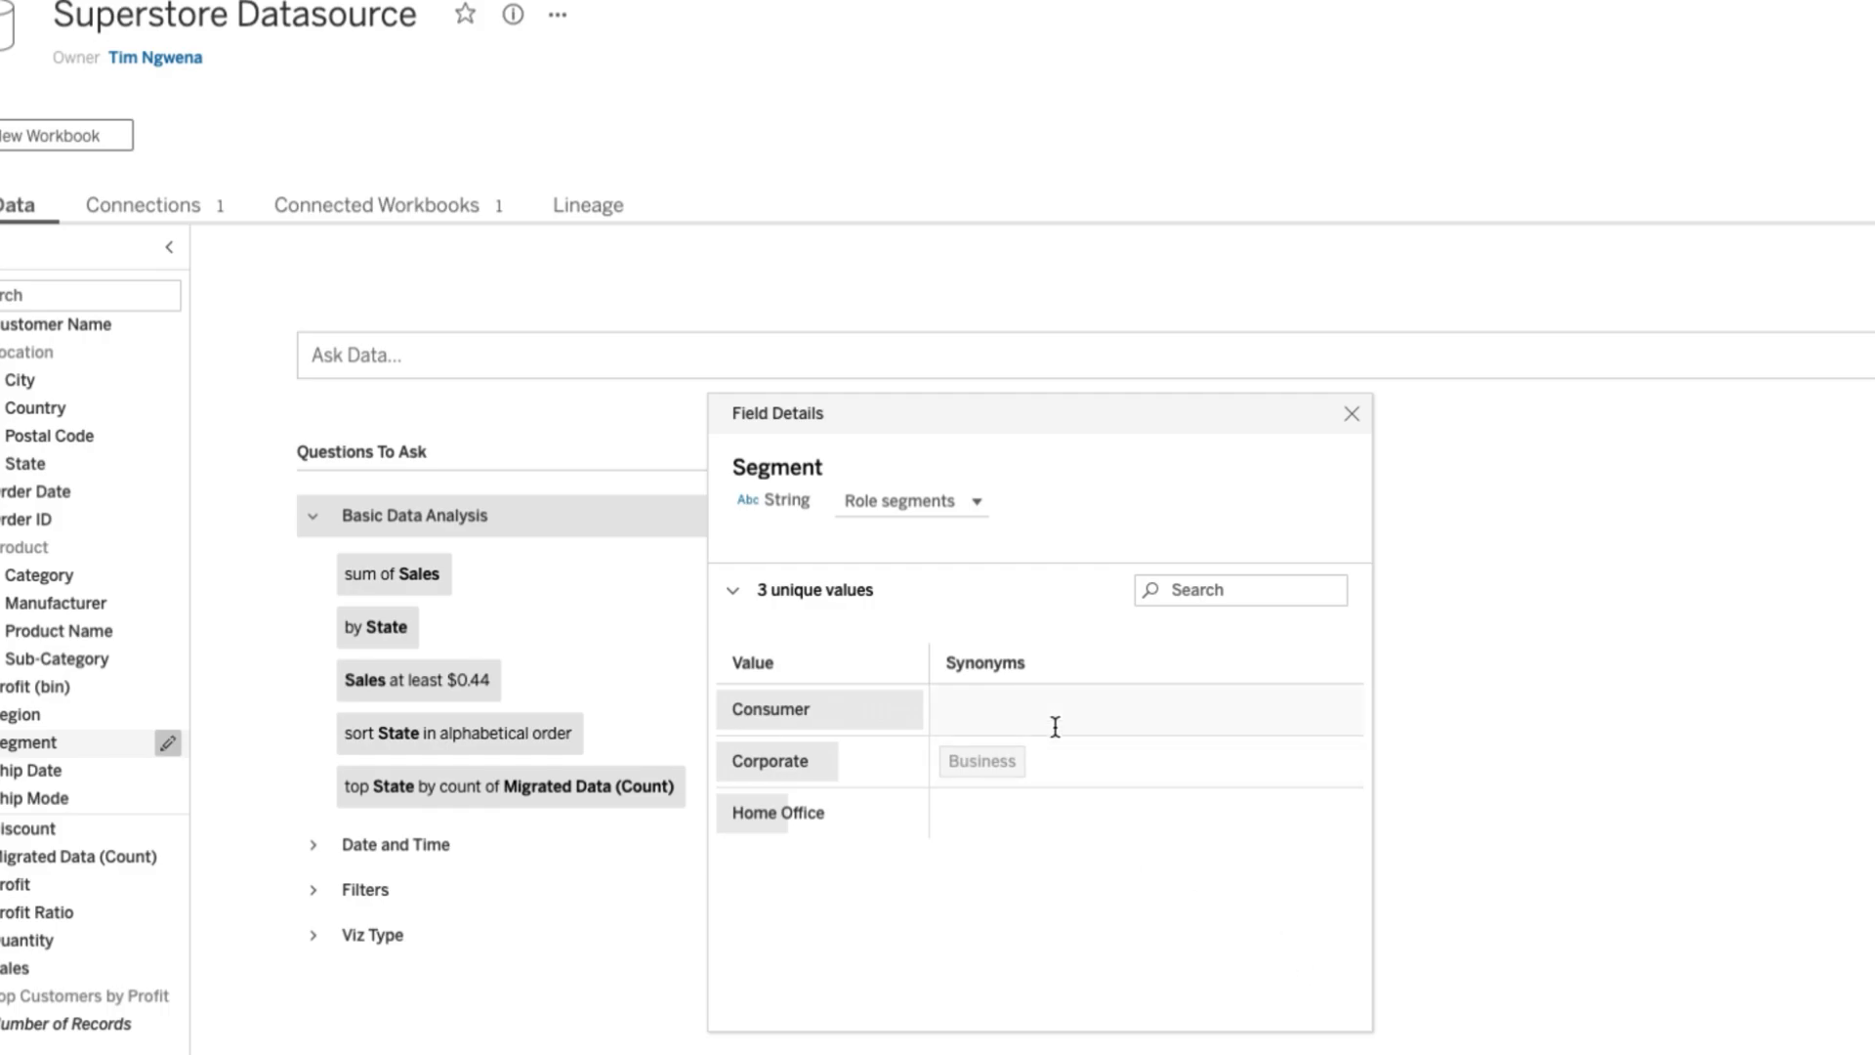
click(731, 589)
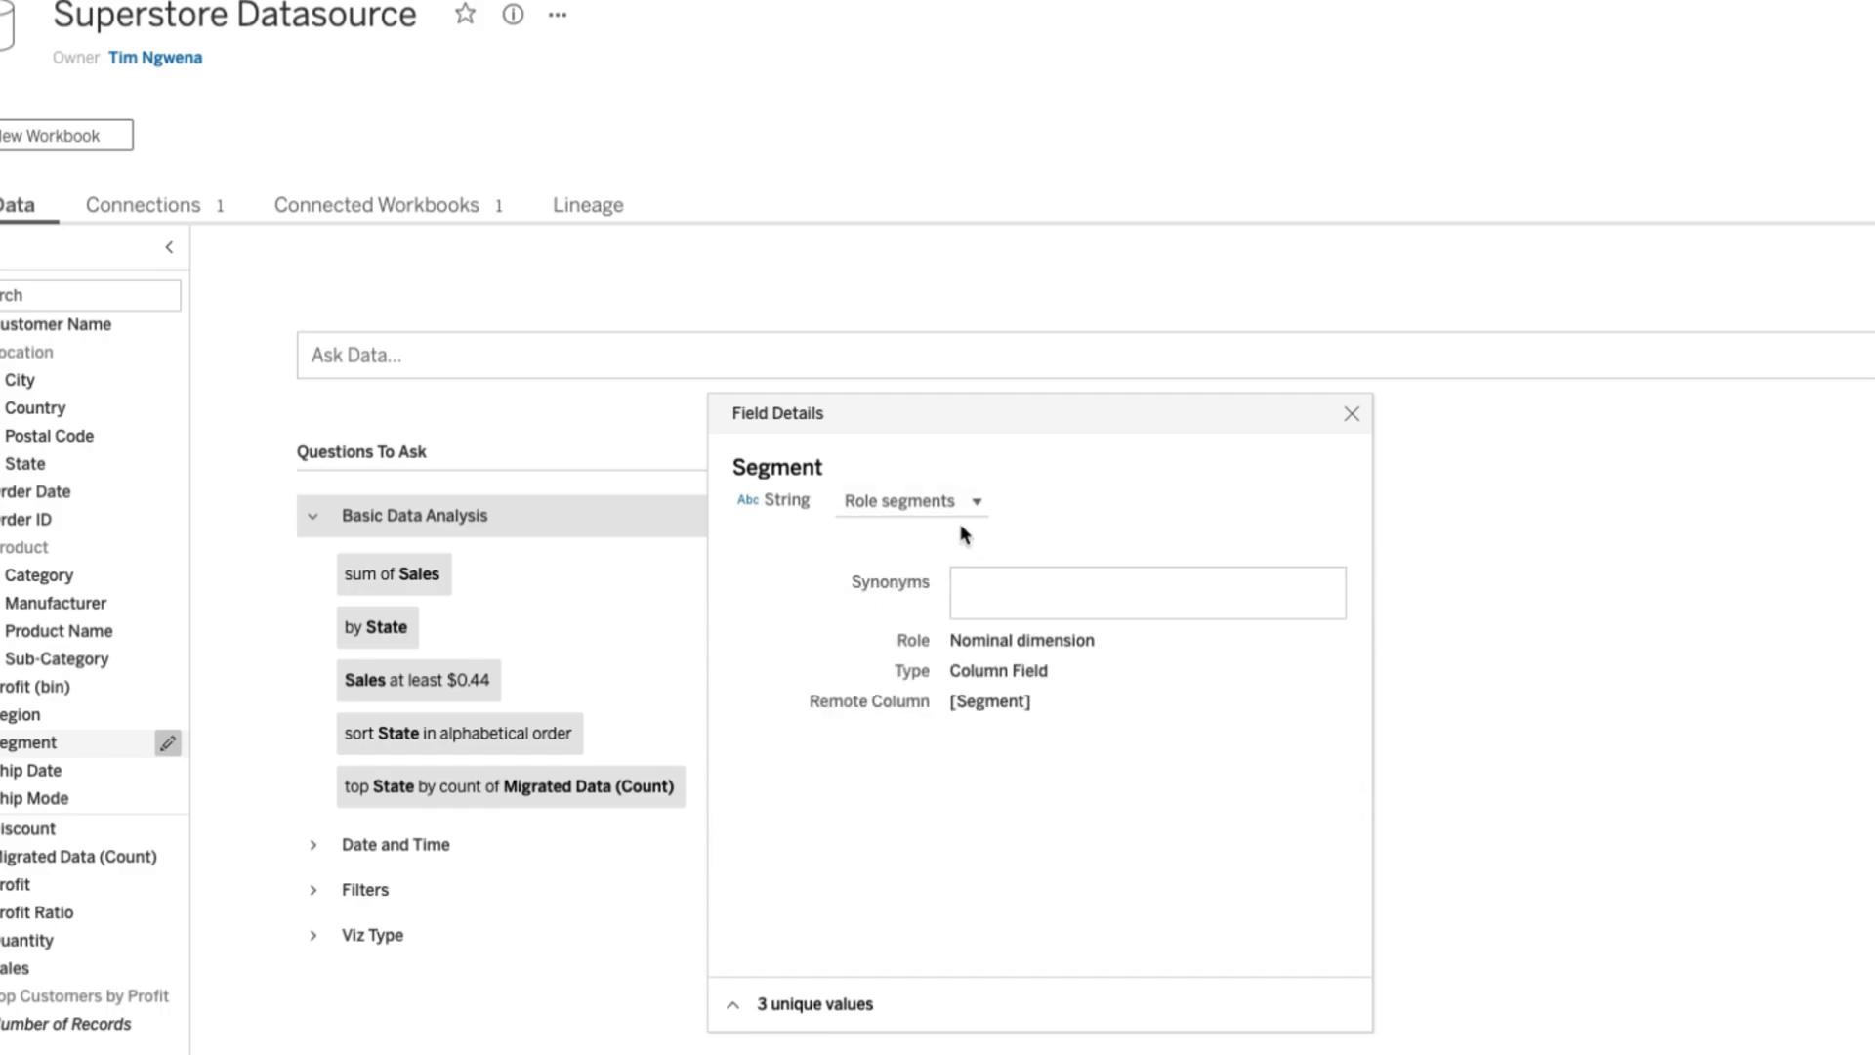
- Reapply Segment Roles to Segment, restoring Demographics, and review its value synonyms
click(977, 501)
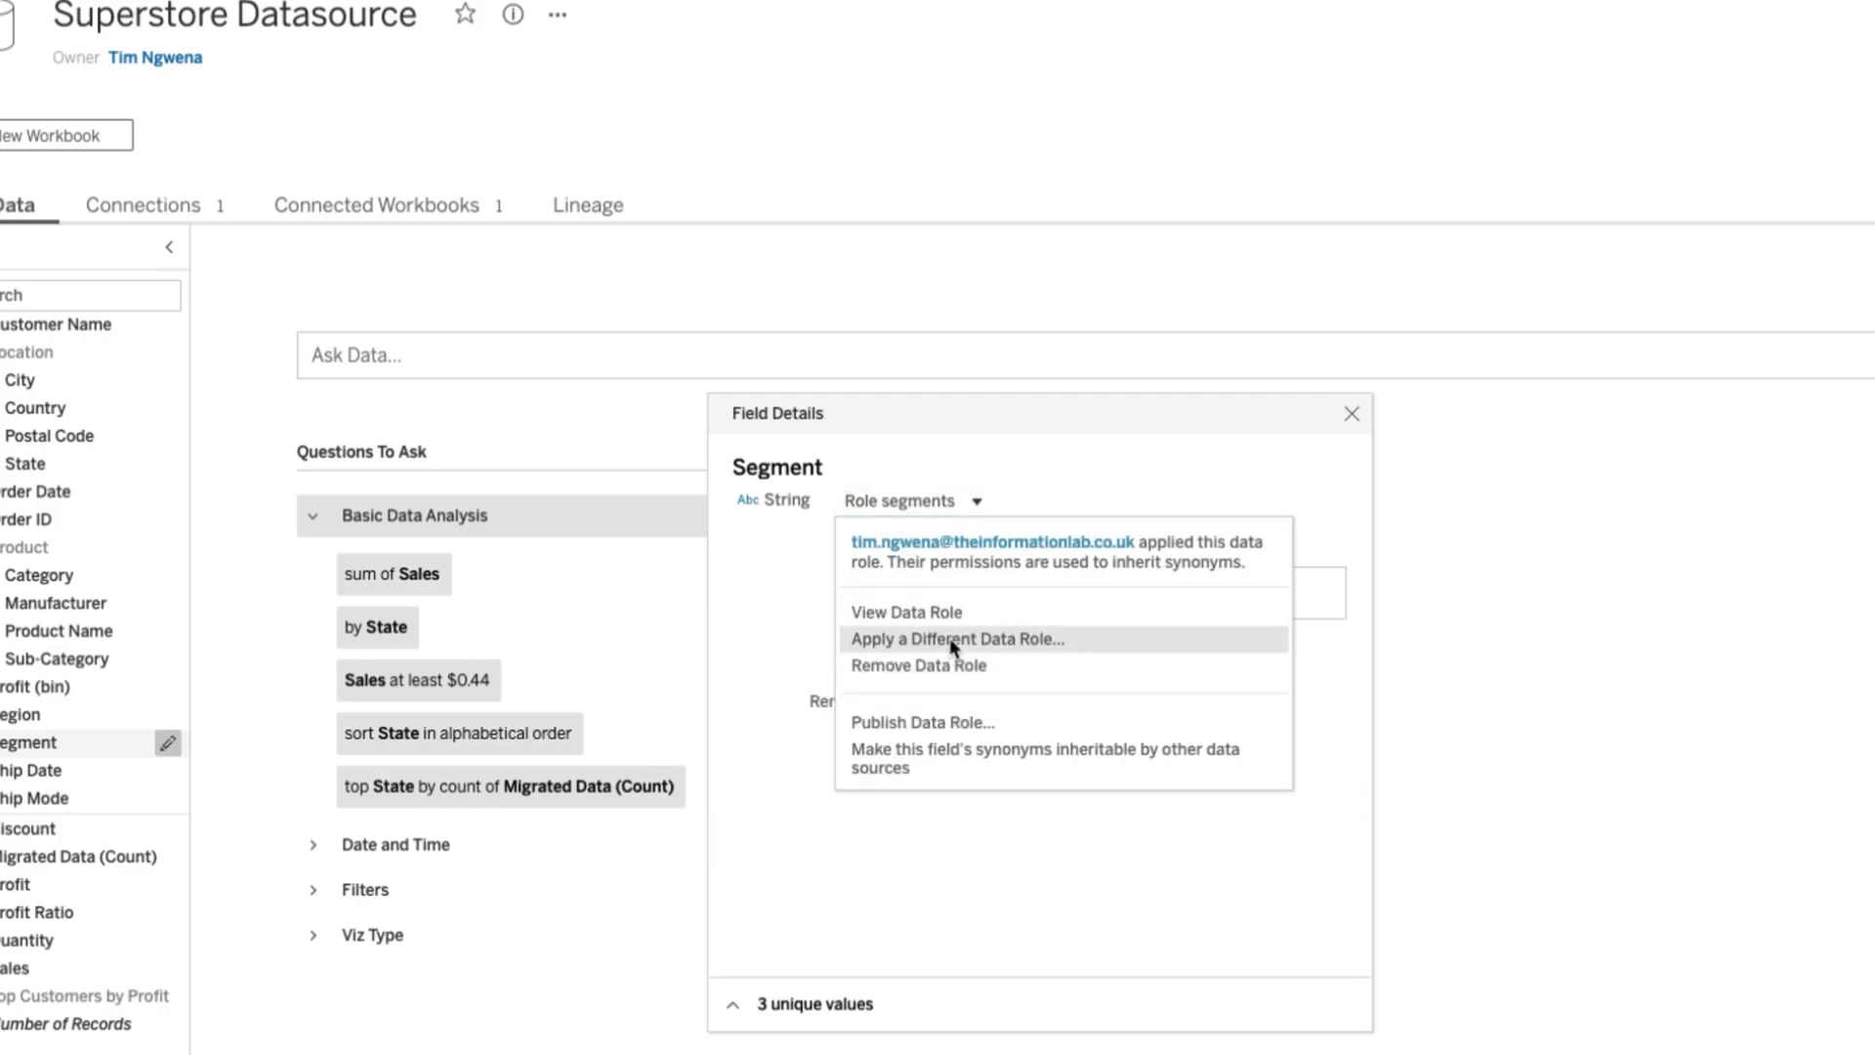
click(957, 639)
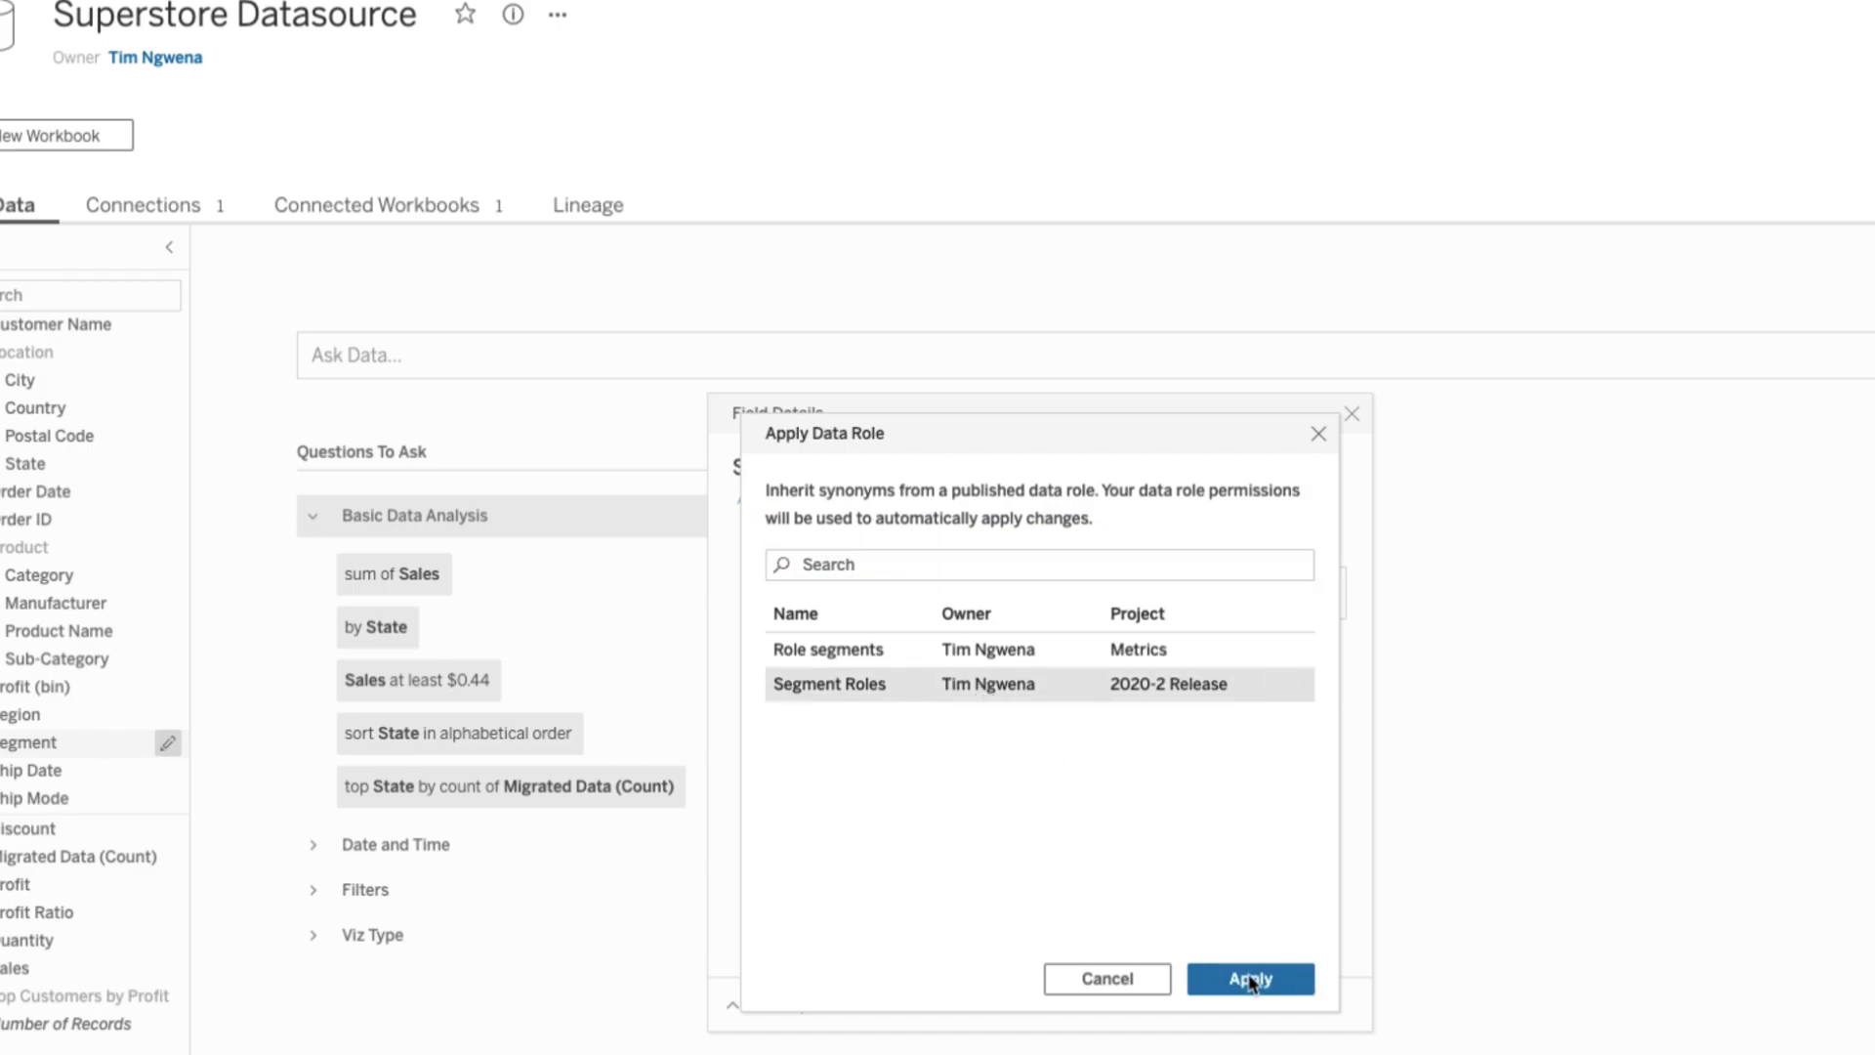
click(1249, 978)
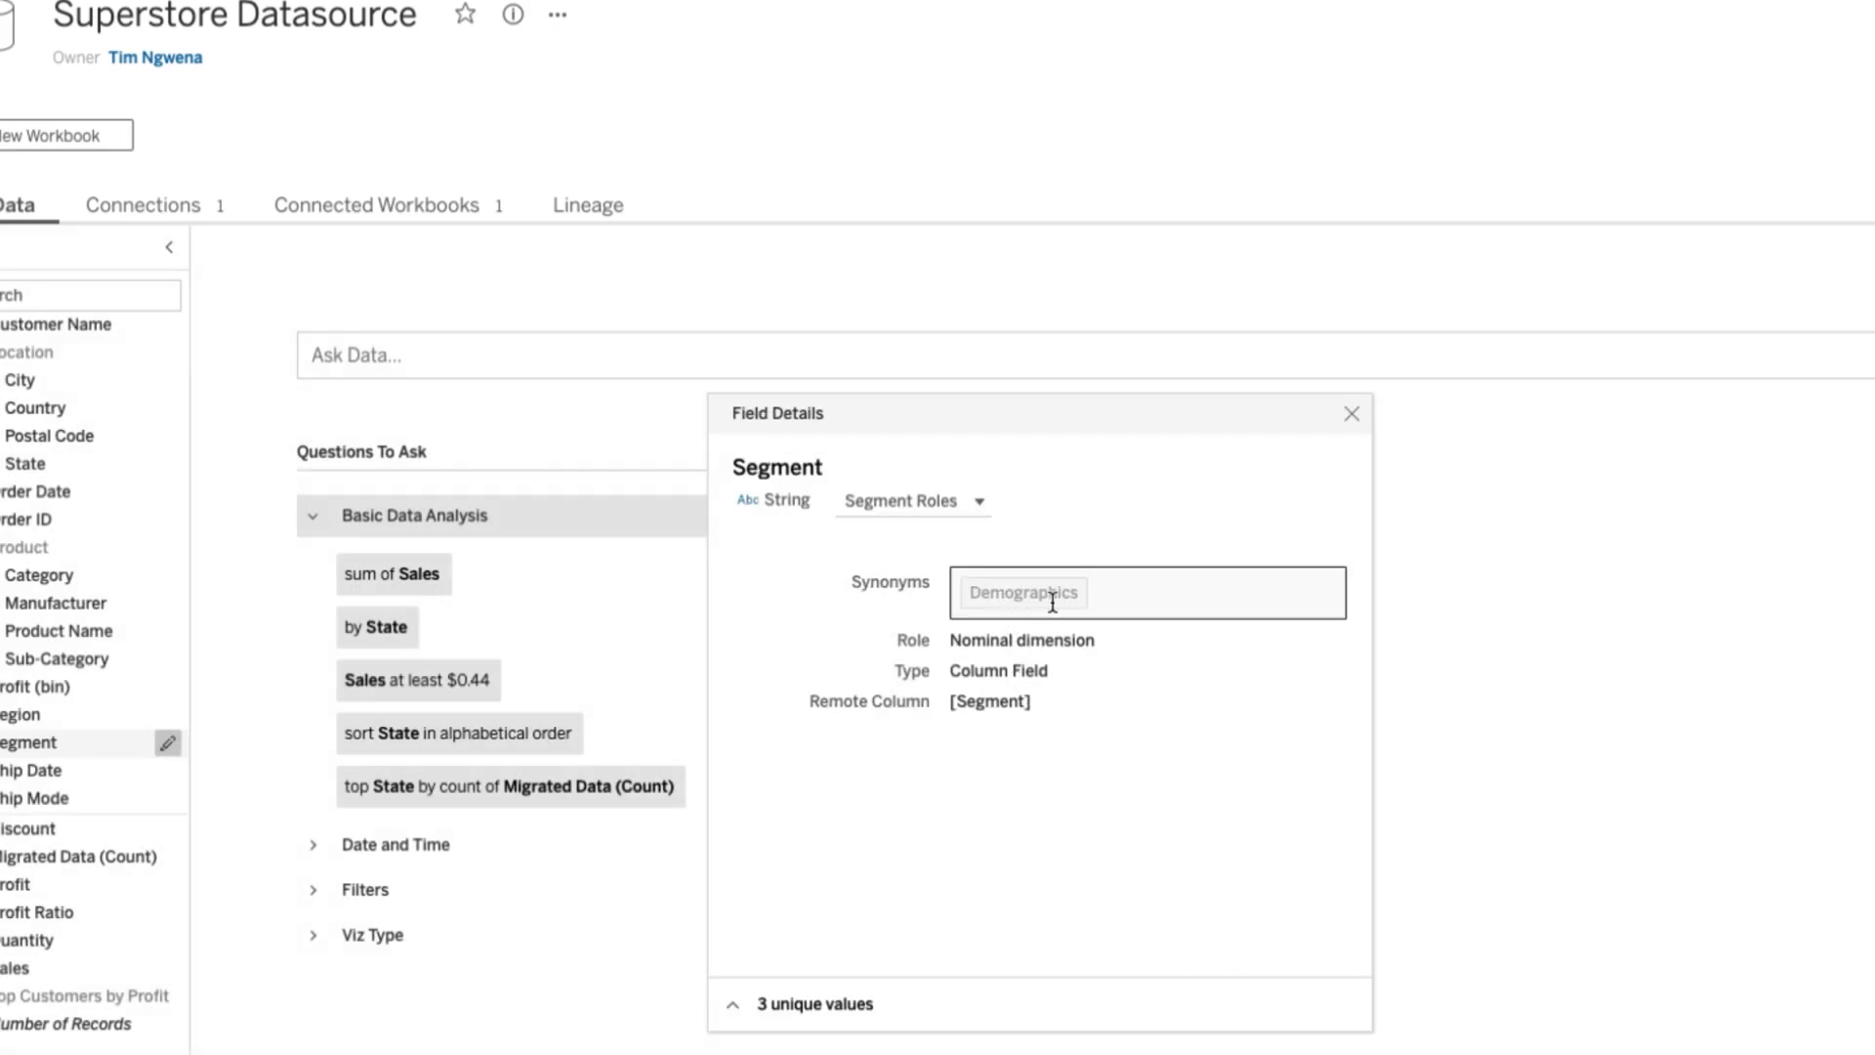
click(812, 1003)
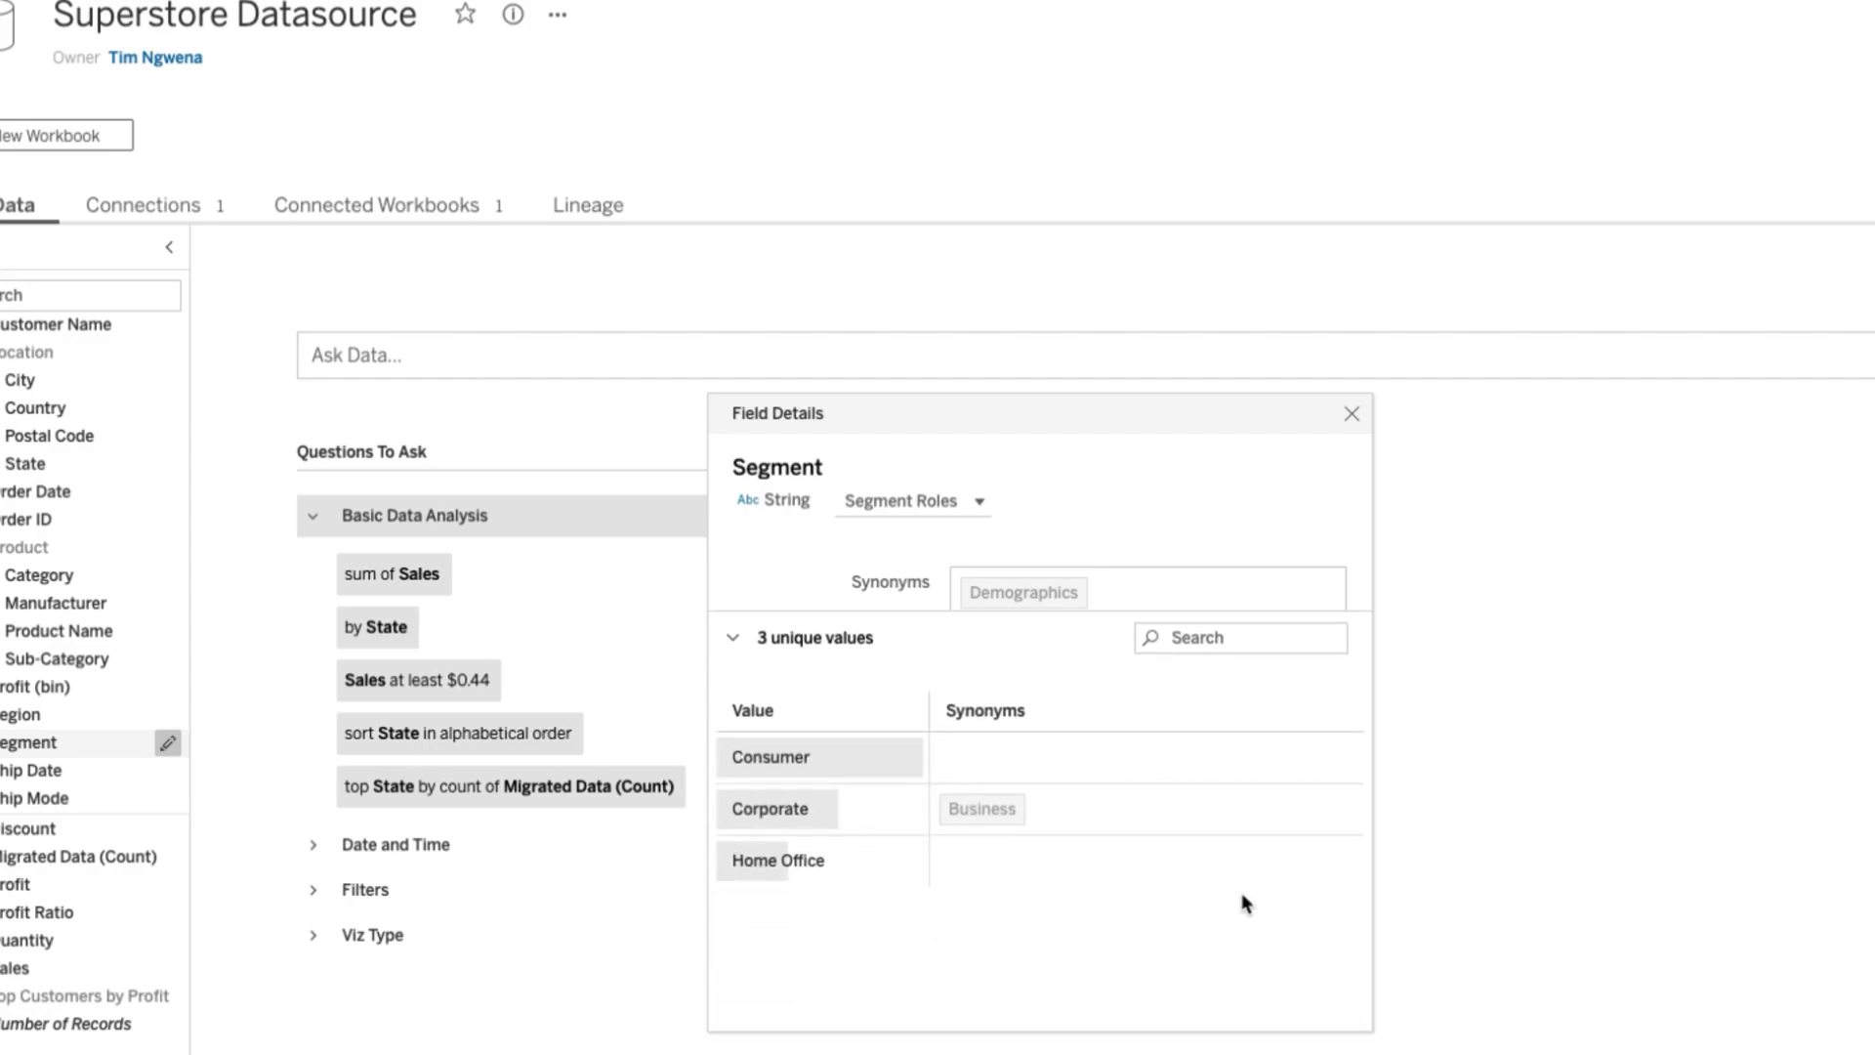